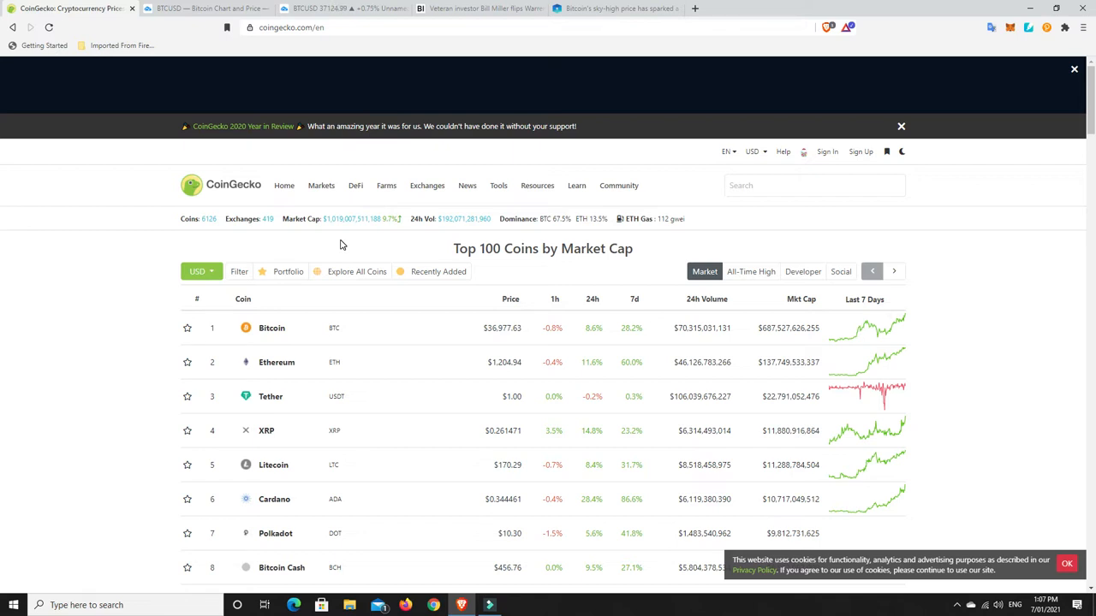
{"action": "mouse_move", "coordinate": [613, 342]}
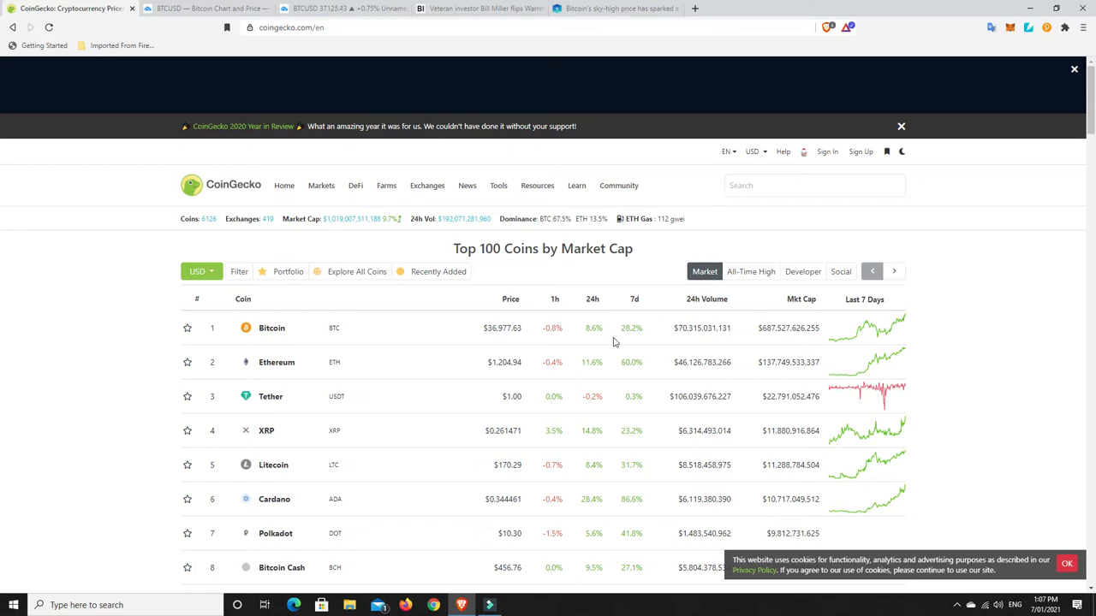
{"action": "mouse_move", "coordinate": [772, 339]}
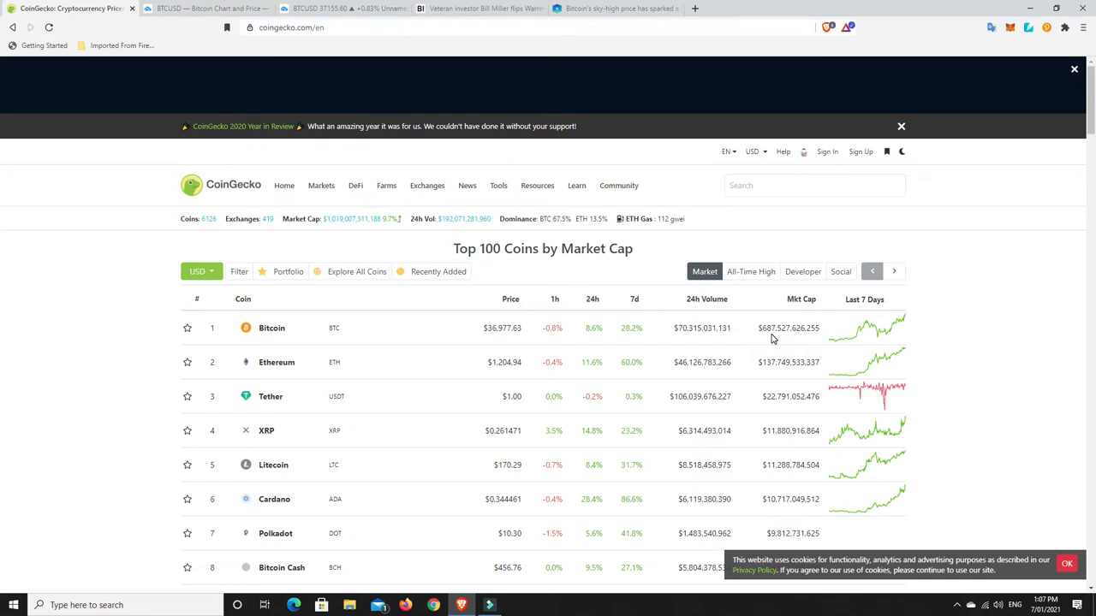
{"action": "mouse_move", "coordinate": [763, 332]}
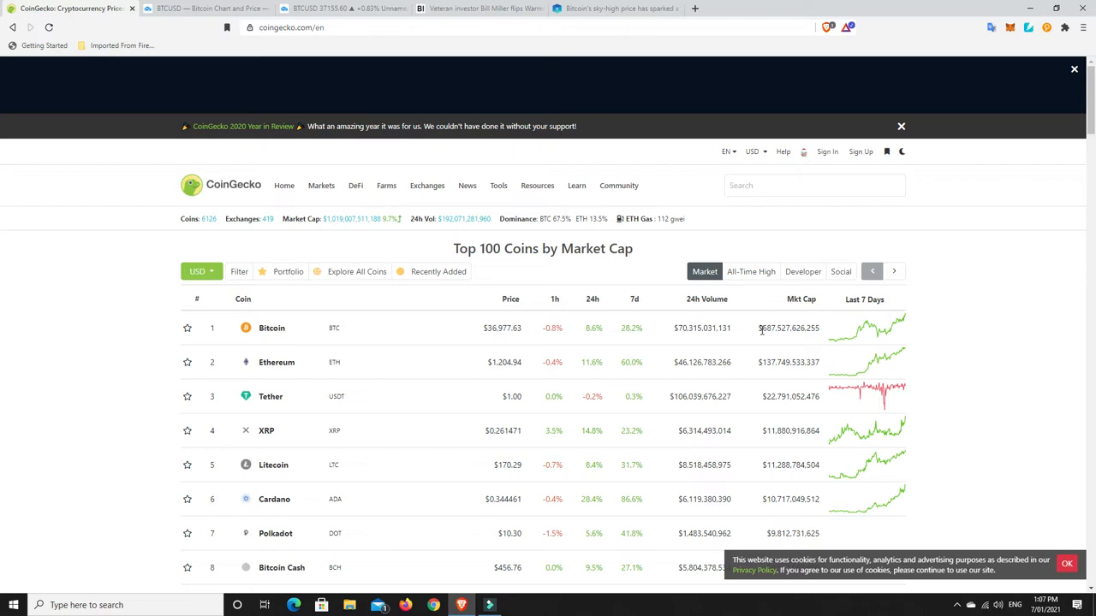
{"action": "mouse_move", "coordinate": [719, 345]}
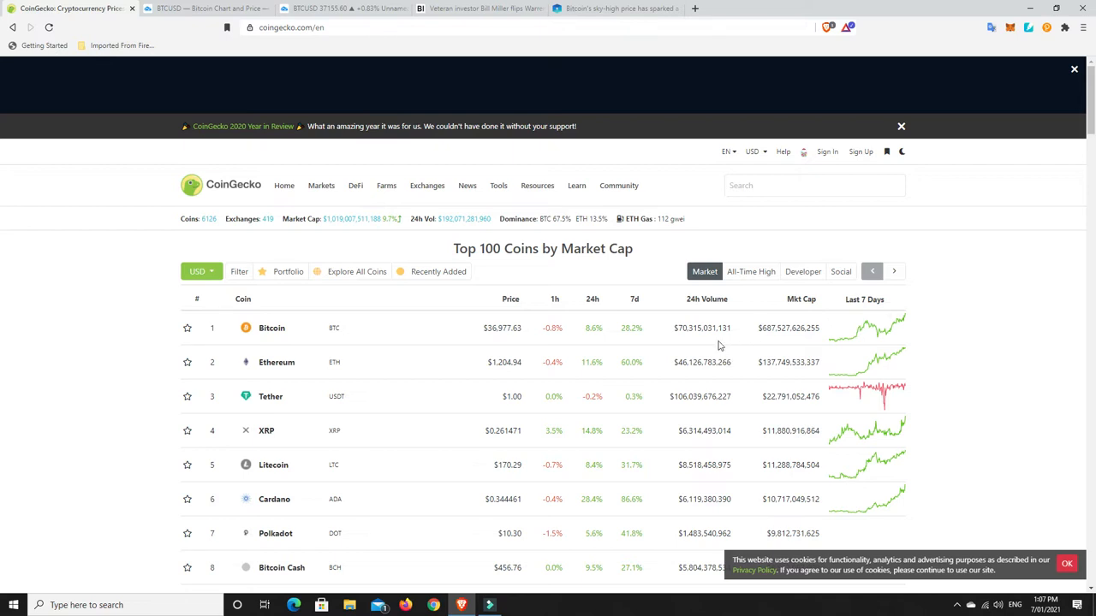
{"action": "mouse_move", "coordinate": [669, 229]}
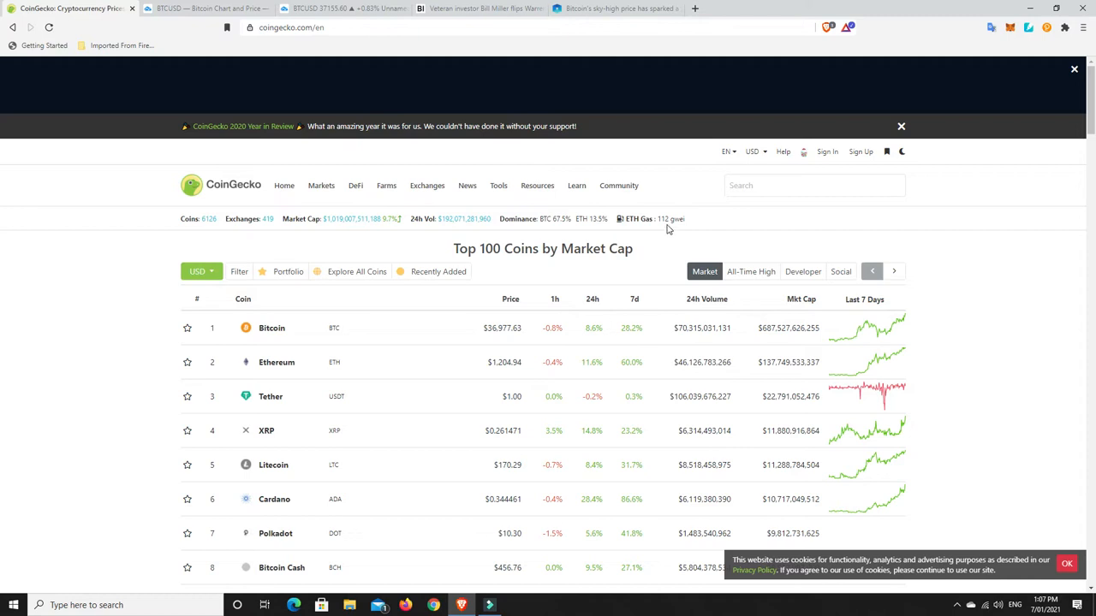
{"action": "mouse_move", "coordinate": [629, 338]}
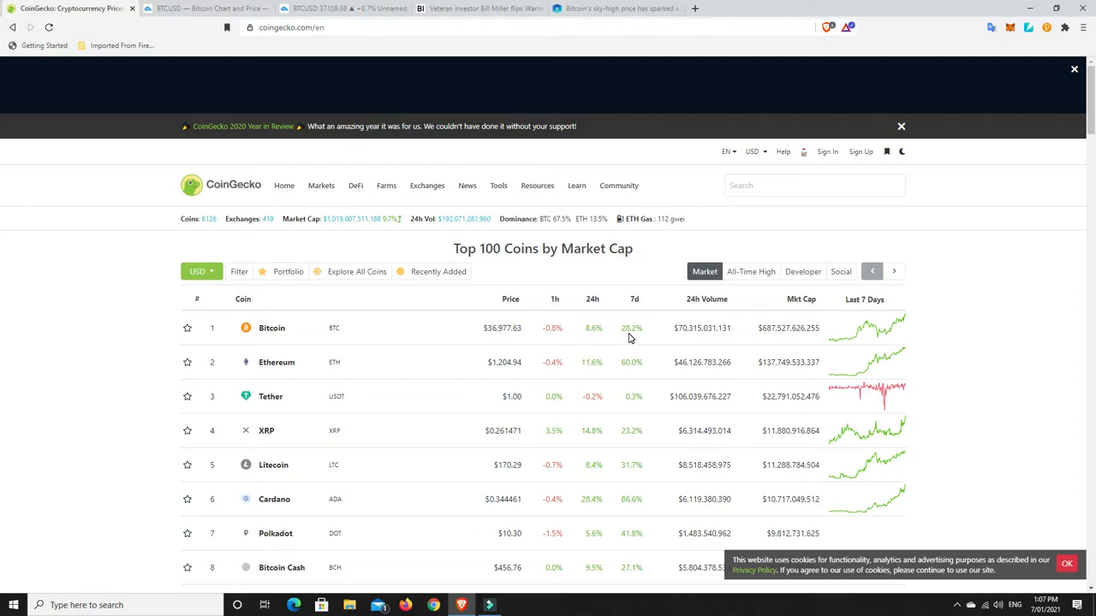
{"action": "mouse_move", "coordinate": [630, 367]}
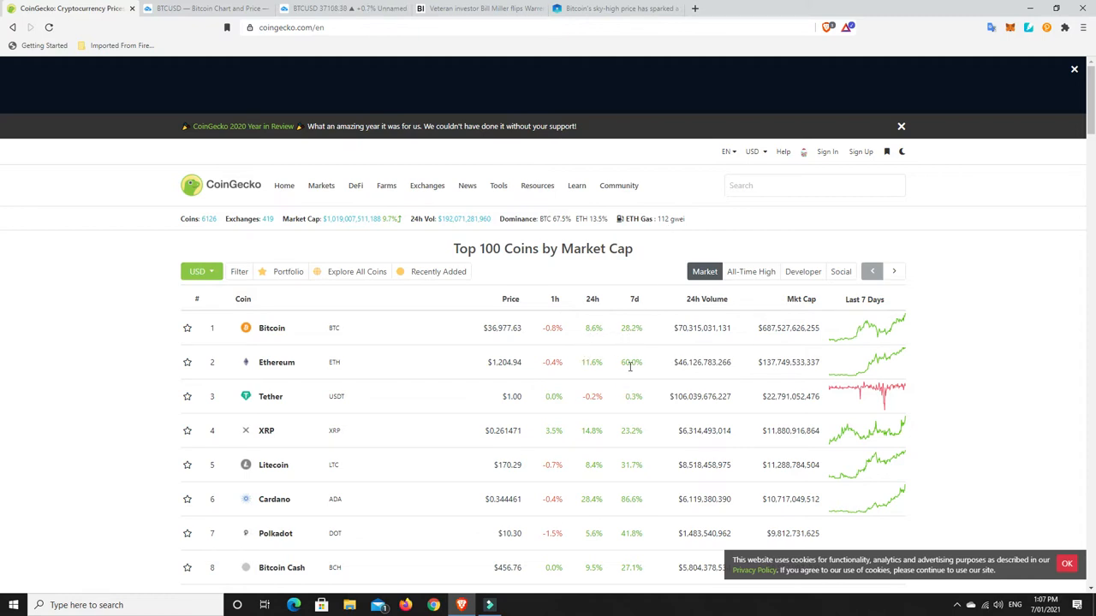
{"action": "mouse_move", "coordinate": [642, 415]}
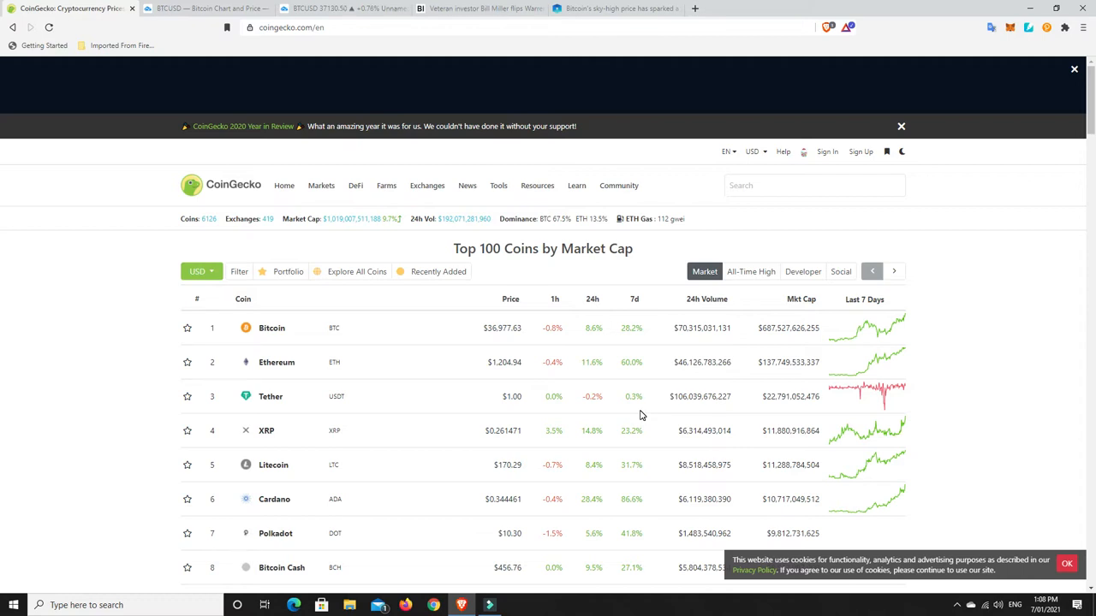
{"action": "mouse_move", "coordinate": [635, 418]}
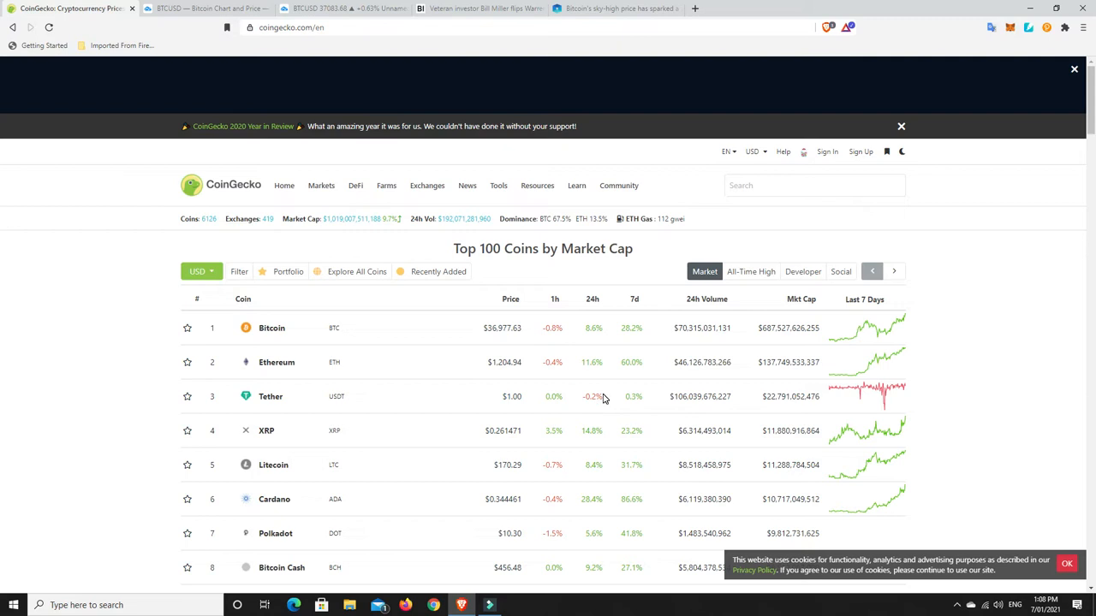
{"action": "mouse_move", "coordinate": [584, 411]}
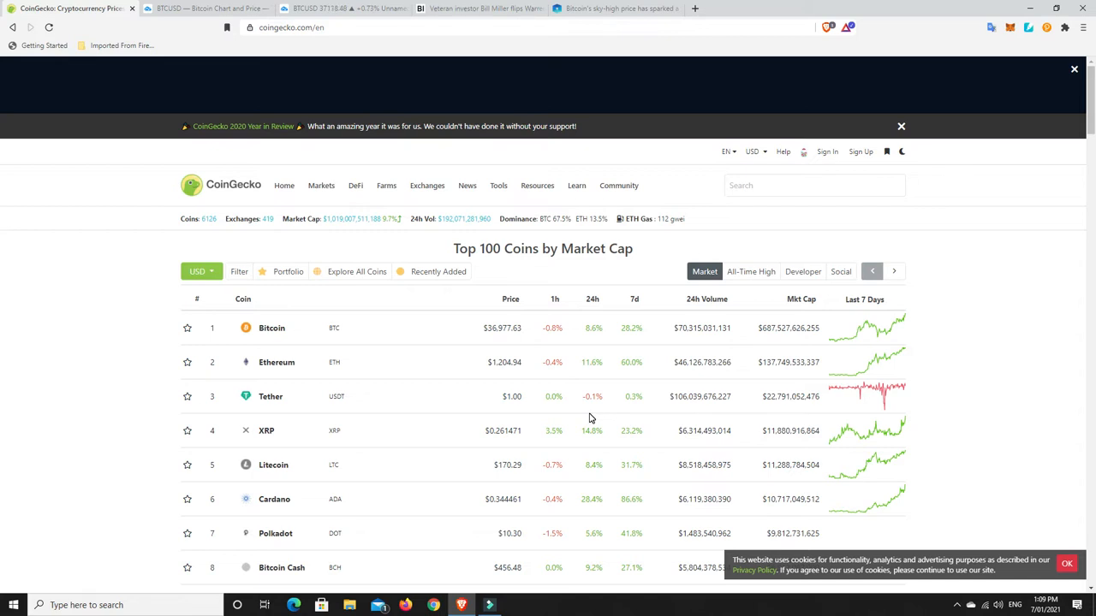
{"action": "mouse_move", "coordinate": [385, 345]}
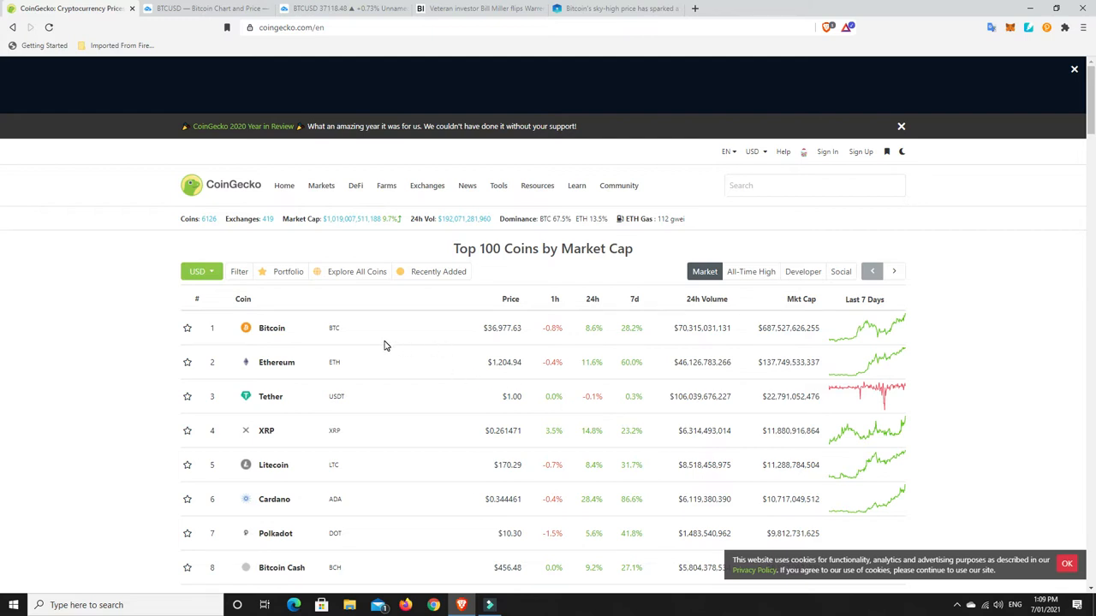
{"action": "mouse_move", "coordinate": [276, 362]}
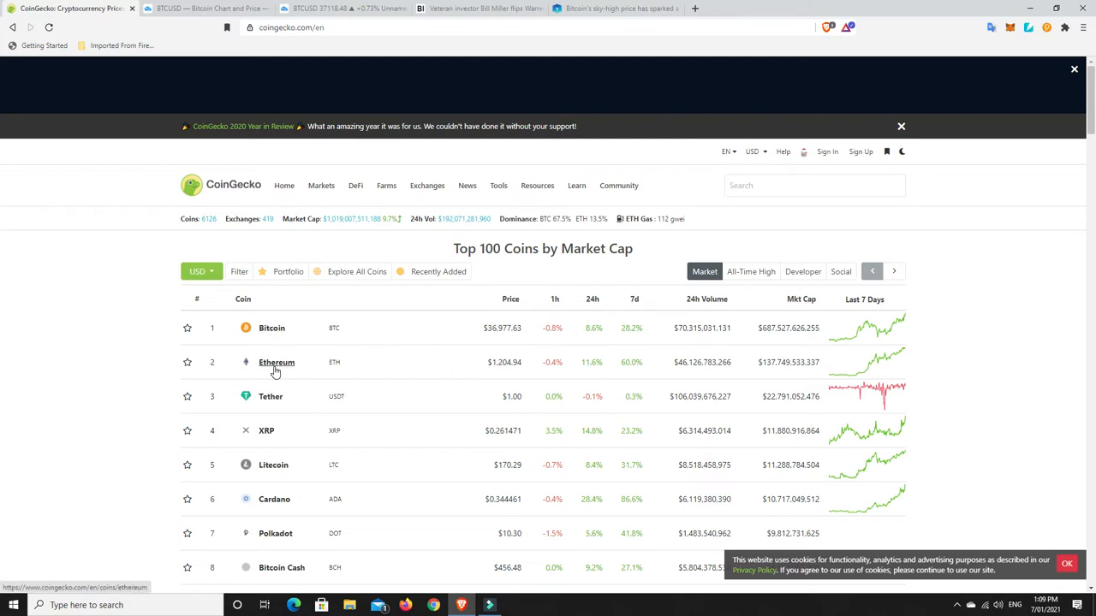
{"action": "mouse_move", "coordinate": [380, 372]}
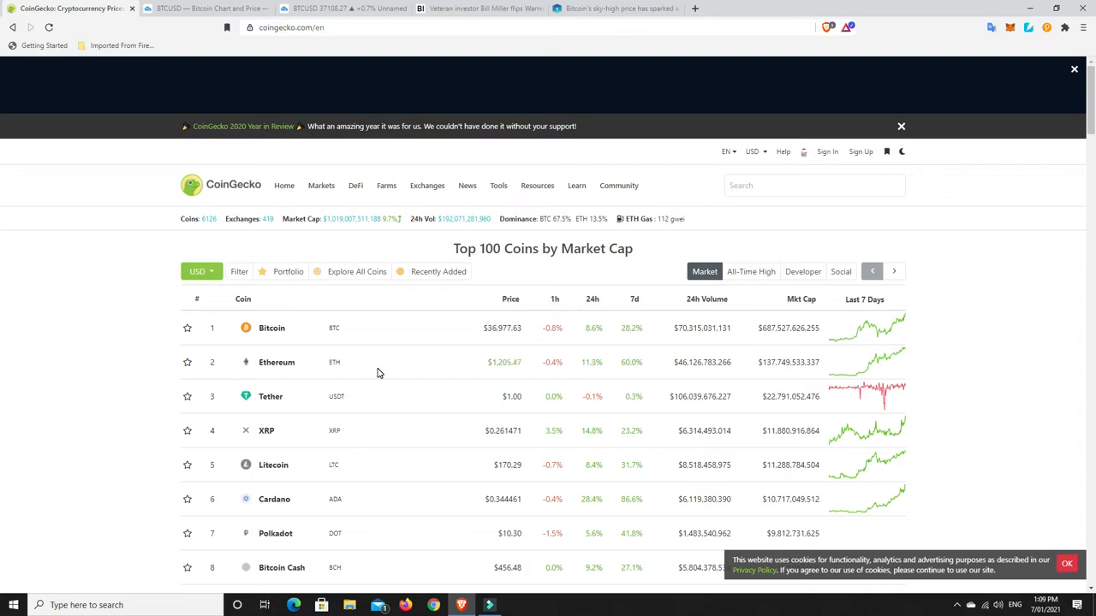
{"action": "mouse_move", "coordinate": [440, 367]}
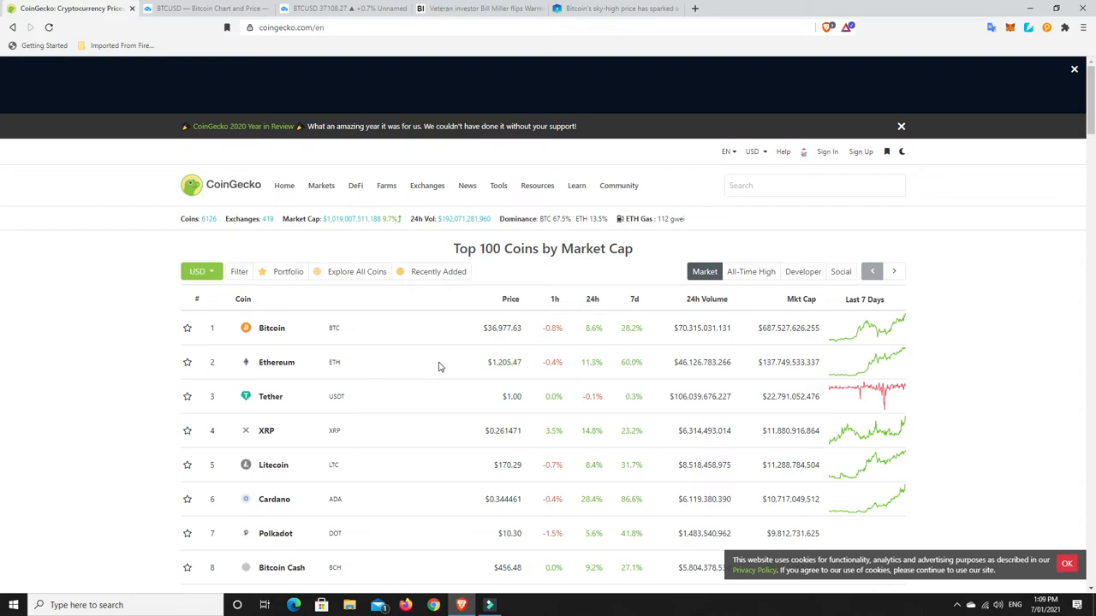
{"action": "mouse_move", "coordinate": [434, 364]}
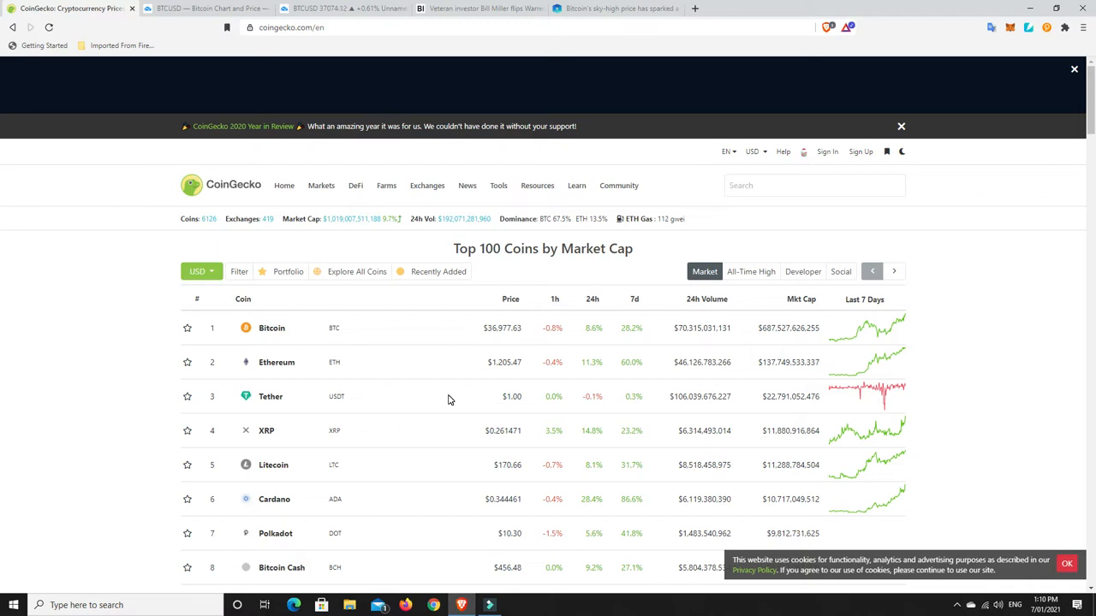
{"action": "mouse_move", "coordinate": [277, 363]}
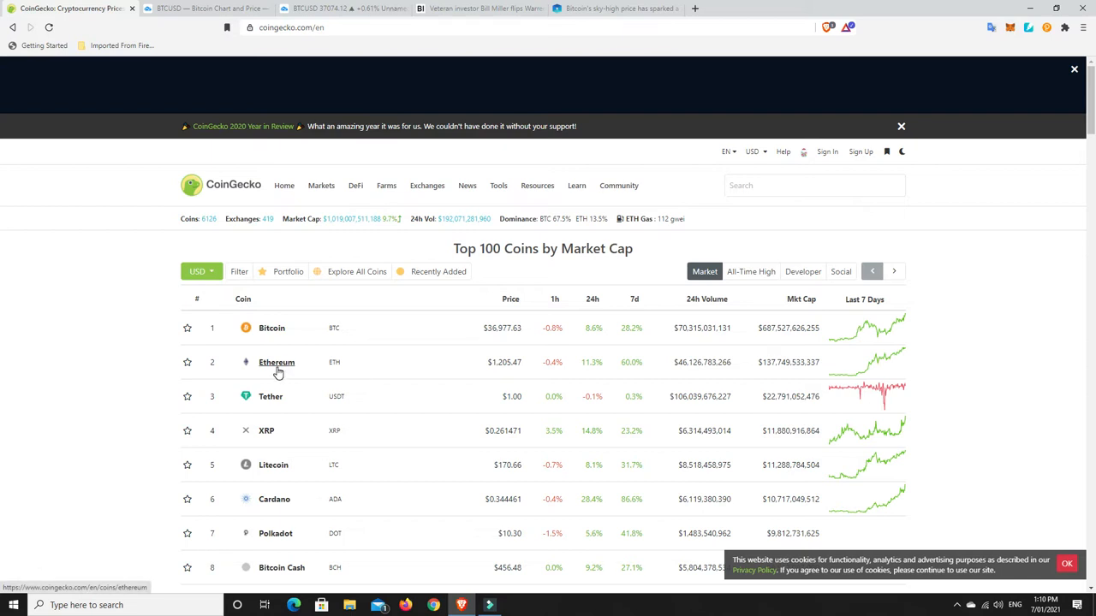
{"action": "mouse_move", "coordinate": [289, 367]}
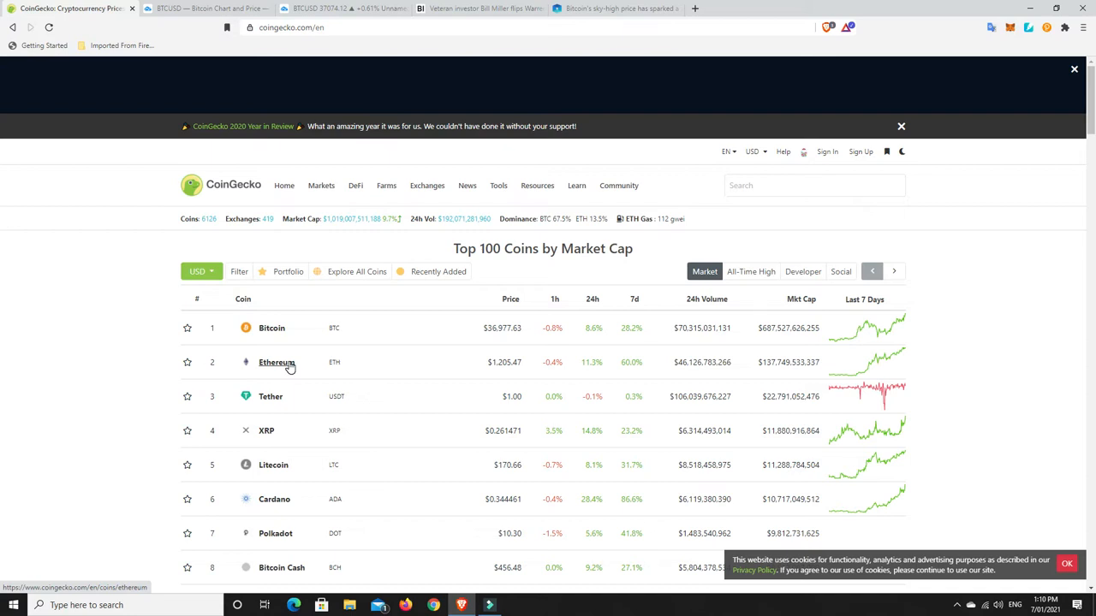
{"action": "mouse_move", "coordinate": [387, 377]}
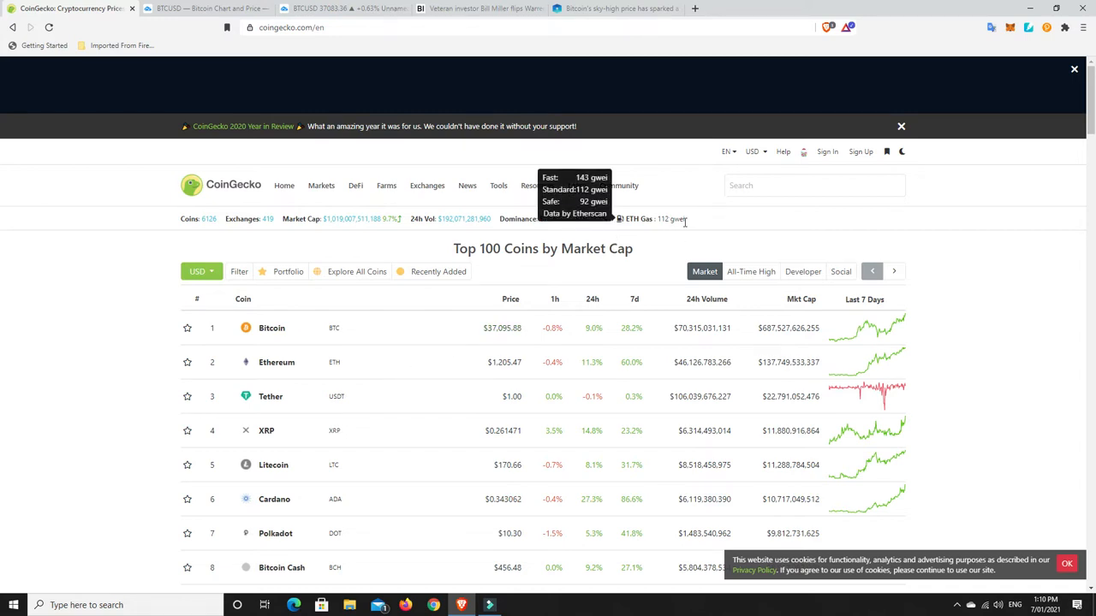
{"action": "mouse_move", "coordinate": [704, 226]}
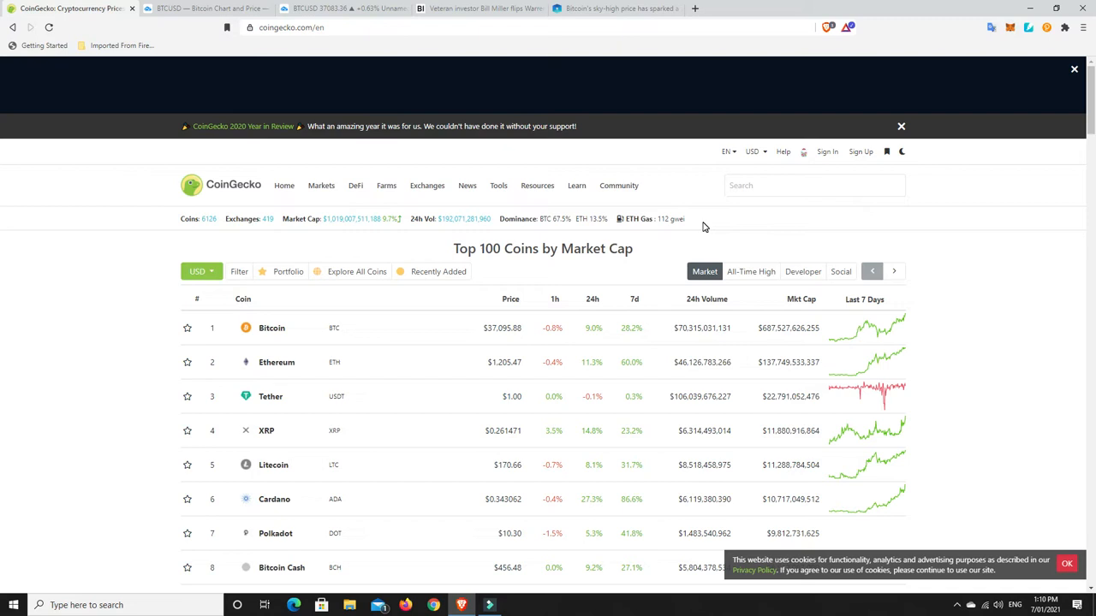
{"action": "mouse_move", "coordinate": [671, 245]}
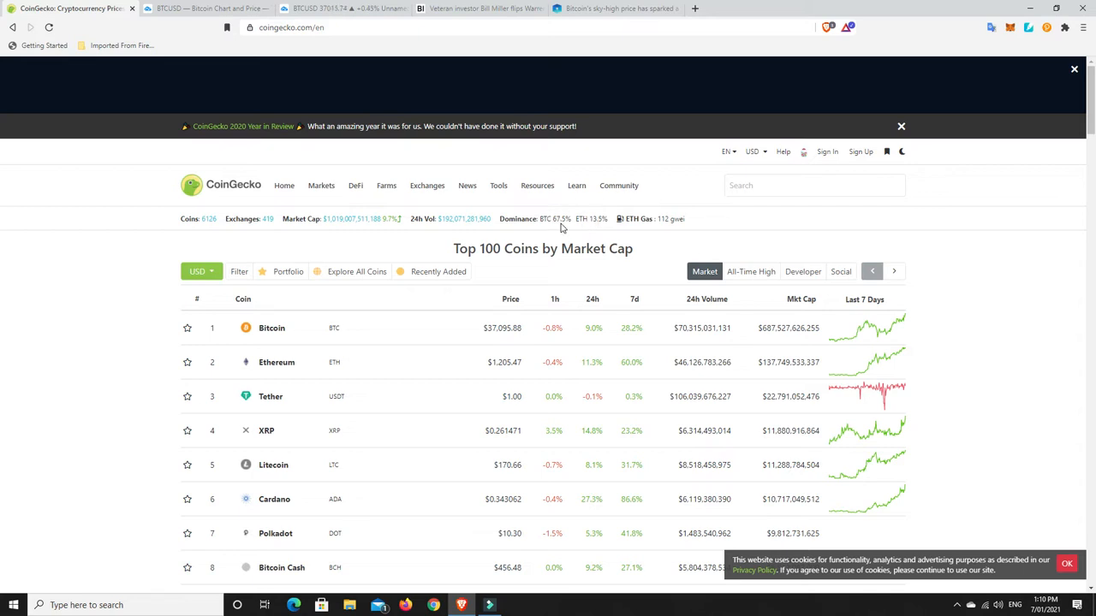
{"action": "mouse_move", "coordinate": [564, 226]}
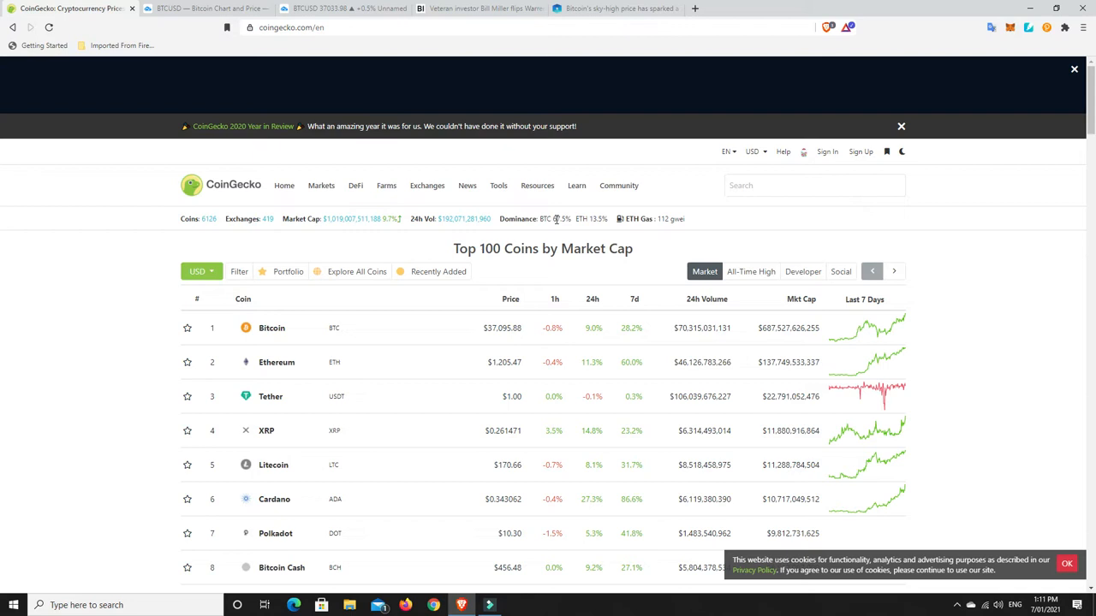
{"action": "mouse_move", "coordinate": [559, 220]}
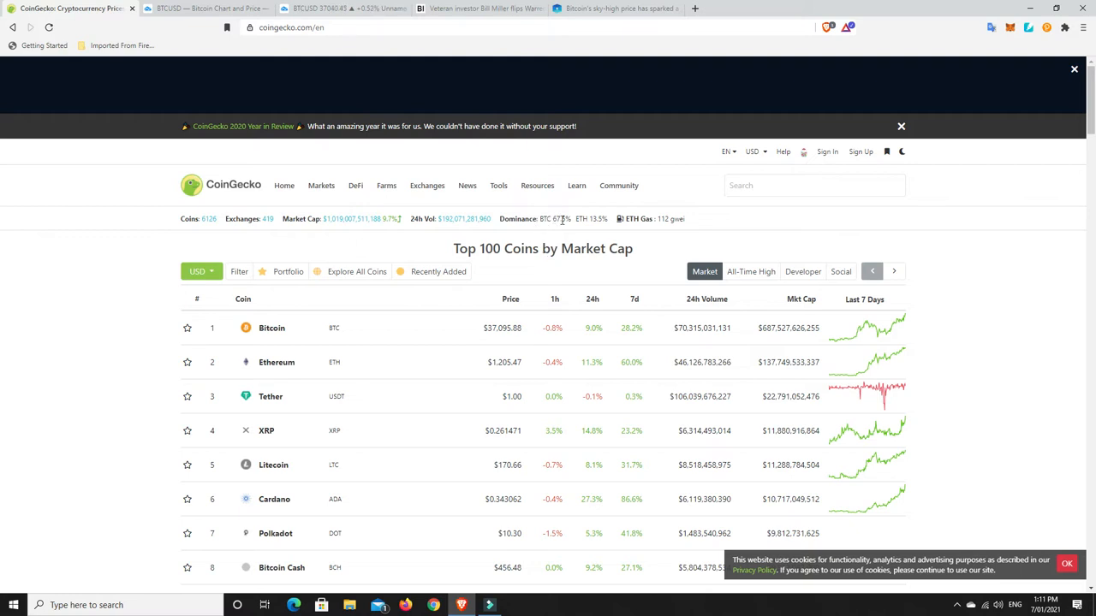
- Sort CoinGecko's Top 100 by 24h change descending, led by Status at 108.4%
{"action": "left_click", "coordinate": [576, 185]}
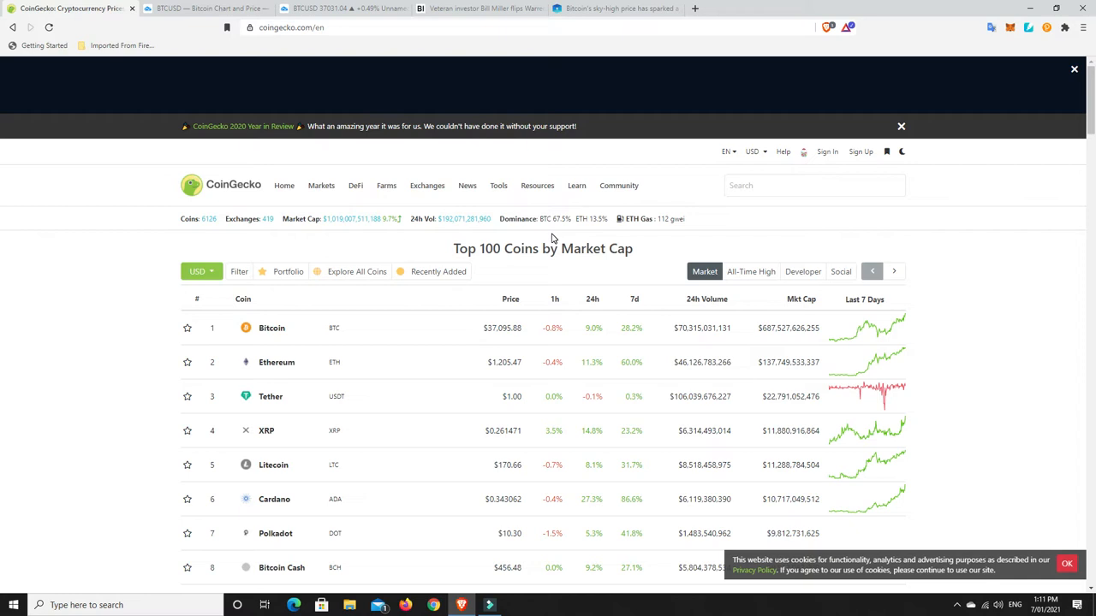
{"action": "mouse_move", "coordinate": [551, 240]}
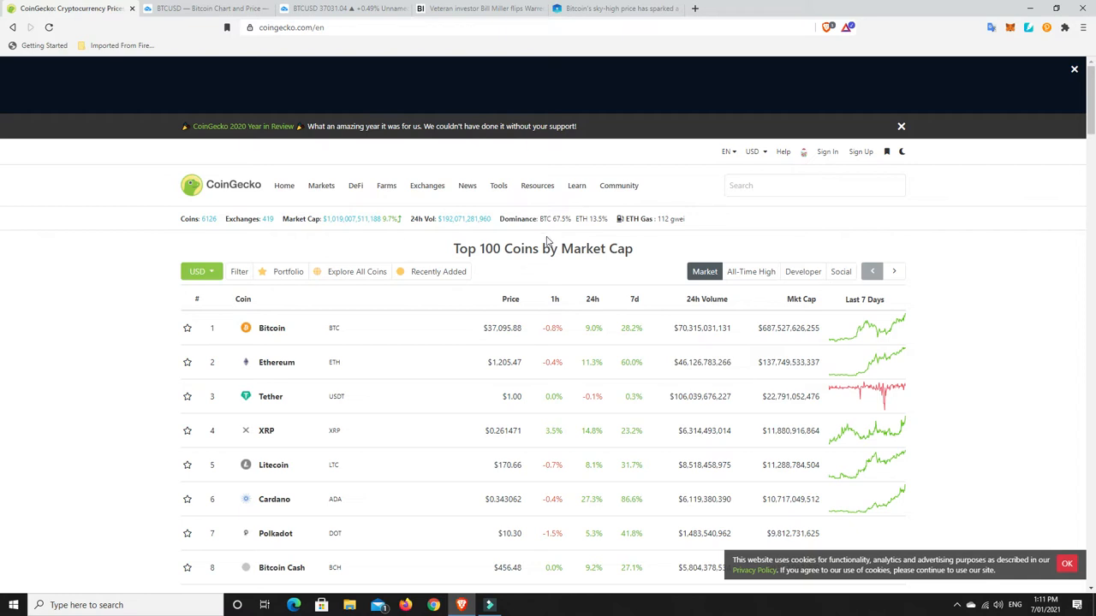
{"action": "mouse_move", "coordinate": [523, 274]}
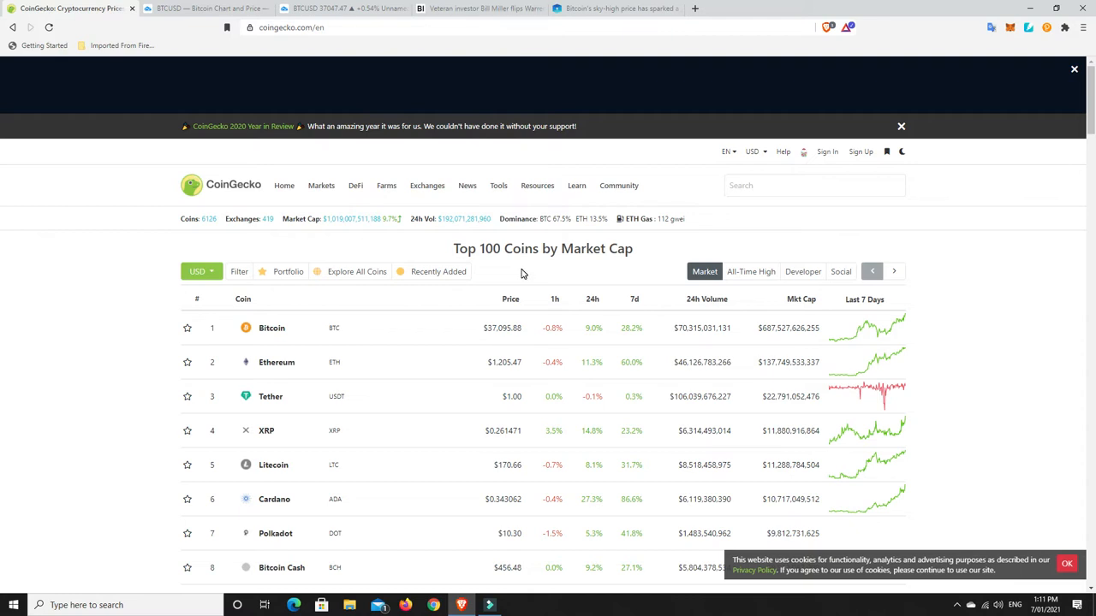
{"action": "mouse_move", "coordinate": [548, 286]}
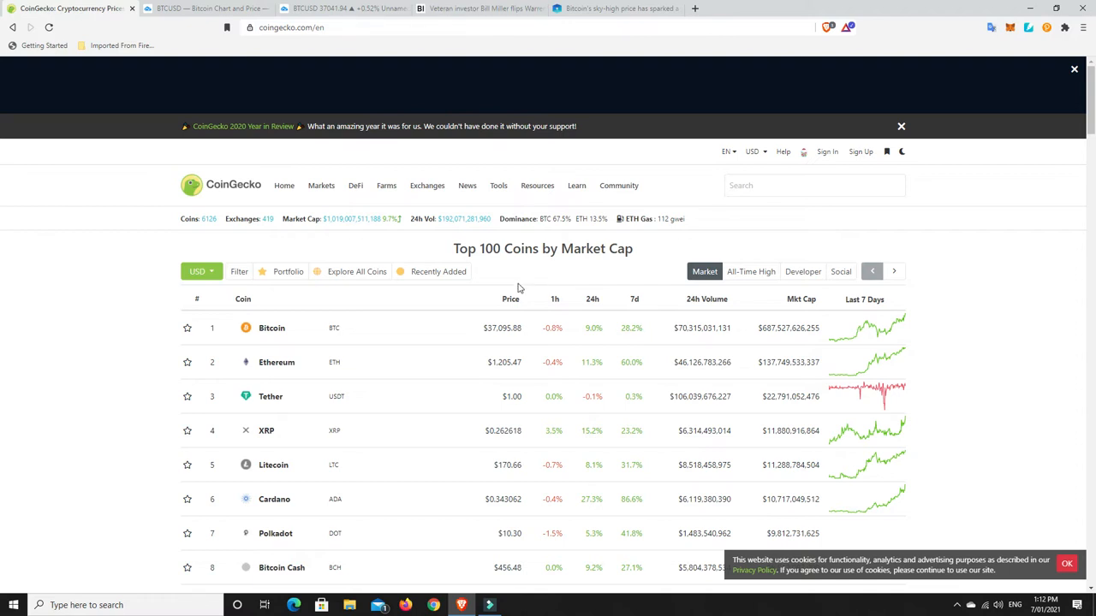
{"action": "mouse_move", "coordinate": [550, 277]}
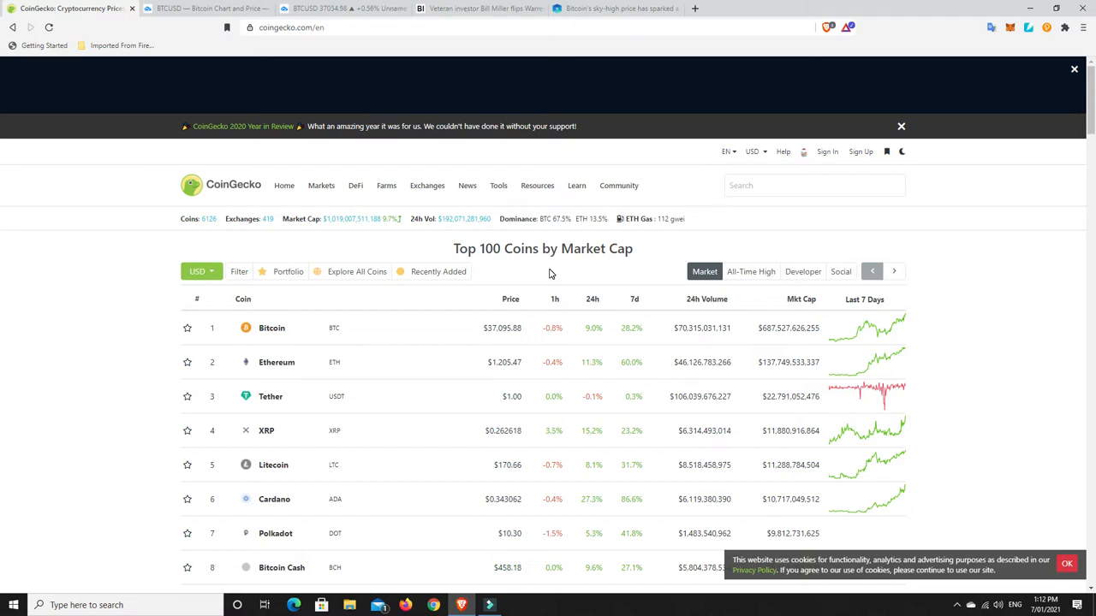
{"action": "left_click", "coordinate": [576, 184]}
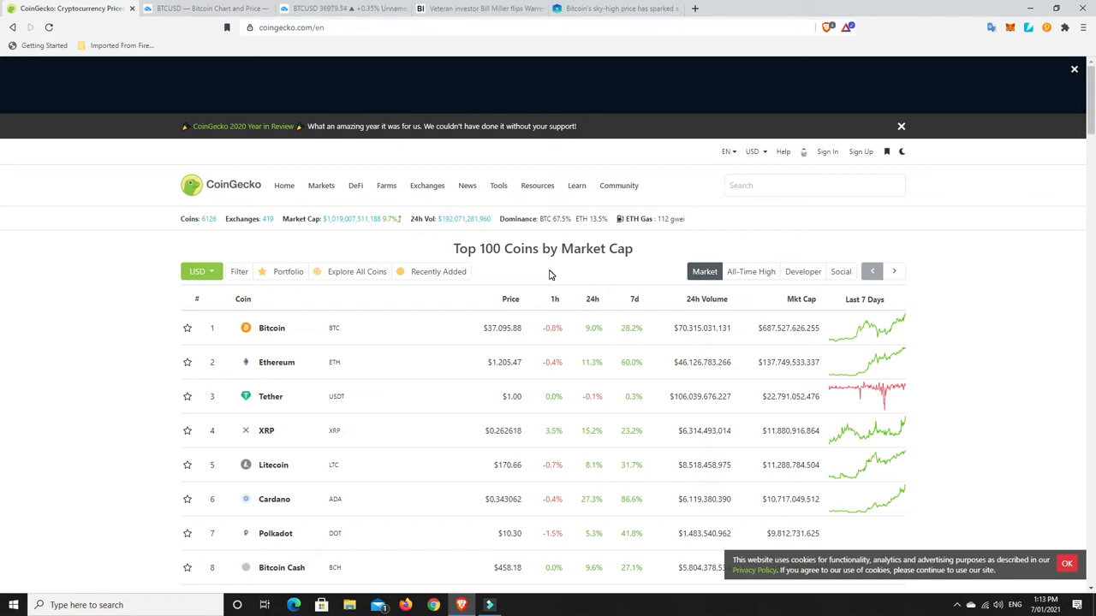
{"action": "mouse_move", "coordinate": [613, 315]}
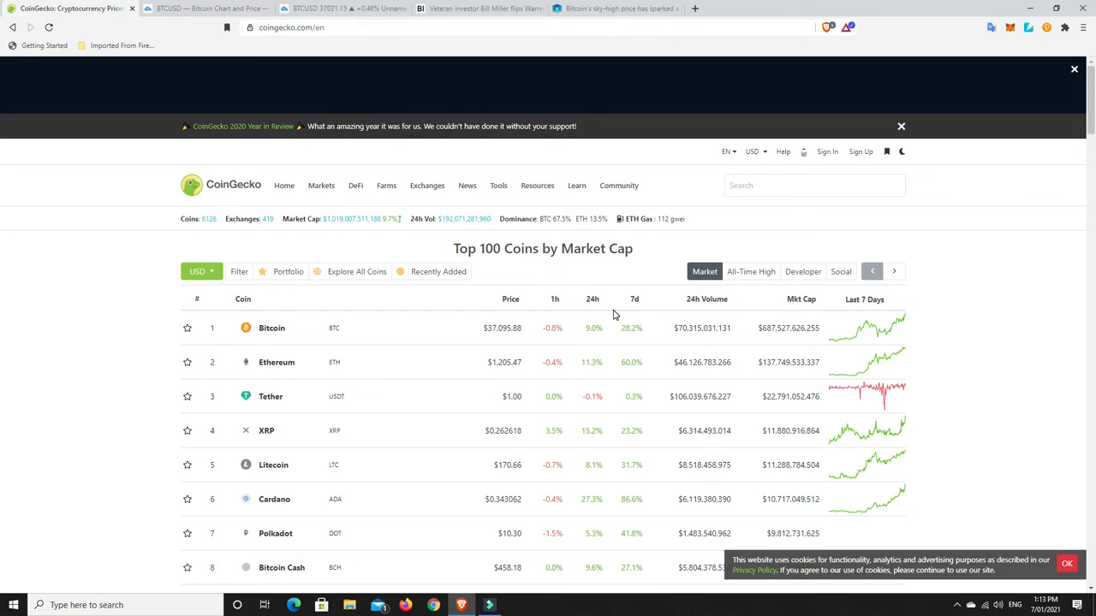
{"action": "mouse_move", "coordinate": [594, 300]}
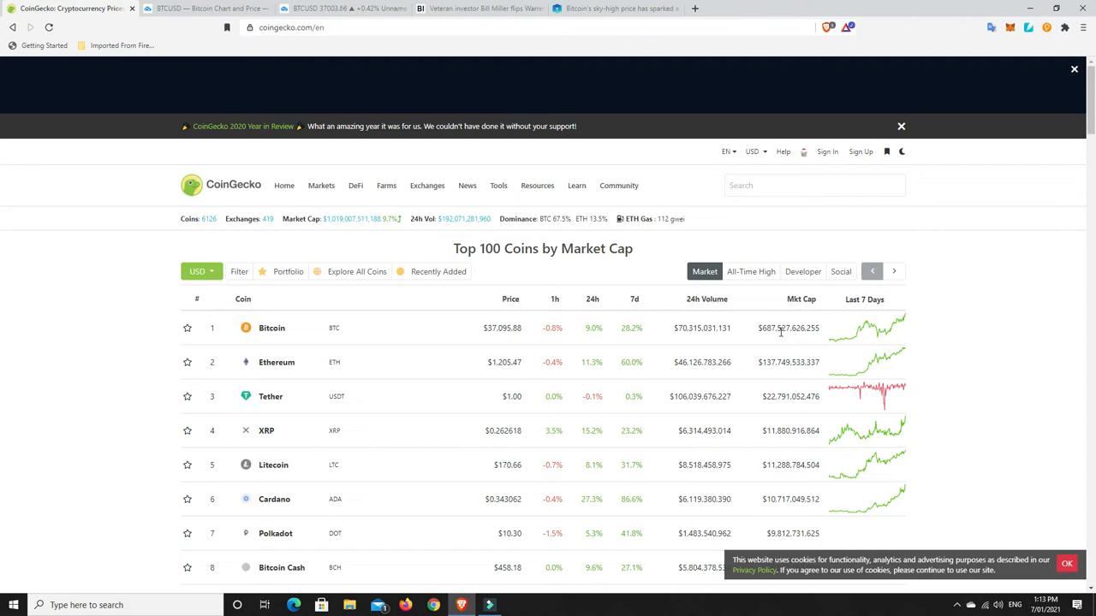
{"action": "mouse_move", "coordinate": [596, 299]}
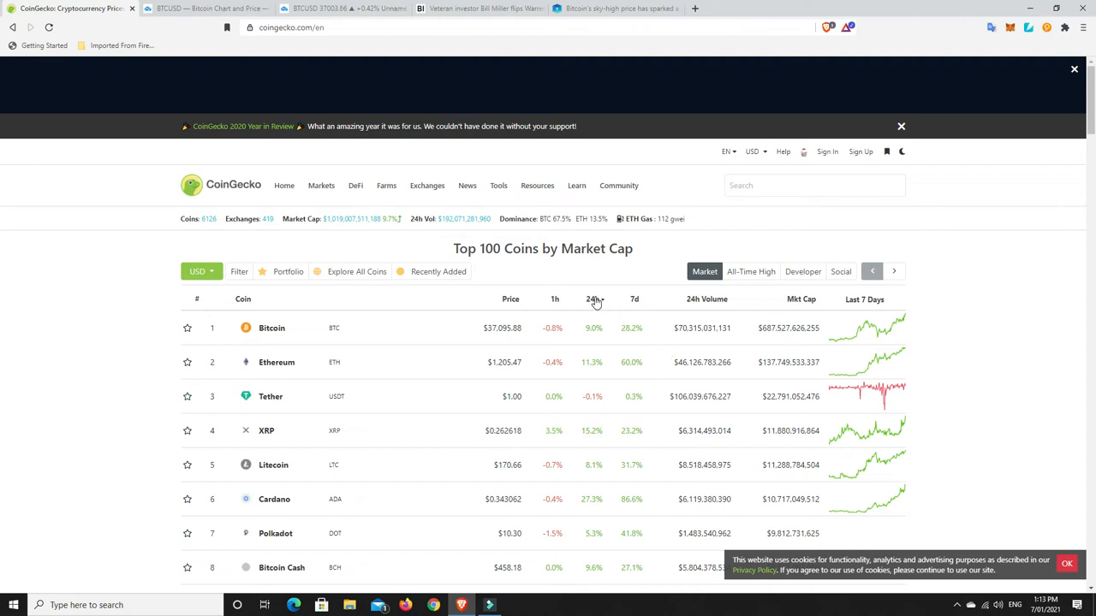
{"action": "left_click", "coordinate": [591, 299]}
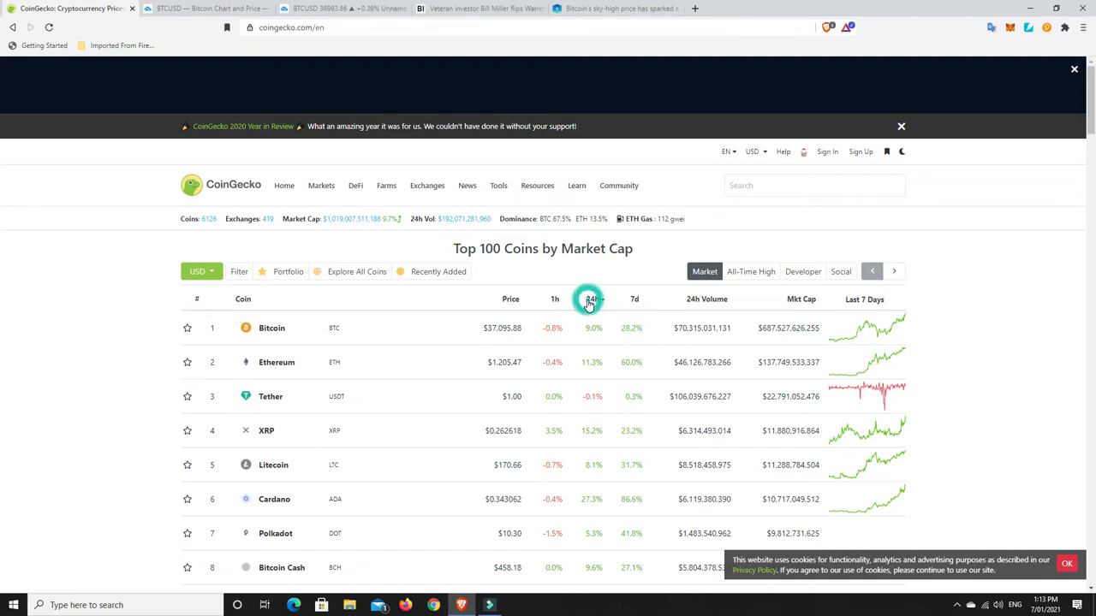
{"action": "left_click", "coordinate": [591, 299]}
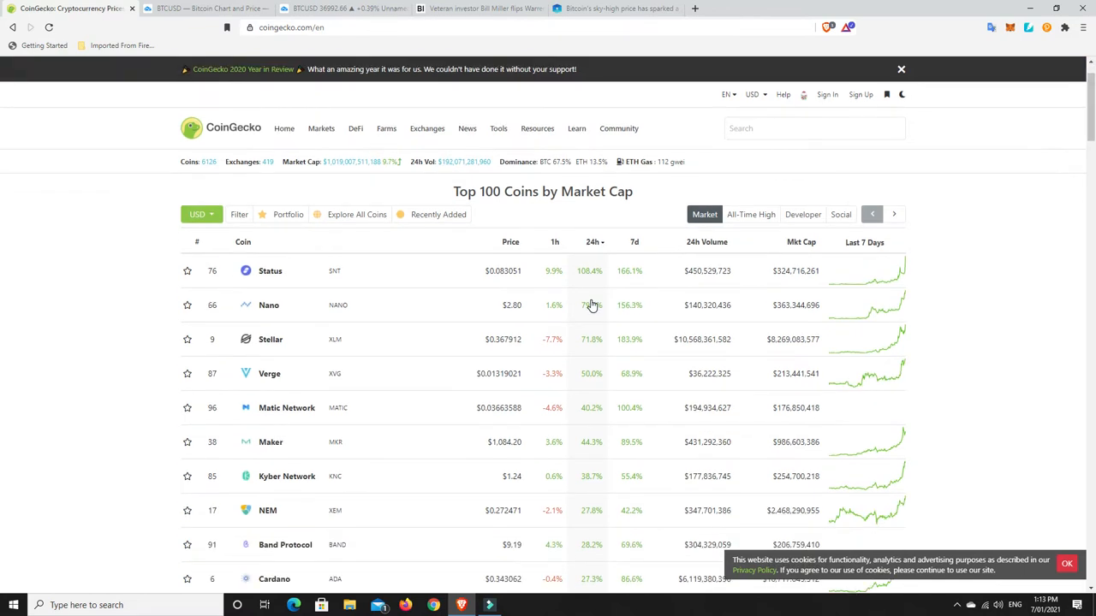
{"action": "mouse_move", "coordinate": [662, 293]}
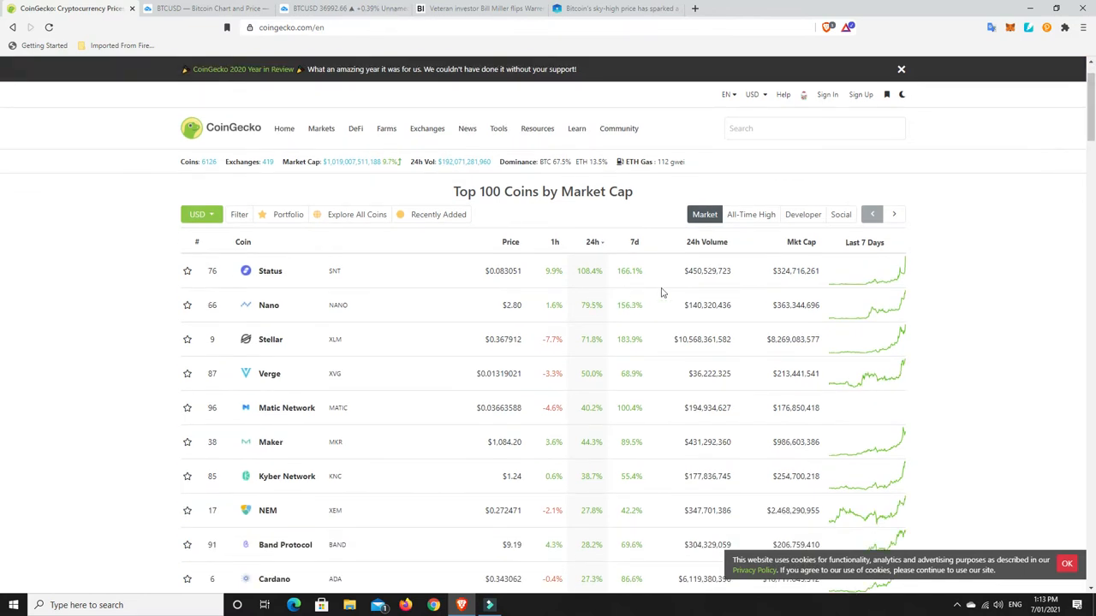
{"action": "mouse_move", "coordinate": [883, 355]}
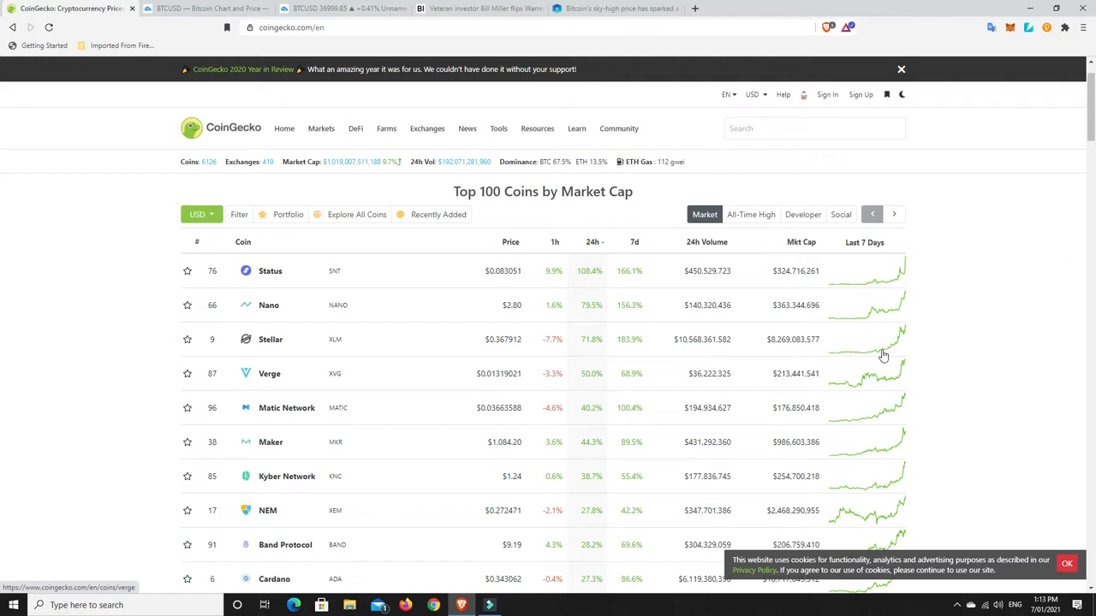
{"action": "mouse_move", "coordinate": [876, 378]}
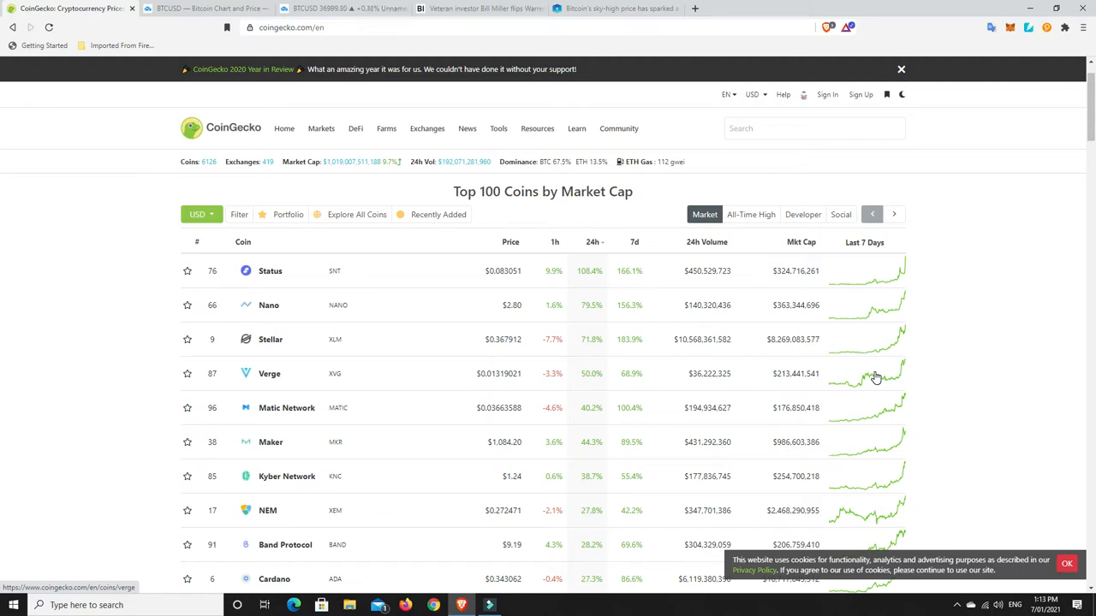
{"action": "mouse_move", "coordinate": [571, 368]}
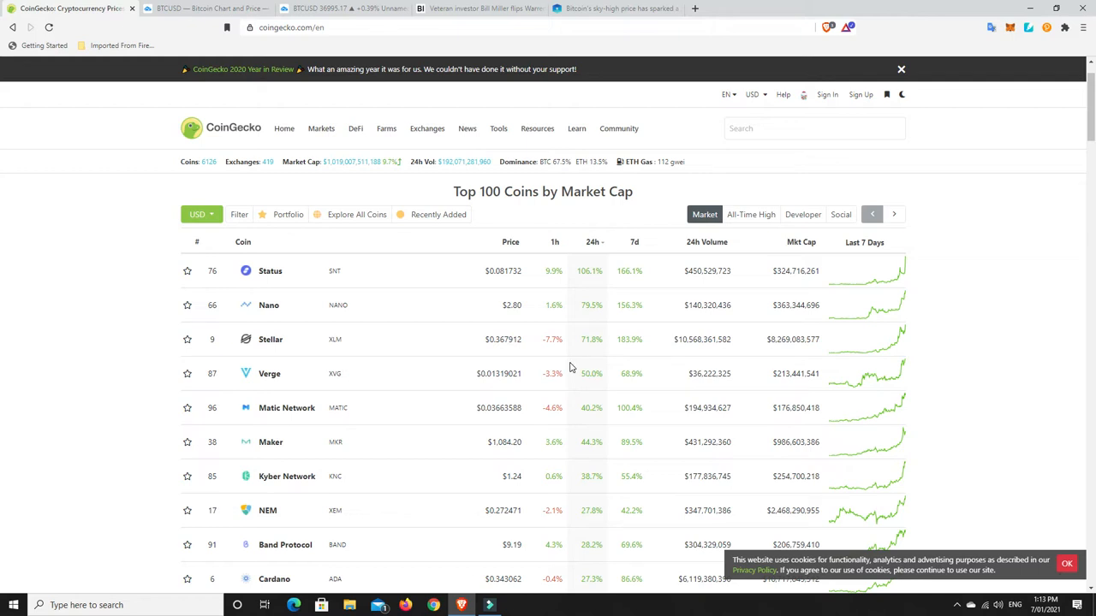
{"action": "mouse_move", "coordinate": [588, 299]}
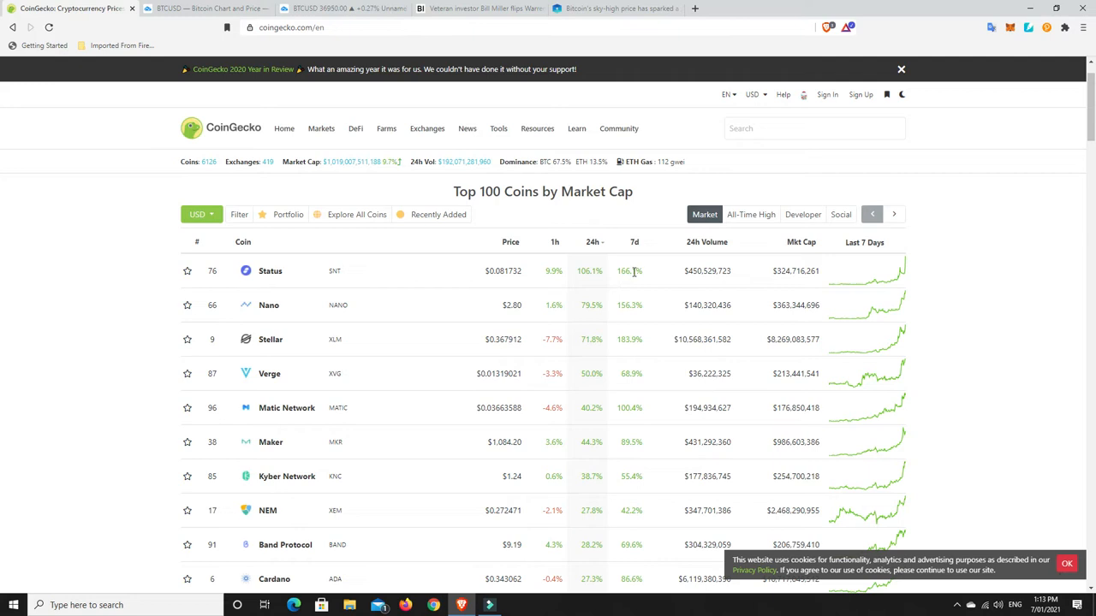
{"action": "mouse_move", "coordinate": [582, 274]}
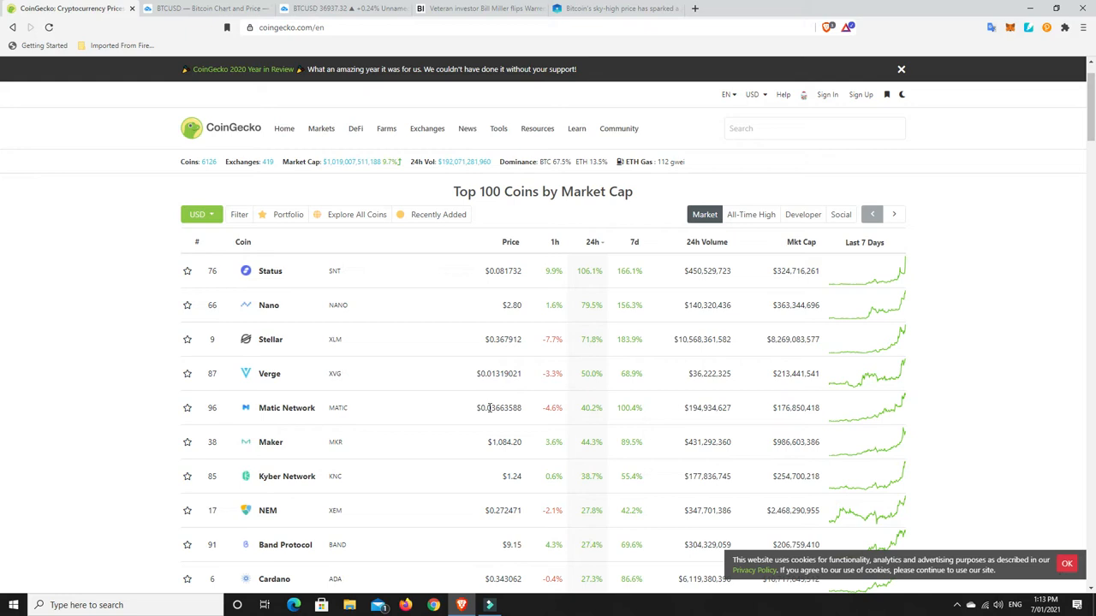
{"action": "mouse_move", "coordinate": [625, 419]}
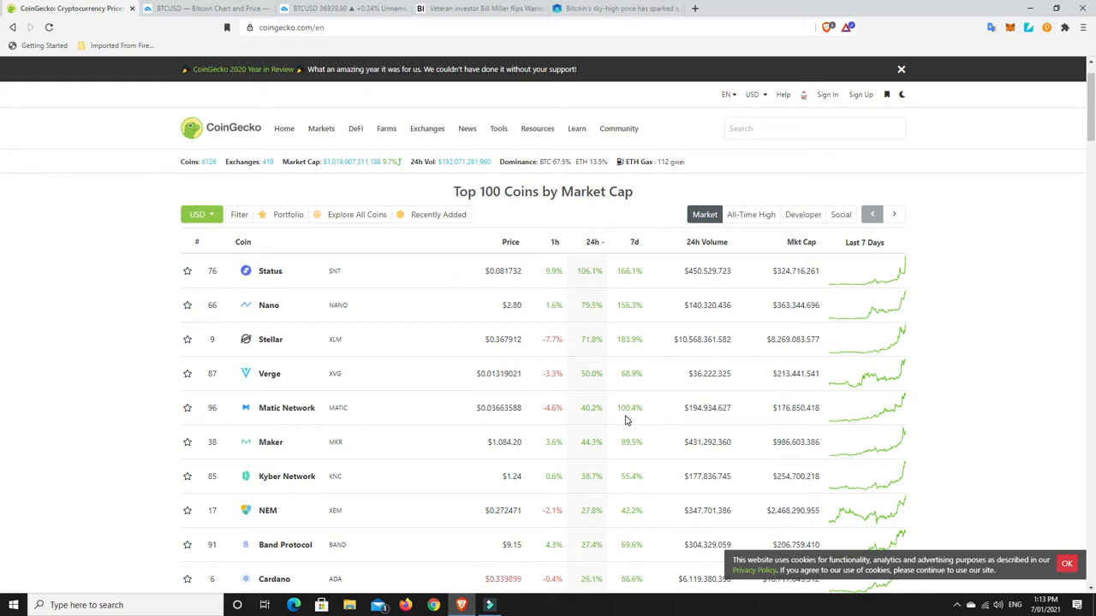
{"action": "mouse_move", "coordinate": [589, 424]}
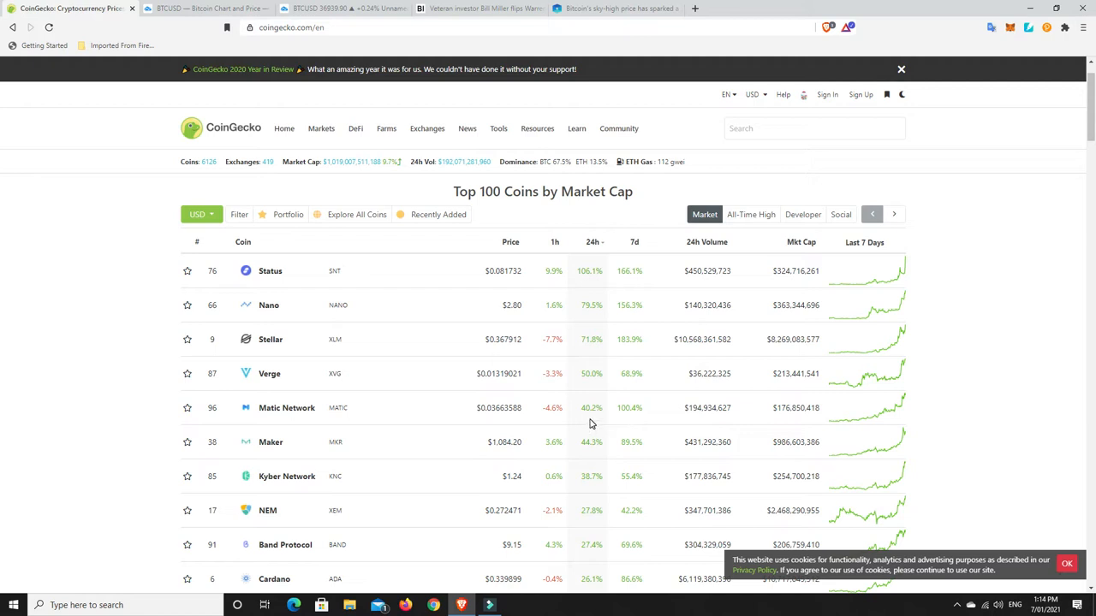
{"action": "mouse_move", "coordinate": [599, 407]}
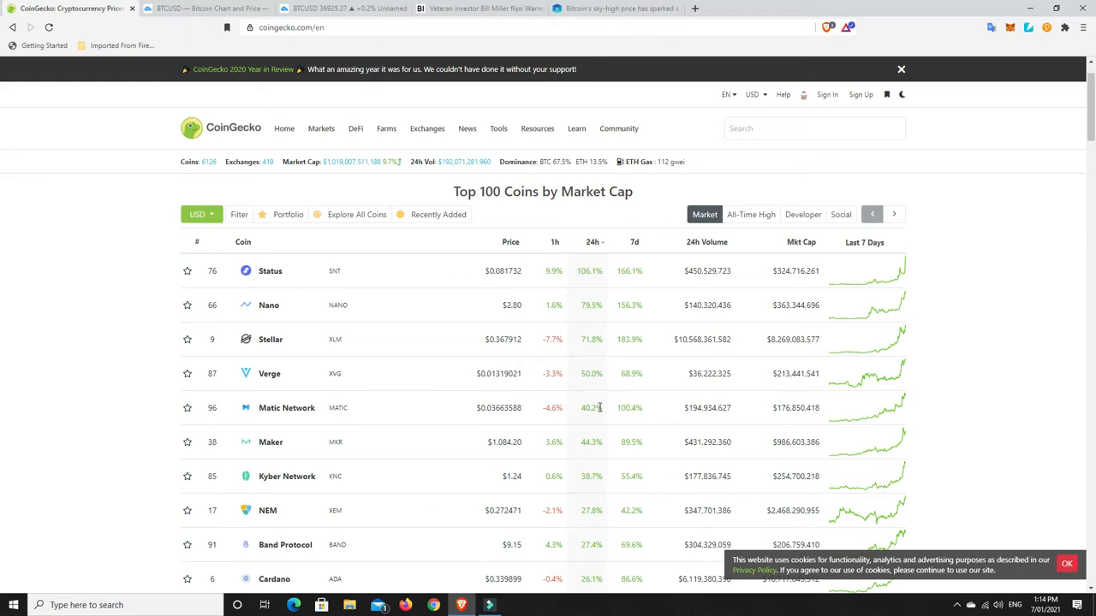
{"action": "scroll", "scroll_direction": "down", "scroll_amount": 3}
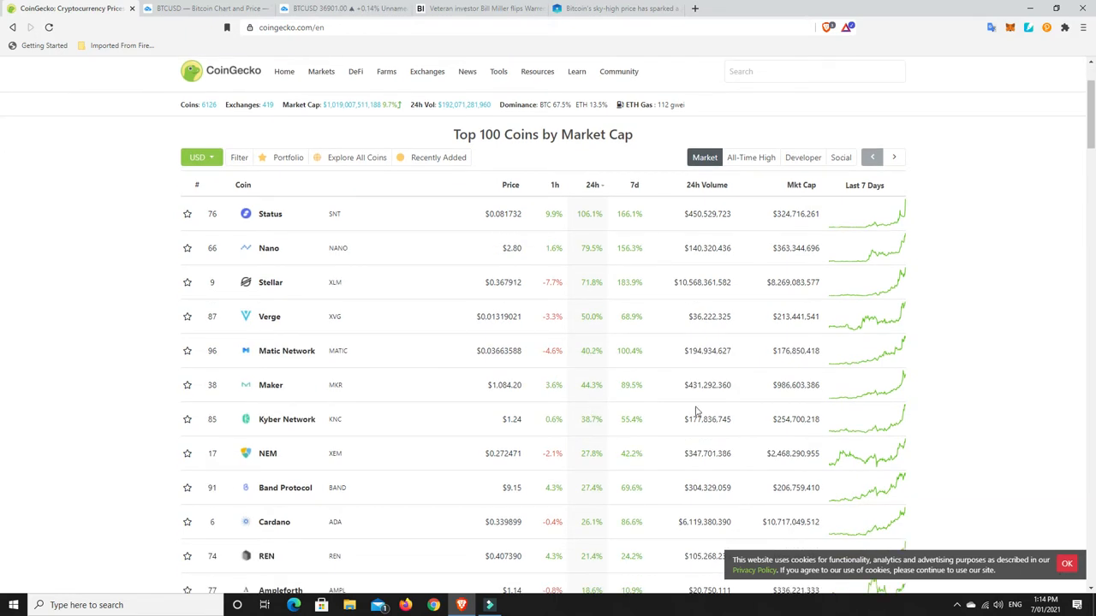
{"action": "mouse_move", "coordinate": [599, 443]}
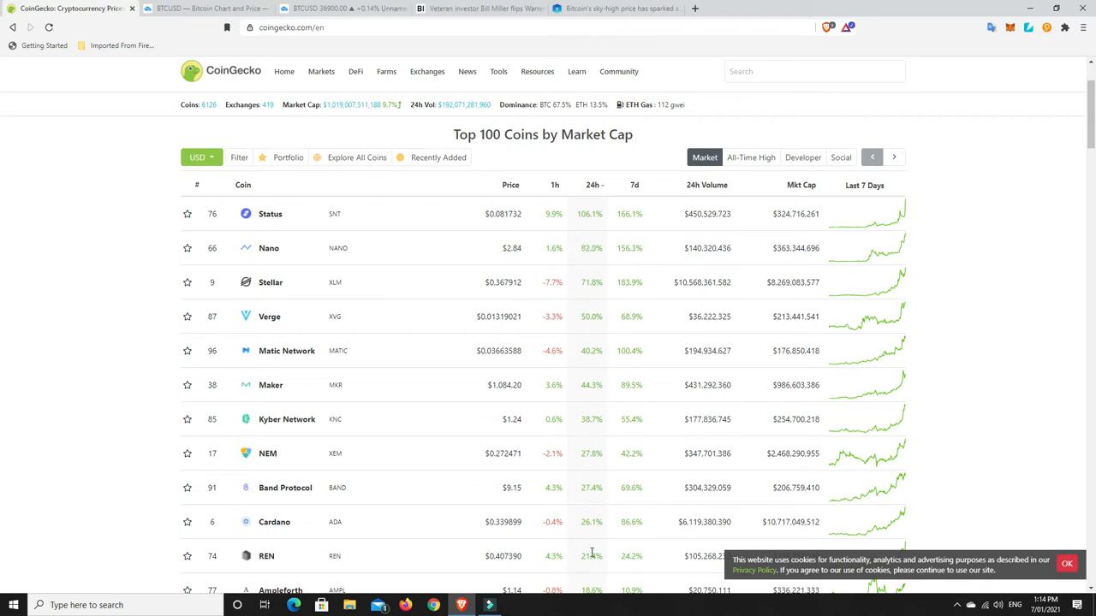
{"action": "mouse_move", "coordinate": [592, 558]}
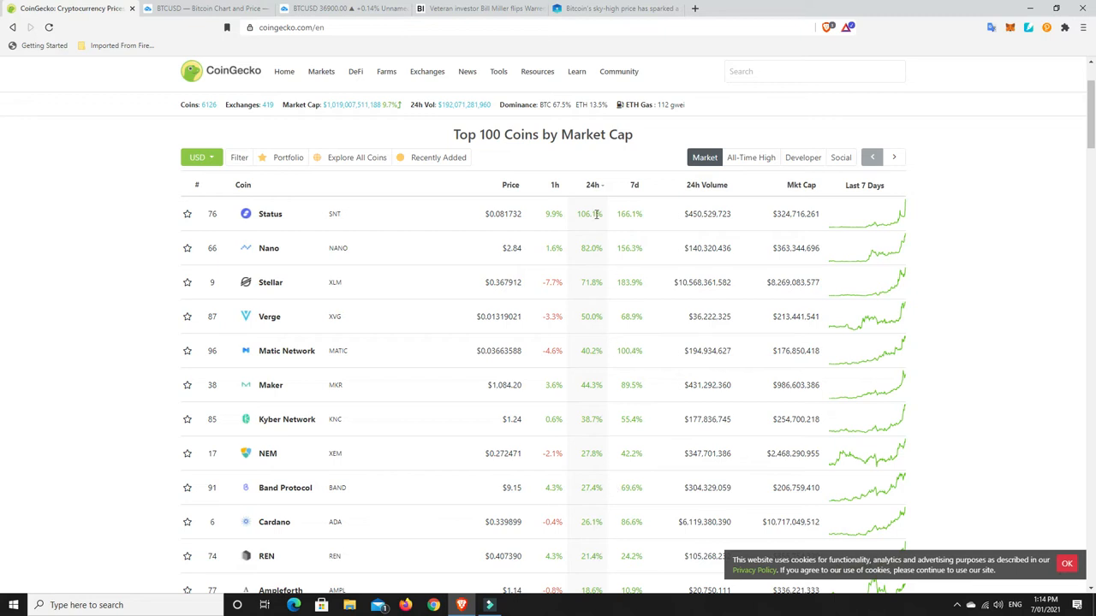
- Re-sort the Top 100 table by 24h change to show declines, led by Loopring at -15.3%
{"action": "left_click", "coordinate": [592, 184]}
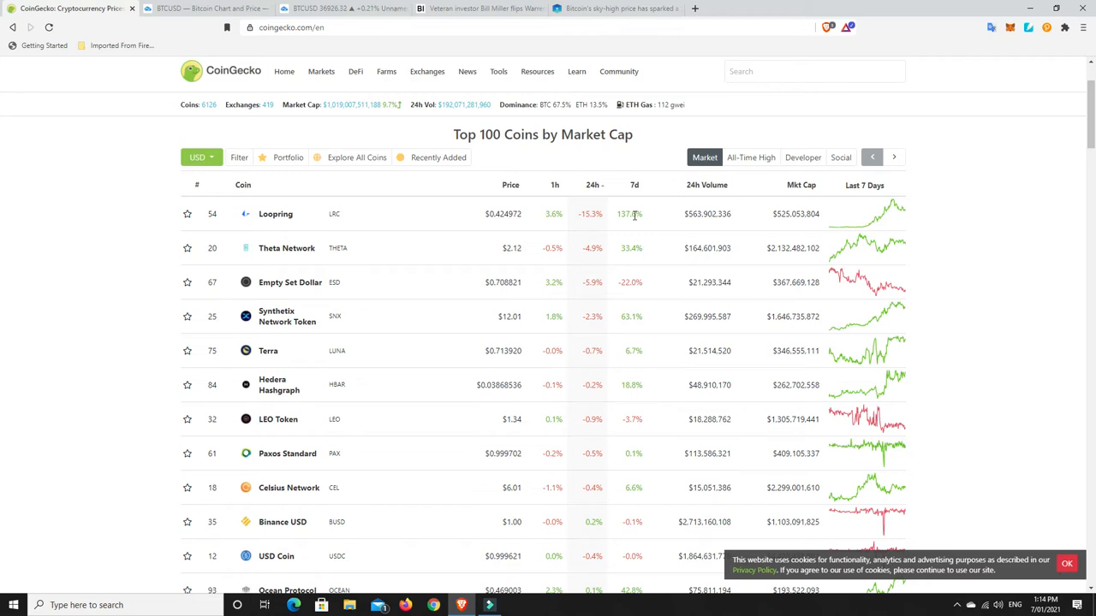
{"action": "mouse_move", "coordinate": [629, 218]}
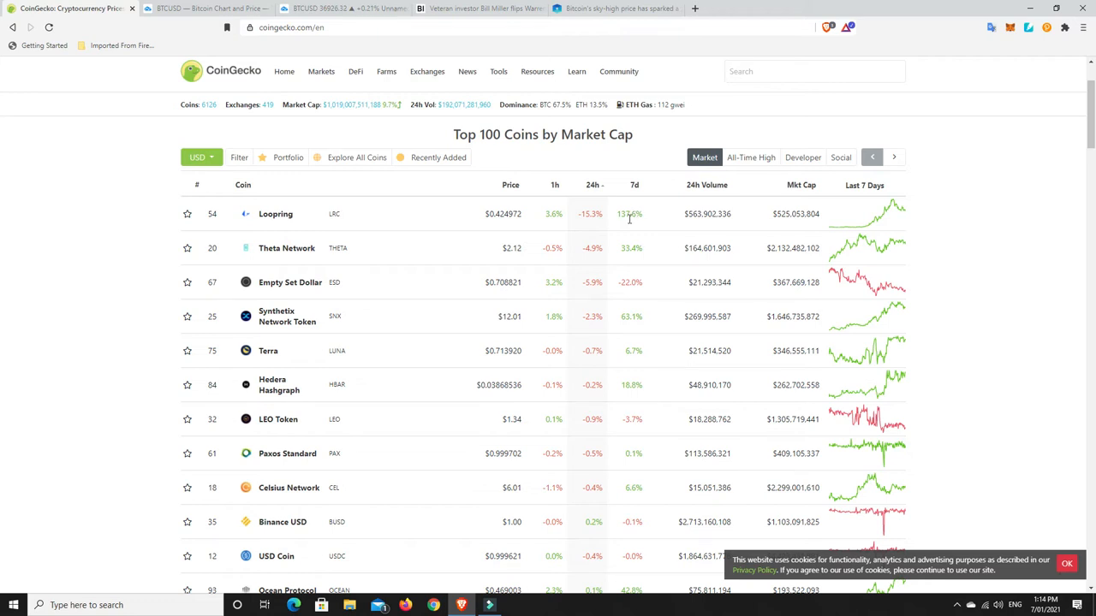
{"action": "mouse_move", "coordinate": [593, 313]}
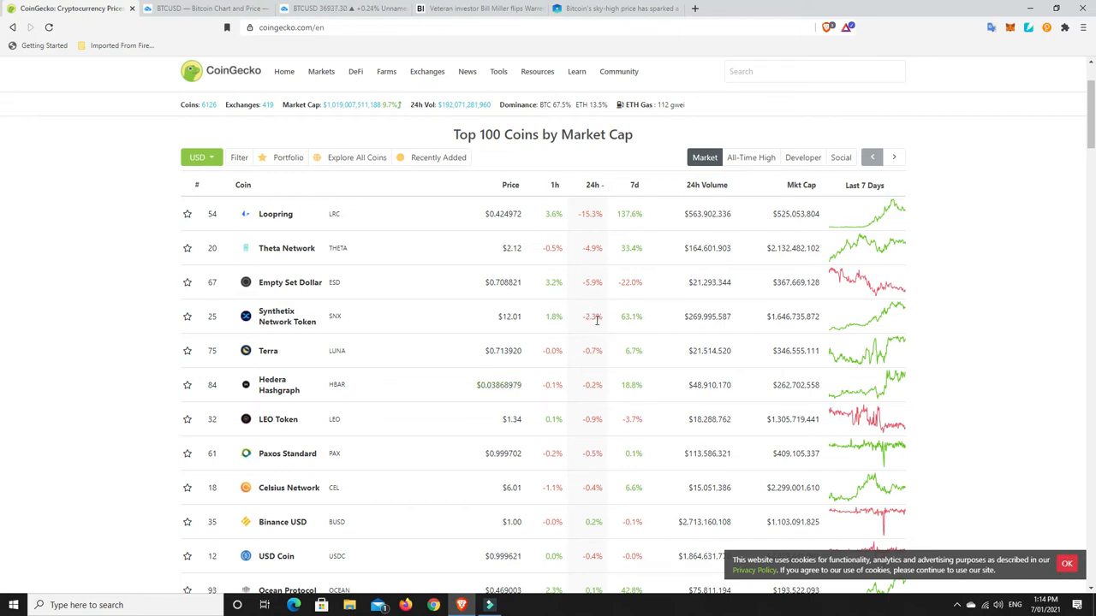
{"action": "mouse_move", "coordinate": [277, 316]}
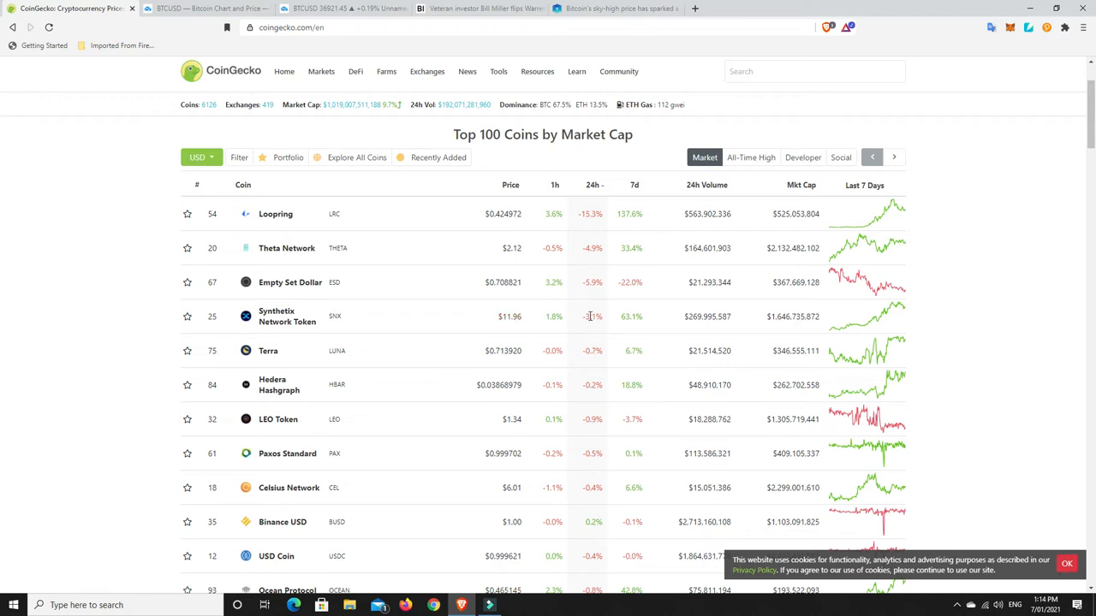
{"action": "mouse_move", "coordinate": [595, 346]}
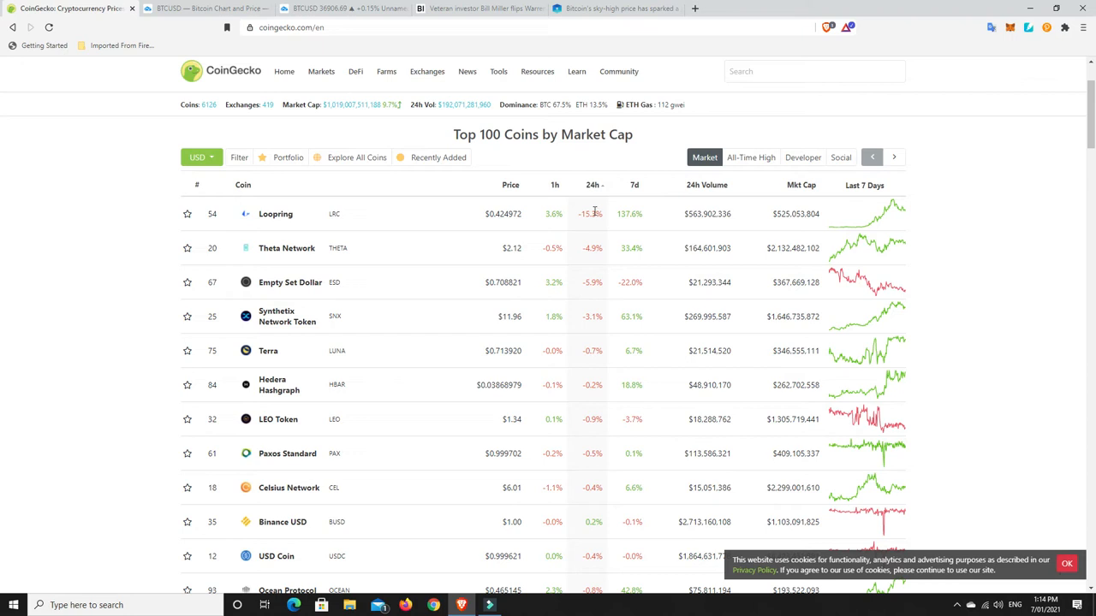
{"action": "mouse_move", "coordinate": [593, 215]}
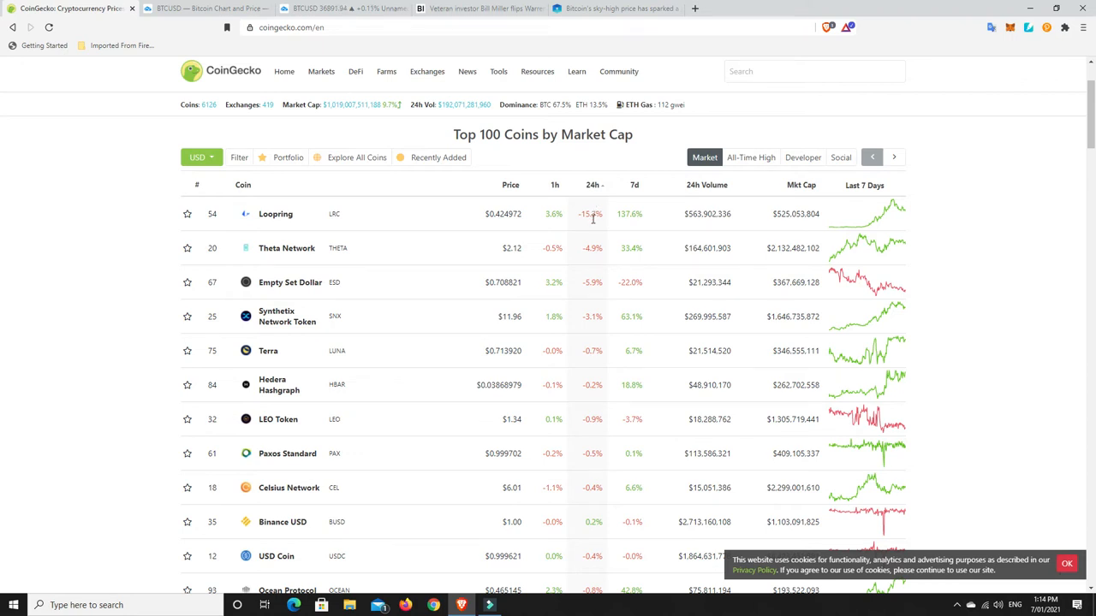
{"action": "mouse_move", "coordinate": [586, 349]}
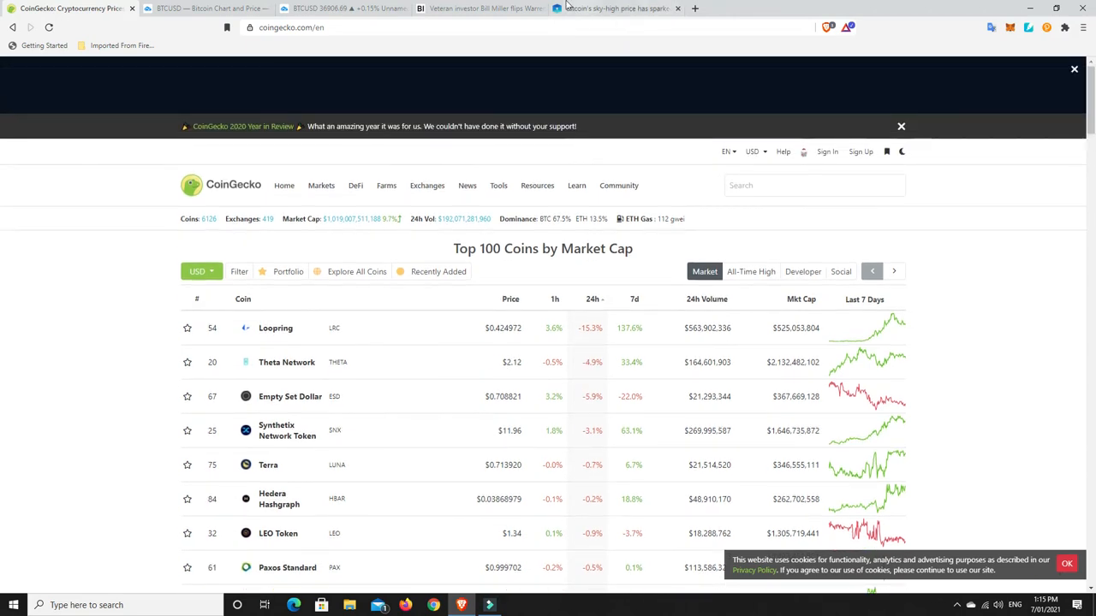
- Switch to the Business Insider article on Bill Miller arguing crypto beats cash
{"action": "left_click", "coordinate": [479, 8]}
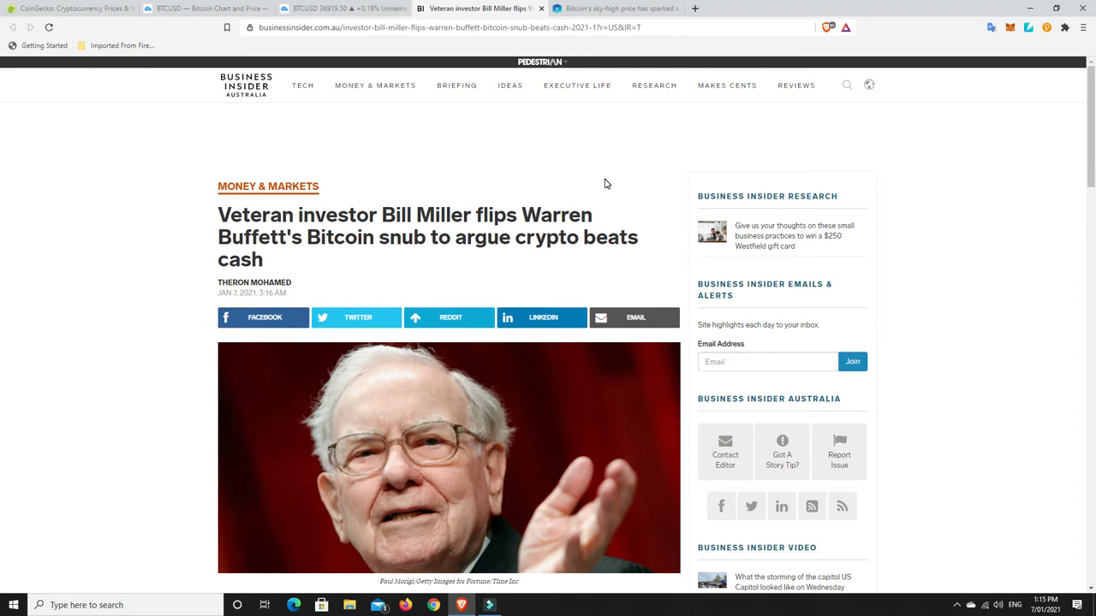
{"action": "mouse_move", "coordinate": [393, 265]}
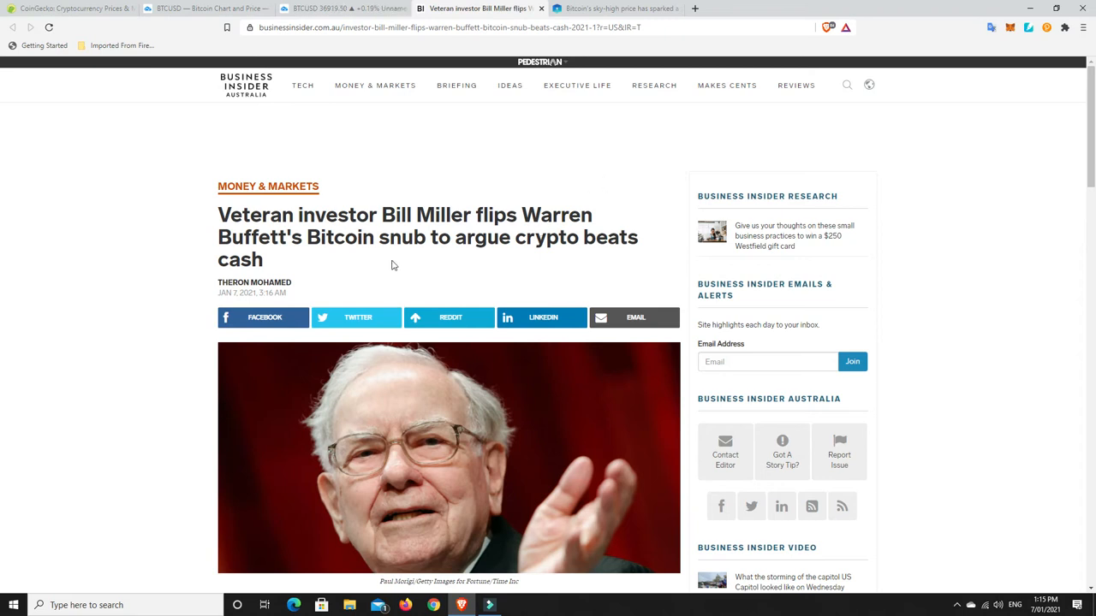
{"action": "mouse_move", "coordinate": [486, 259]}
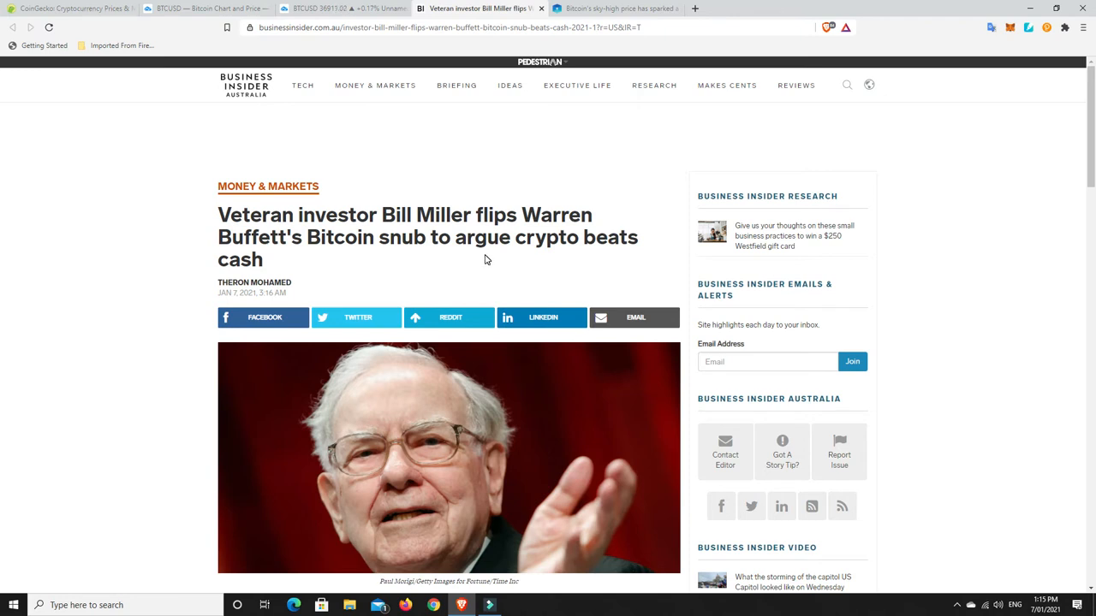
{"action": "mouse_move", "coordinate": [414, 248]}
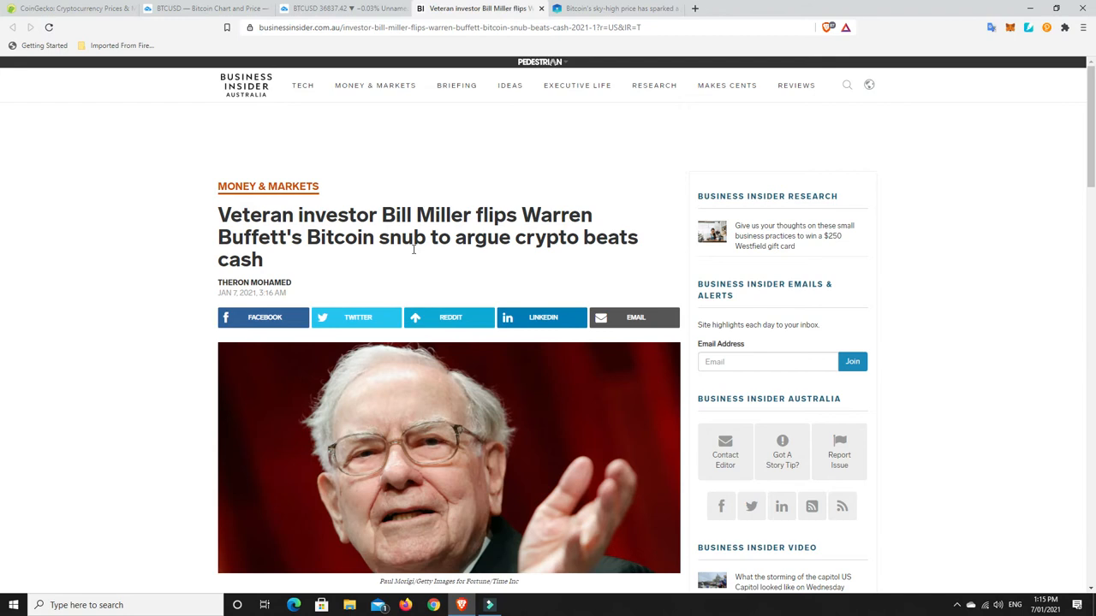
{"action": "mouse_move", "coordinate": [418, 280]}
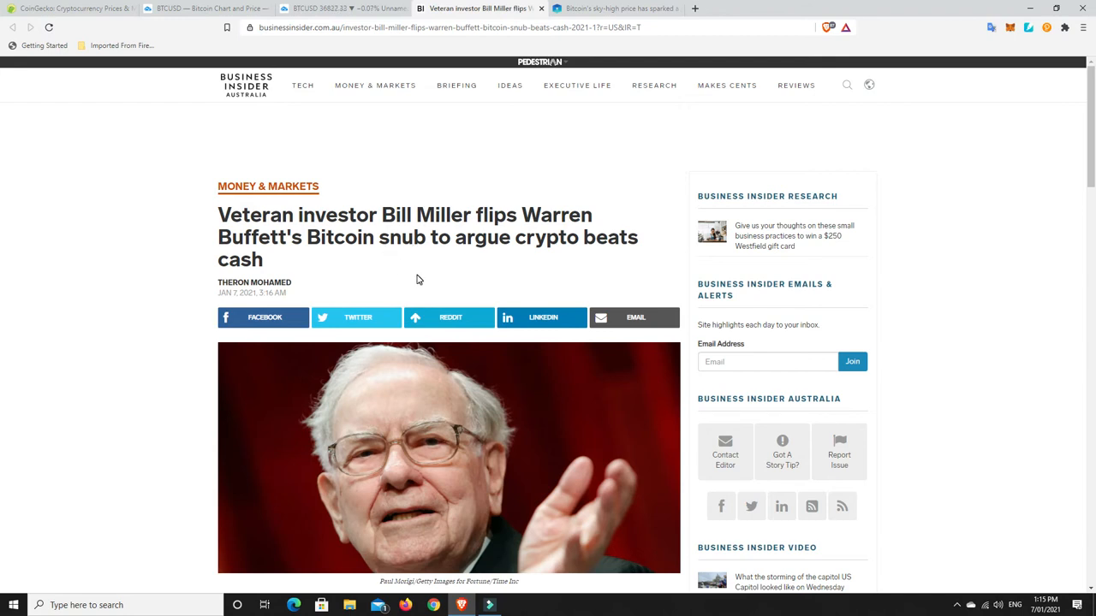
- Scroll the Bill Miller article to the 'digital gold' and Buffett 'rat poison' paragraphs
{"action": "scroll", "scroll_direction": "down", "scroll_amount": 3}
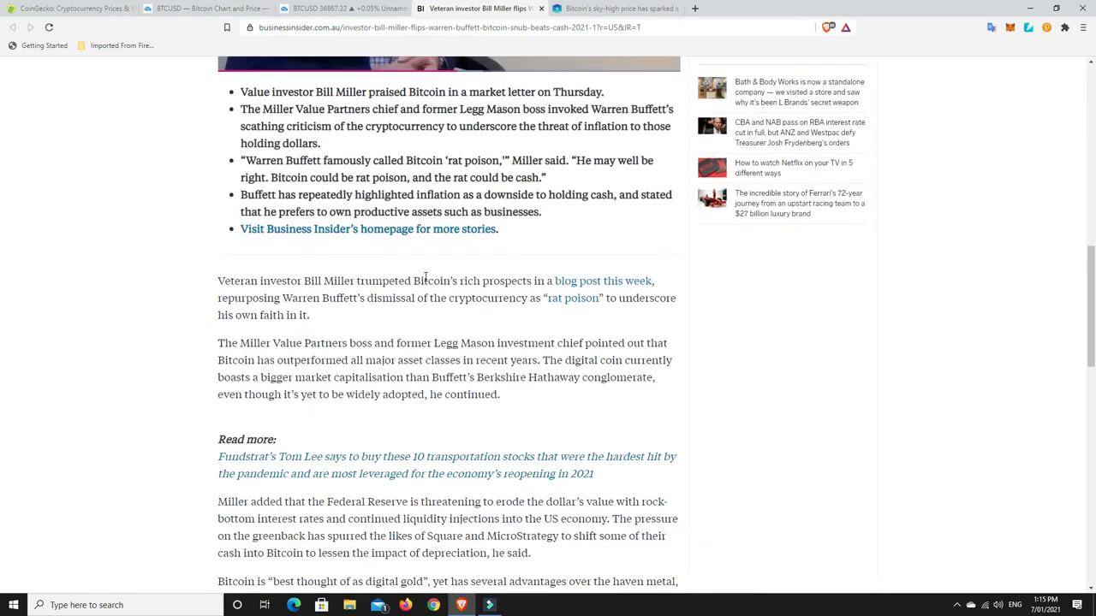
{"action": "mouse_move", "coordinate": [775, 358]}
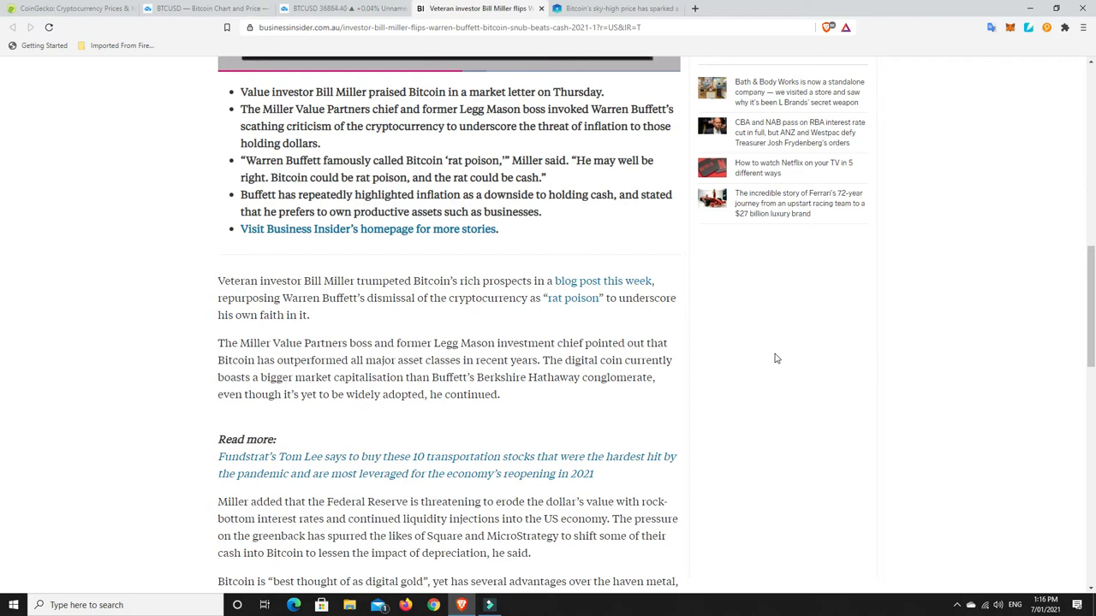
{"action": "mouse_move", "coordinate": [789, 339]}
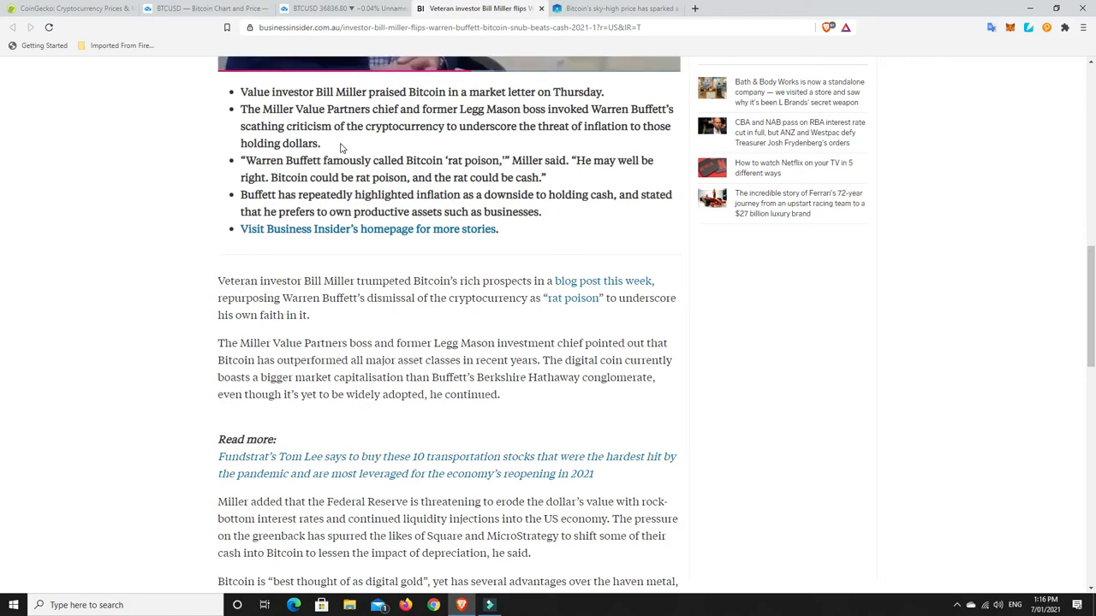
{"action": "mouse_move", "coordinate": [393, 282]}
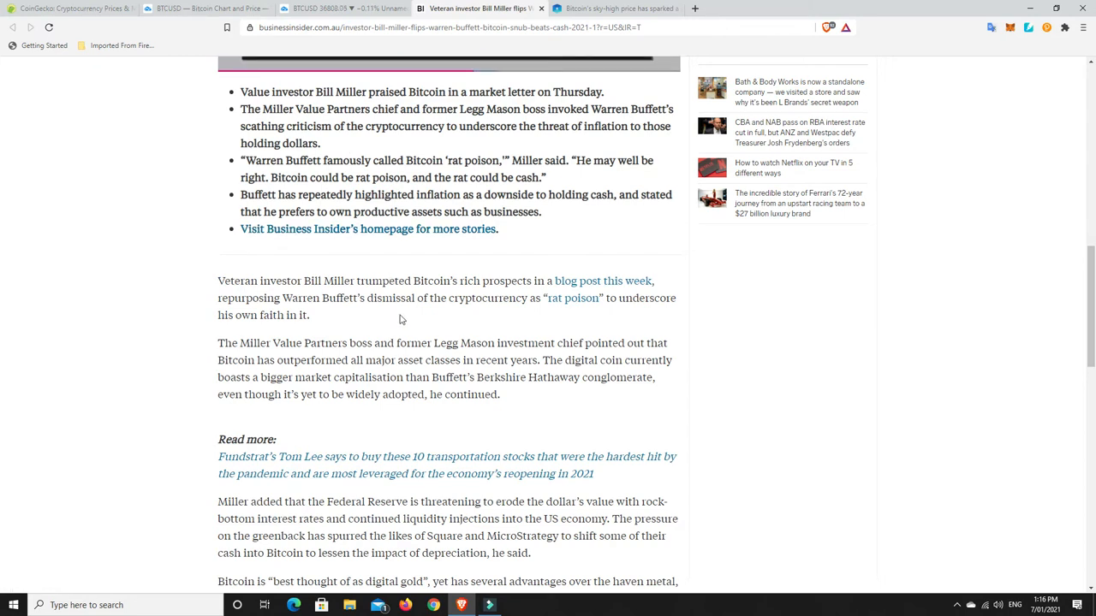
{"action": "mouse_move", "coordinate": [444, 322]}
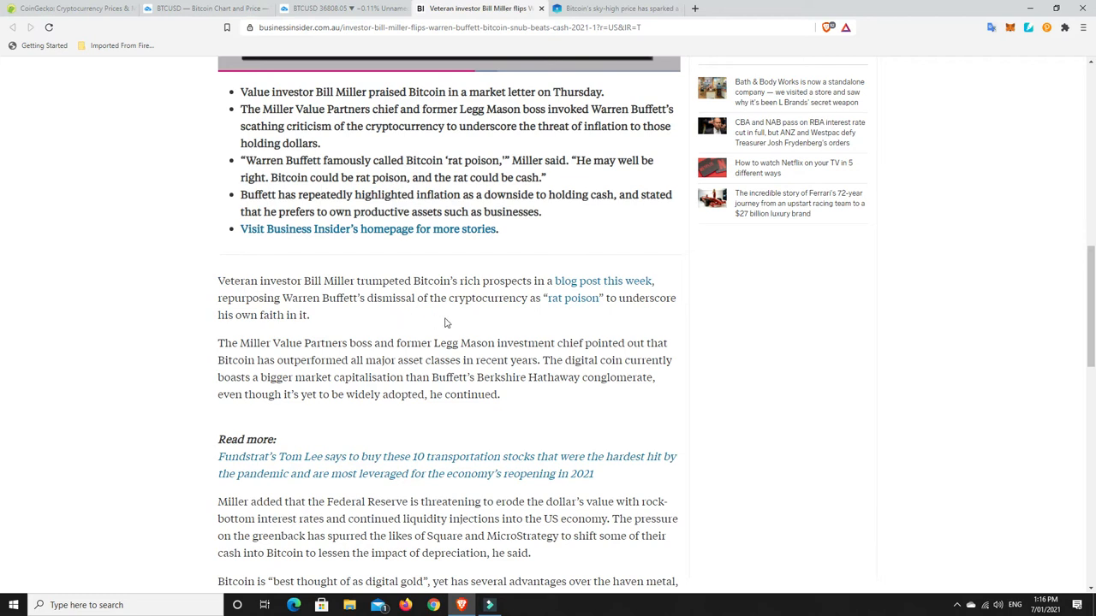
{"action": "mouse_move", "coordinate": [569, 310]}
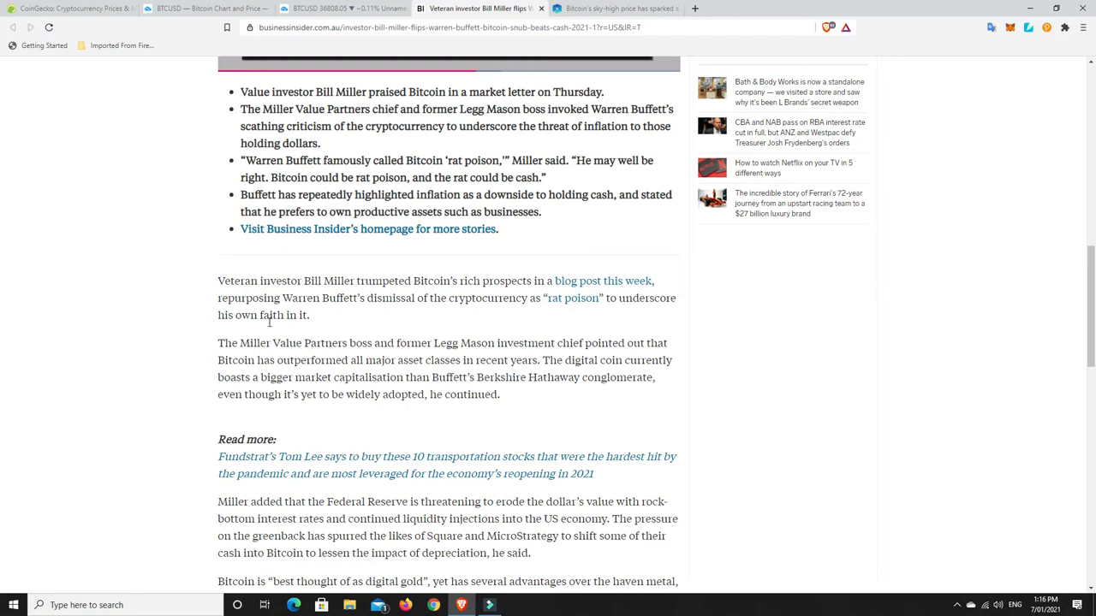
{"action": "scroll", "scroll_direction": "down", "scroll_amount": 3}
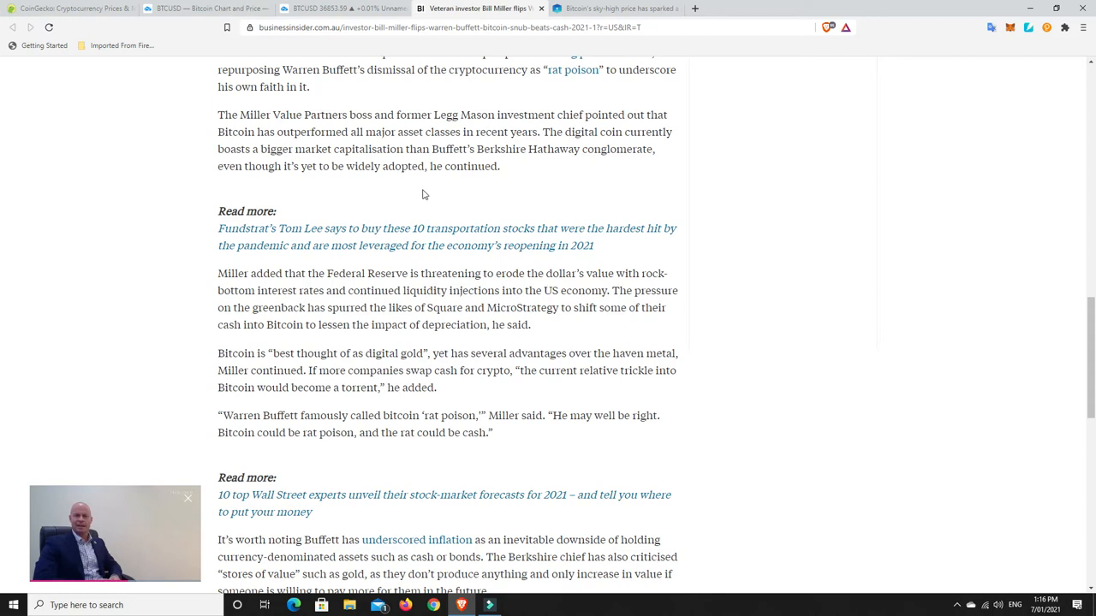
{"action": "mouse_move", "coordinate": [454, 186]}
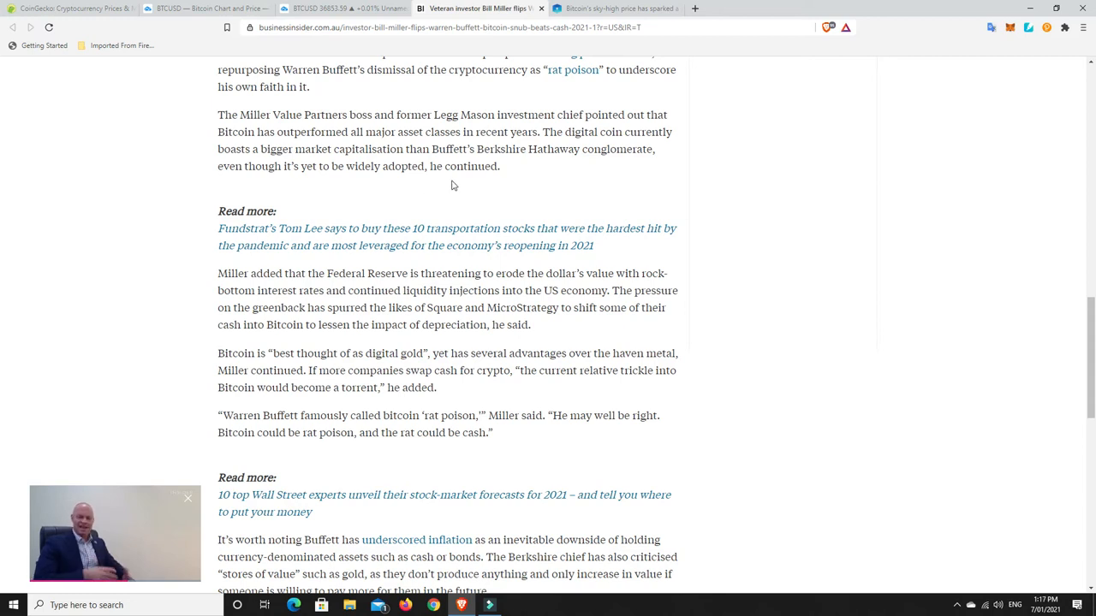
{"action": "mouse_move", "coordinate": [745, 208]}
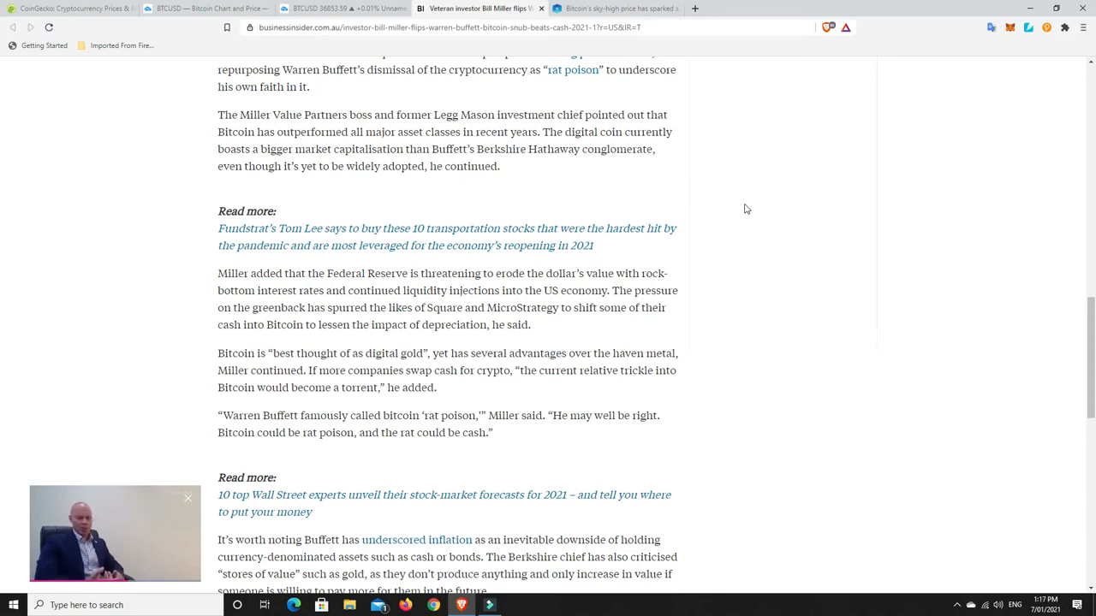
- Scroll through the article's later paragraphs, then back up to the headline and Buffett photo
{"action": "scroll", "scroll_direction": "down", "scroll_amount": 3}
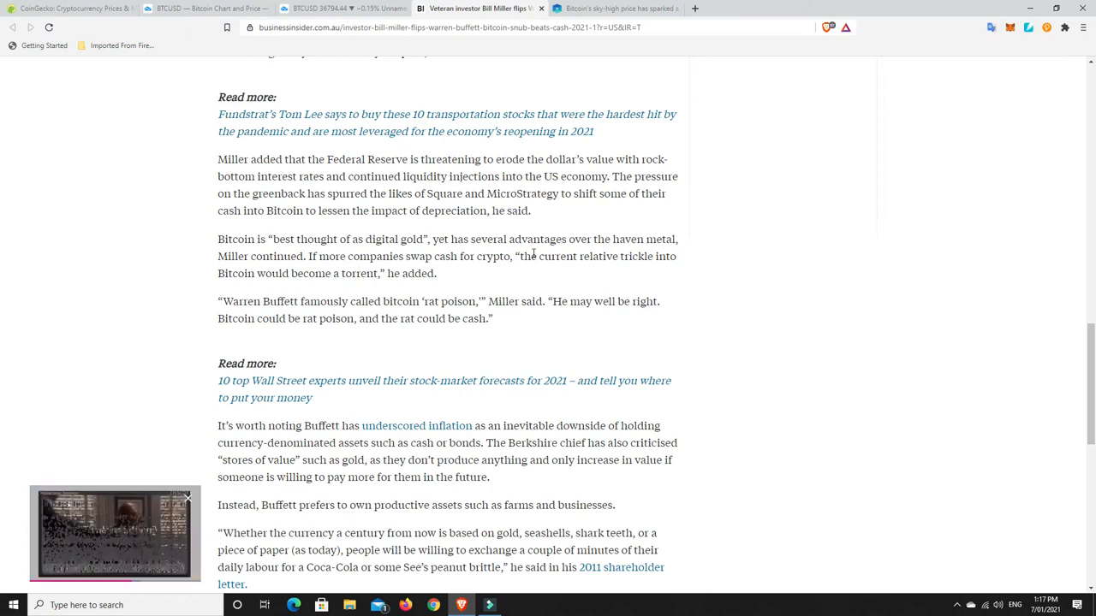
{"action": "mouse_move", "coordinate": [758, 234]}
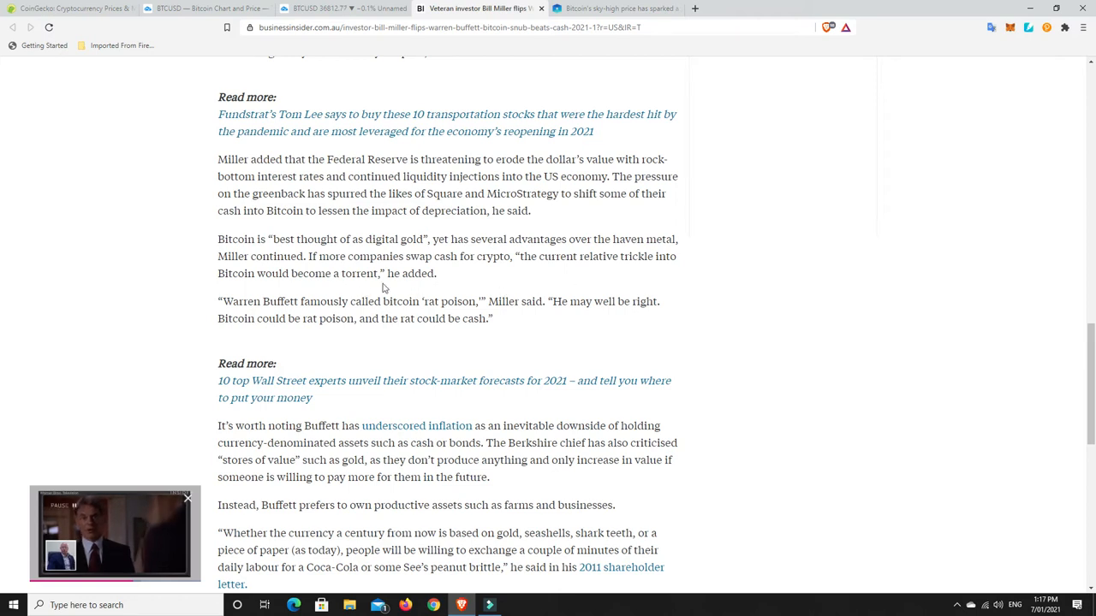
{"action": "mouse_move", "coordinate": [450, 283]}
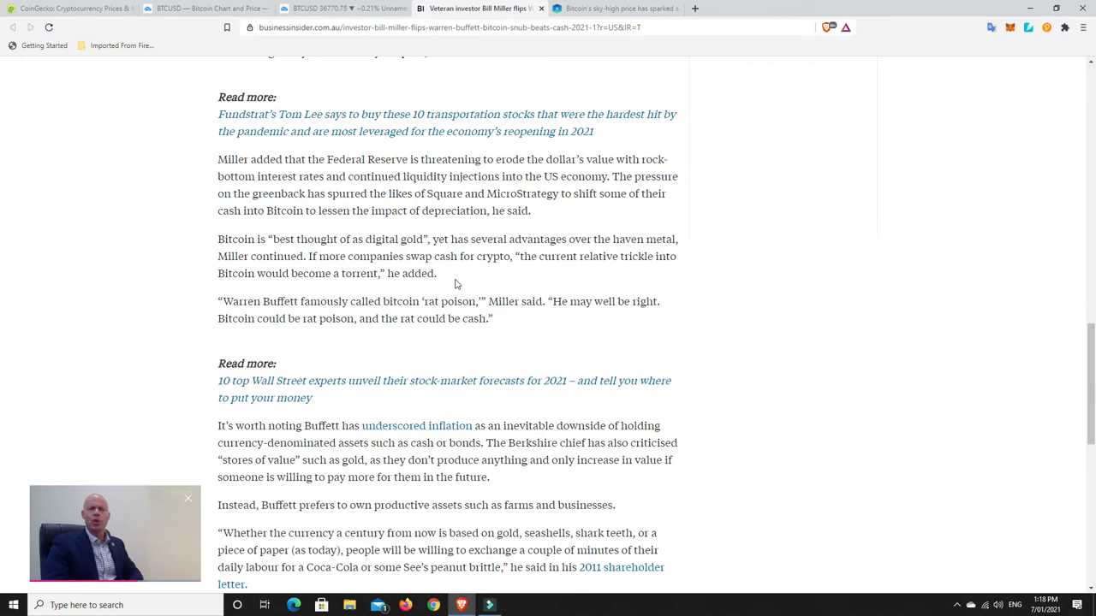
{"action": "mouse_move", "coordinate": [461, 278]}
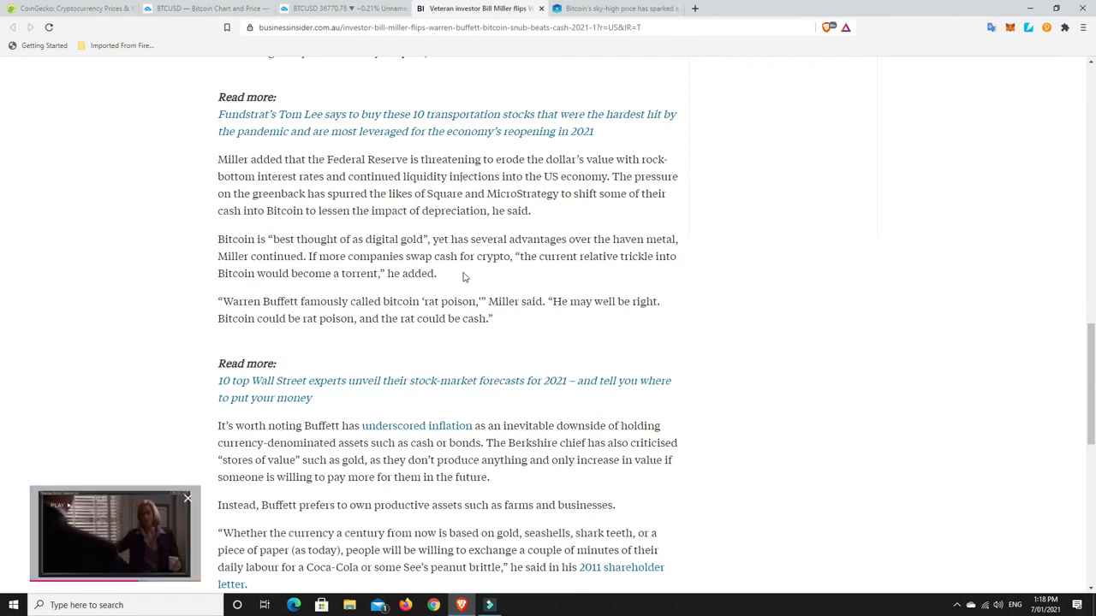
{"action": "scroll", "scroll_direction": "up", "scroll_amount": 3}
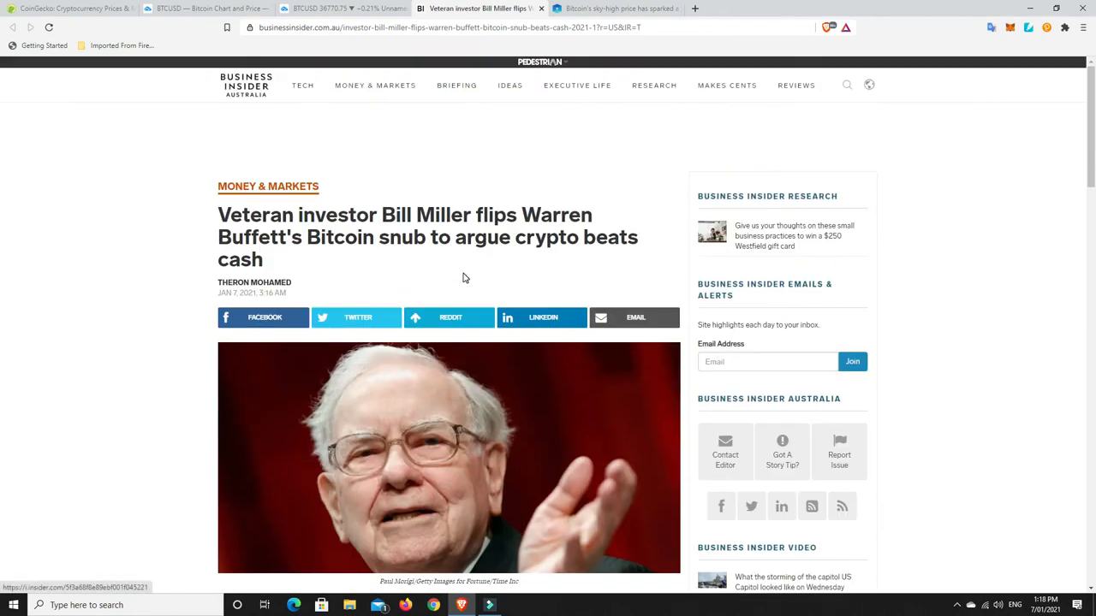
{"action": "left_click", "coordinate": [615, 7]}
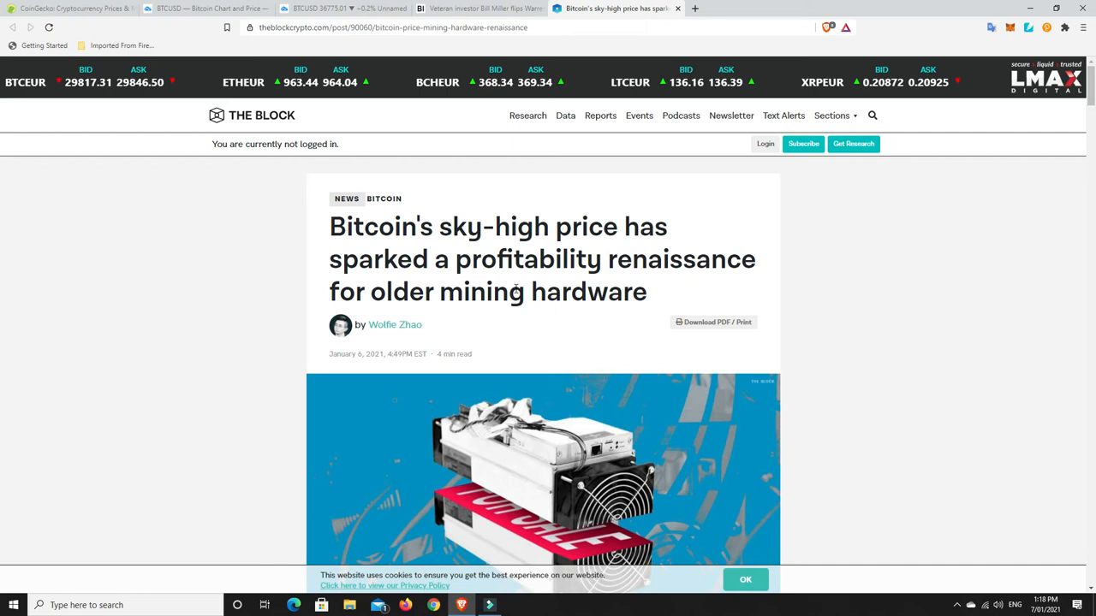
{"action": "mouse_move", "coordinate": [664, 271]}
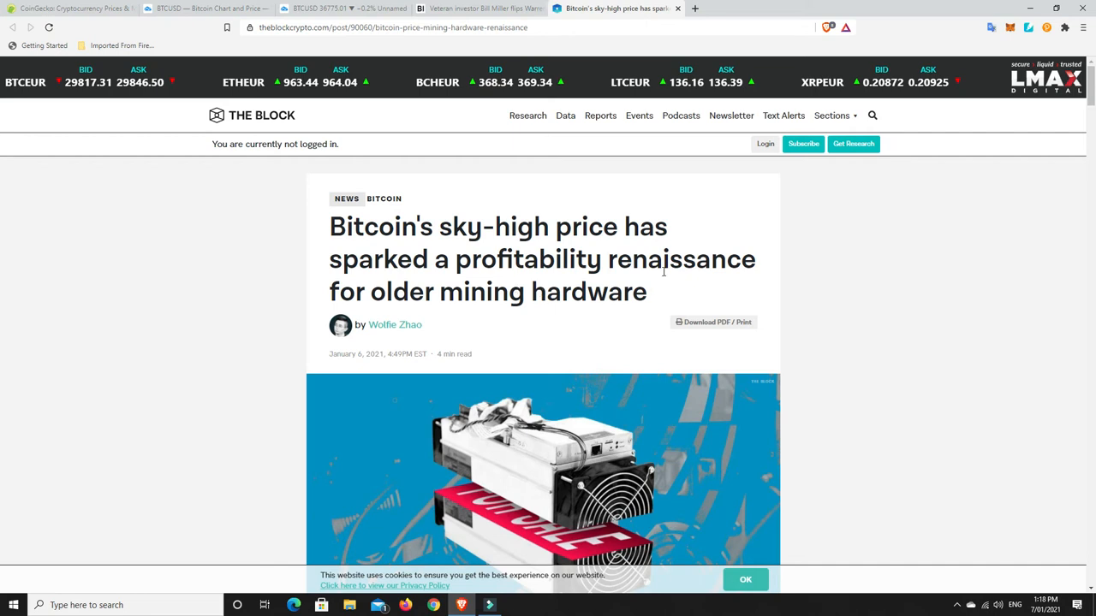
{"action": "scroll", "scroll_direction": "up", "scroll_amount": 3}
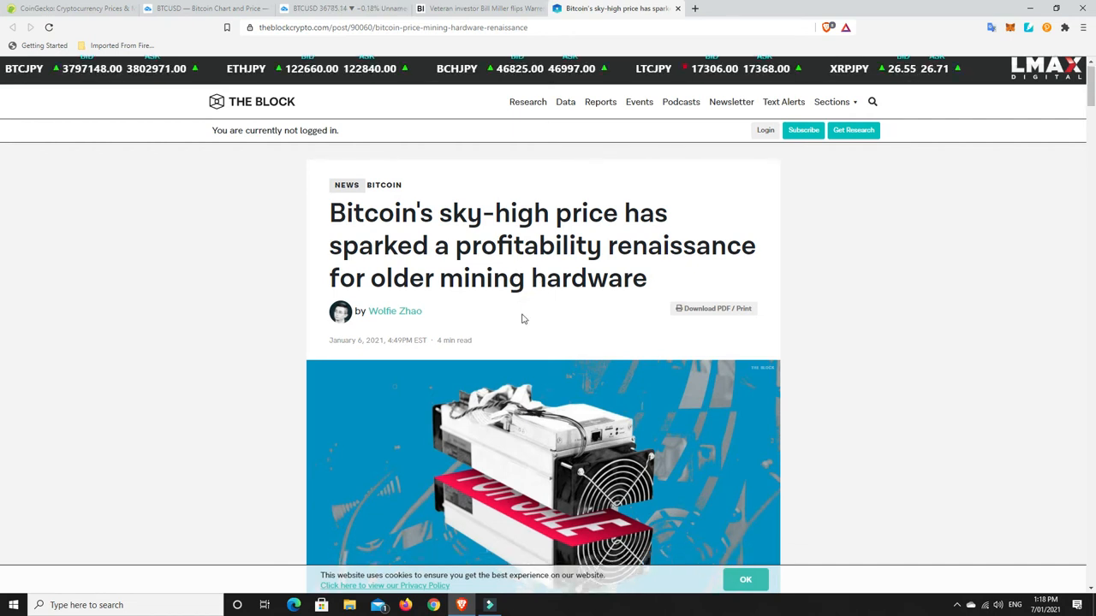
{"action": "scroll", "scroll_direction": "down", "scroll_amount": 3}
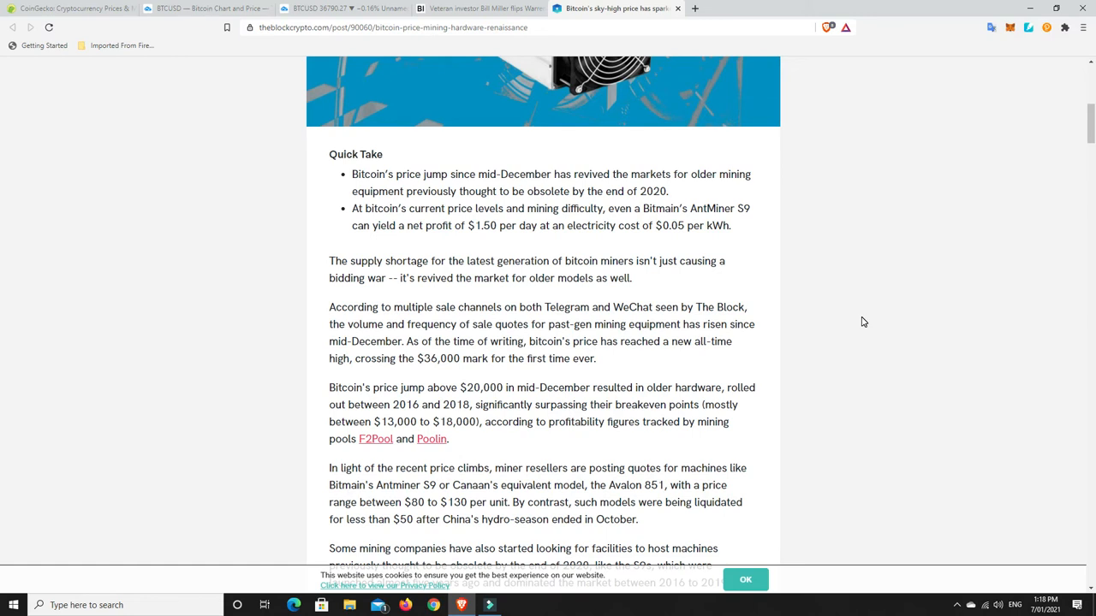
{"action": "mouse_move", "coordinate": [828, 342]}
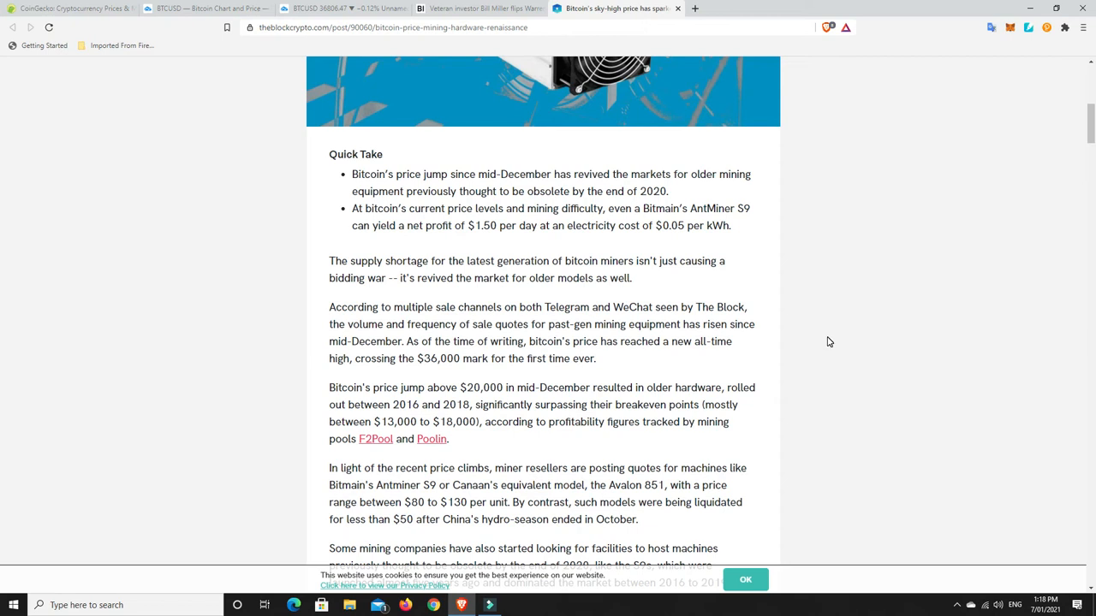
{"action": "mouse_move", "coordinate": [796, 342]}
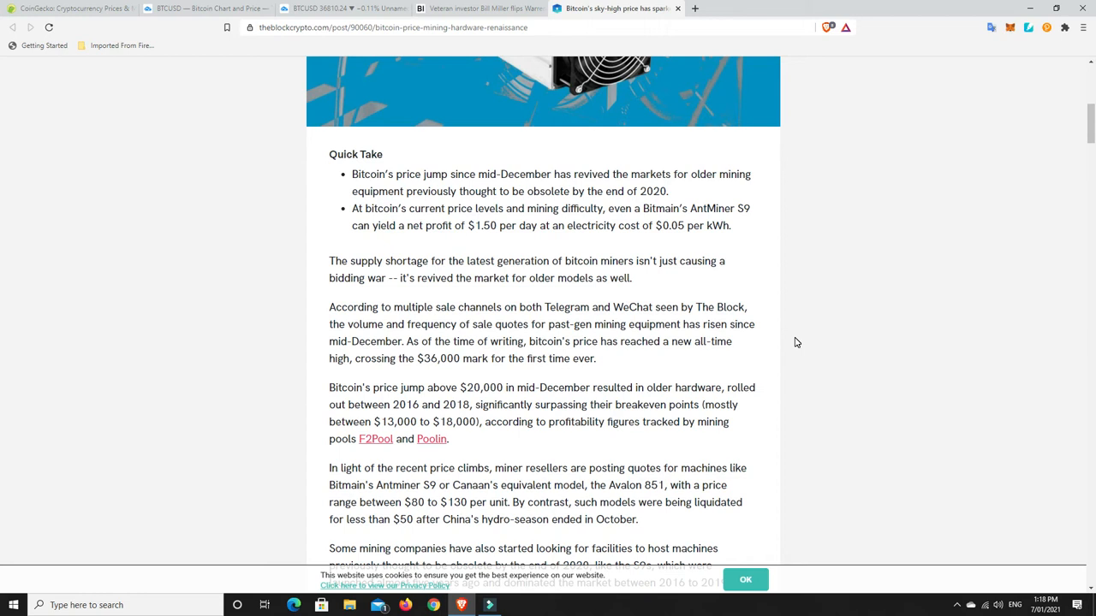
{"action": "mouse_move", "coordinate": [369, 395]}
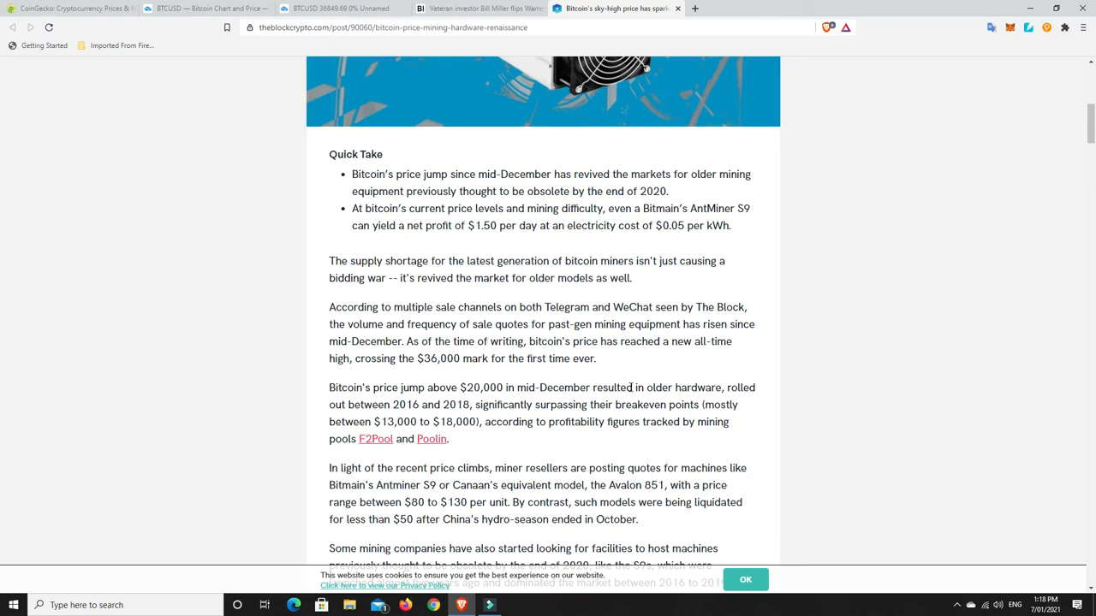
{"action": "mouse_move", "coordinate": [803, 408]}
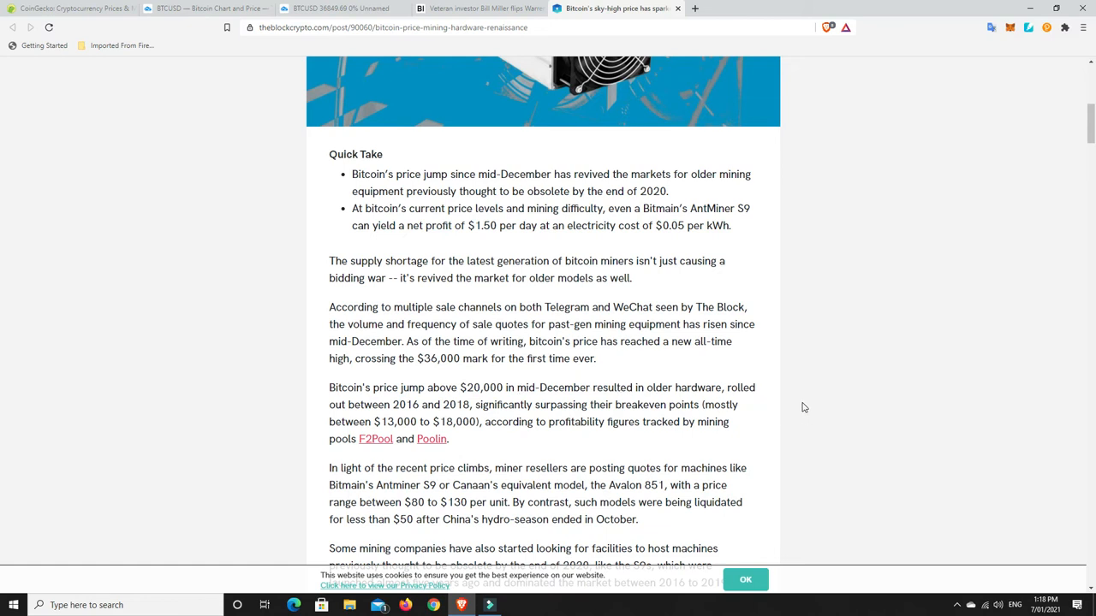
{"action": "mouse_move", "coordinate": [424, 408]}
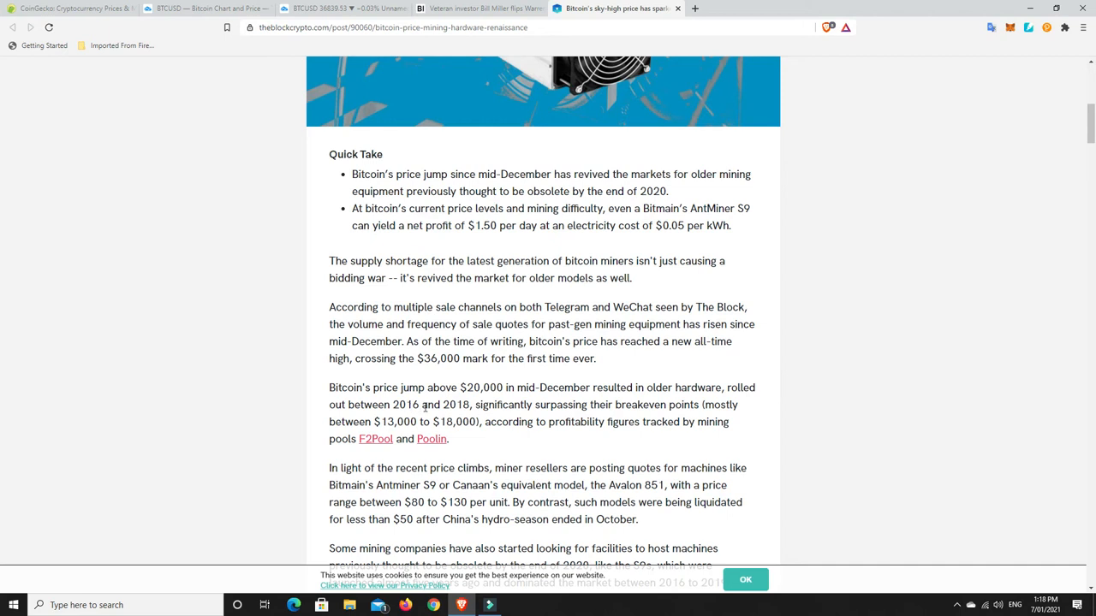
{"action": "mouse_move", "coordinate": [864, 430]}
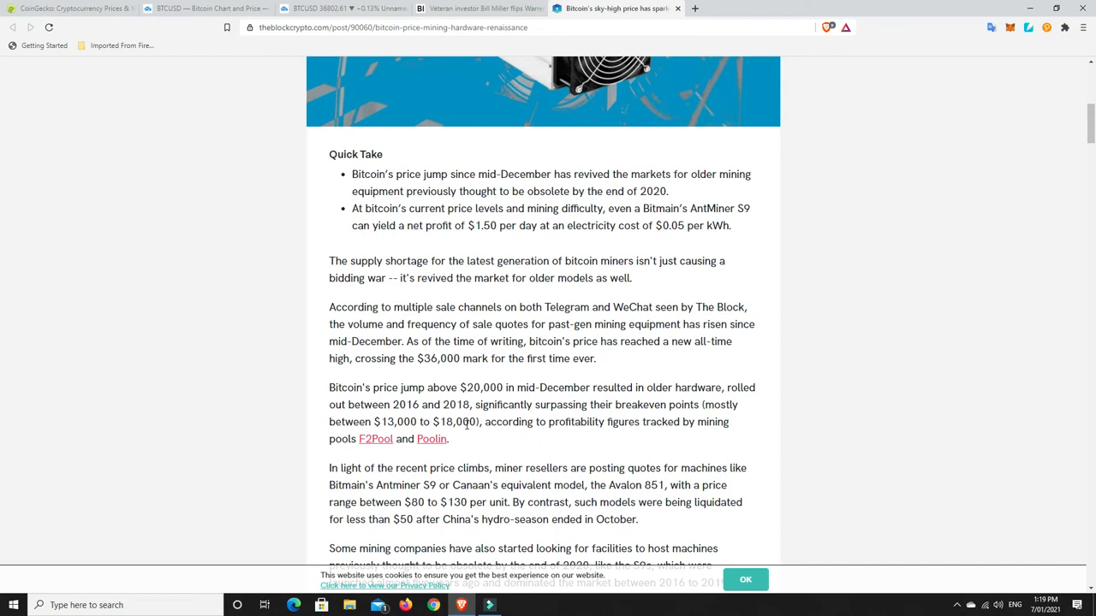
{"action": "mouse_move", "coordinate": [480, 441]}
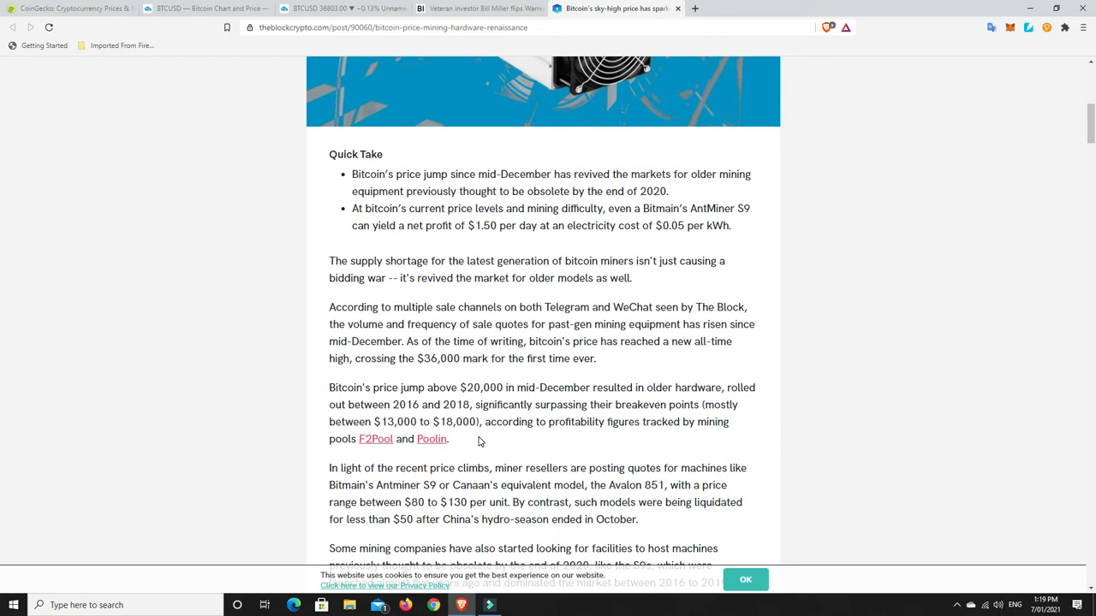
{"action": "mouse_move", "coordinate": [820, 371]}
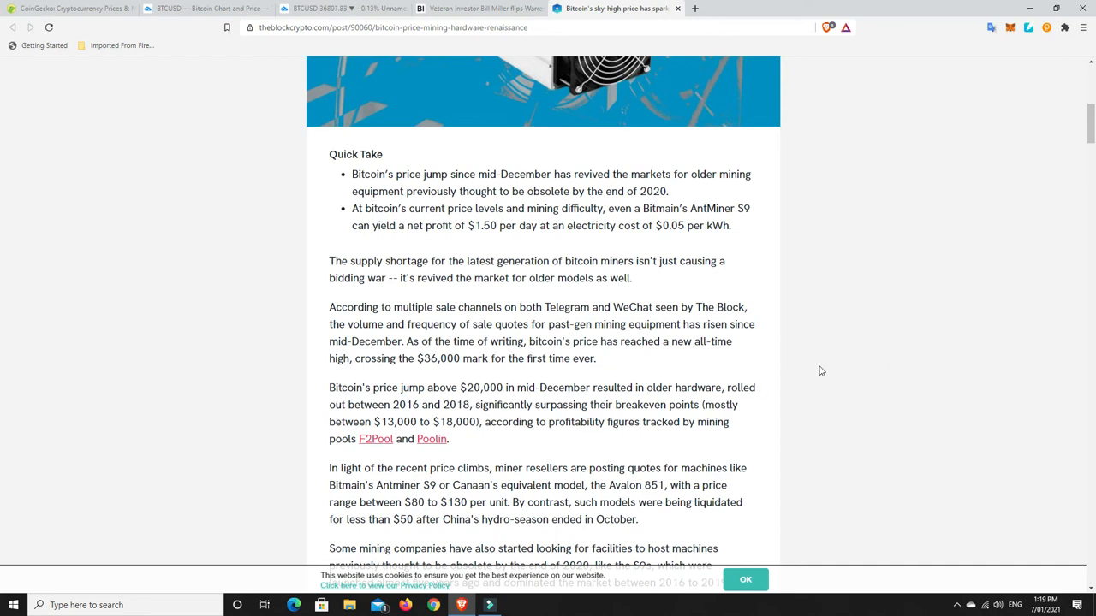
{"action": "scroll", "scroll_direction": "up", "scroll_amount": 3}
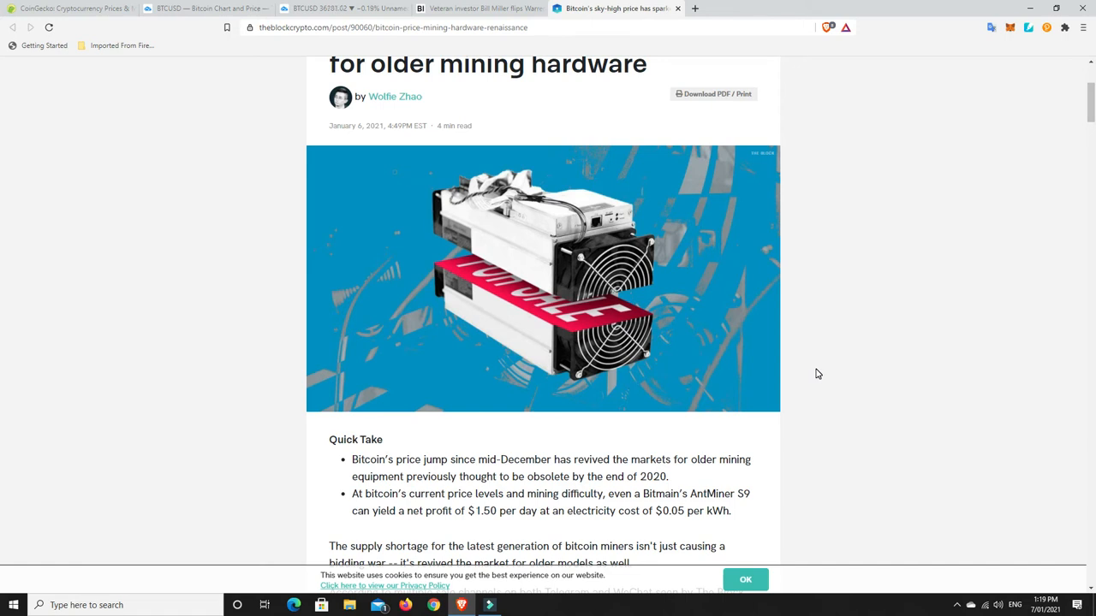
{"action": "scroll", "scroll_direction": "down", "scroll_amount": 3}
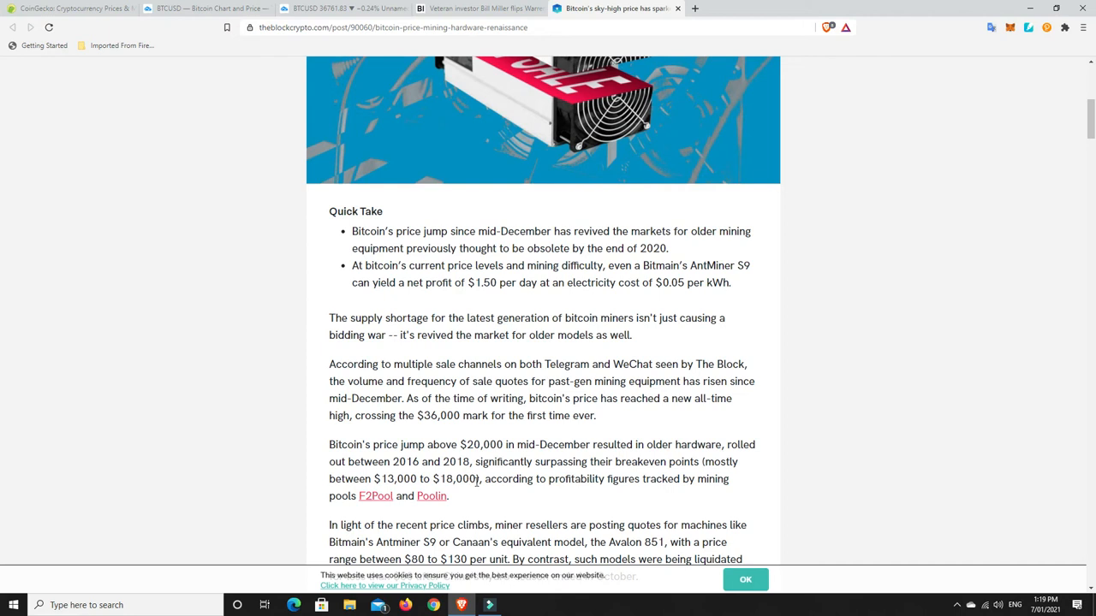
{"action": "mouse_move", "coordinate": [450, 461]}
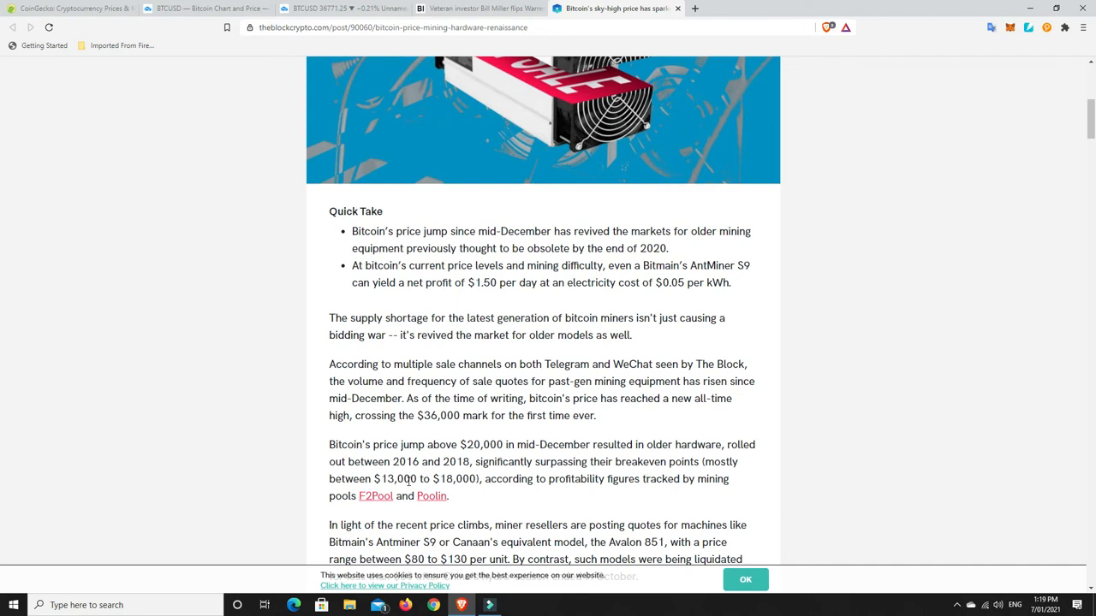
{"action": "mouse_move", "coordinate": [484, 474]}
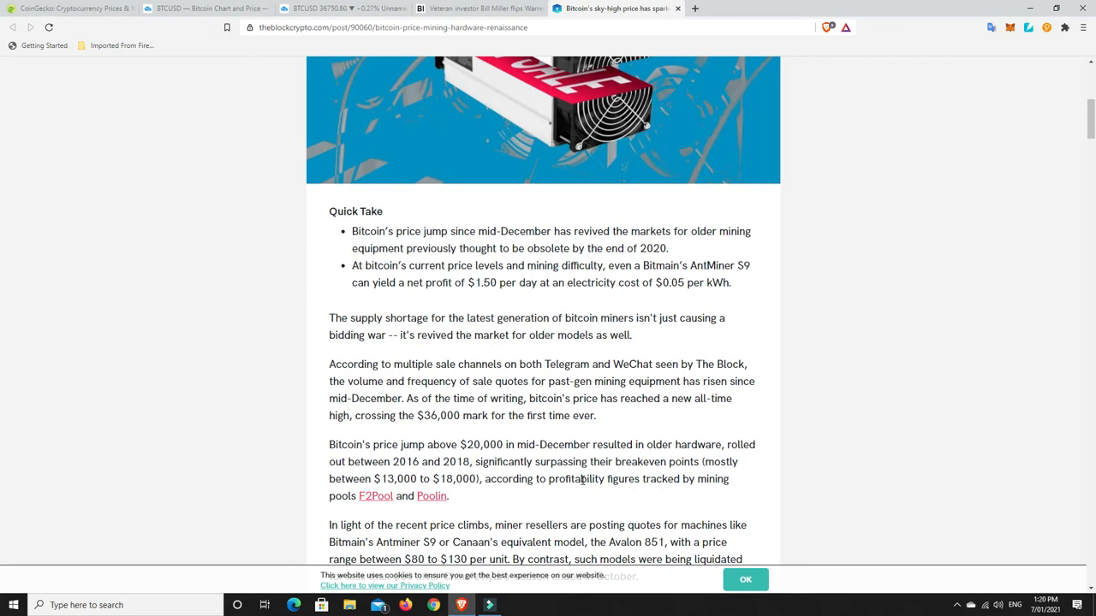
{"action": "scroll", "scroll_direction": "up", "scroll_amount": 3}
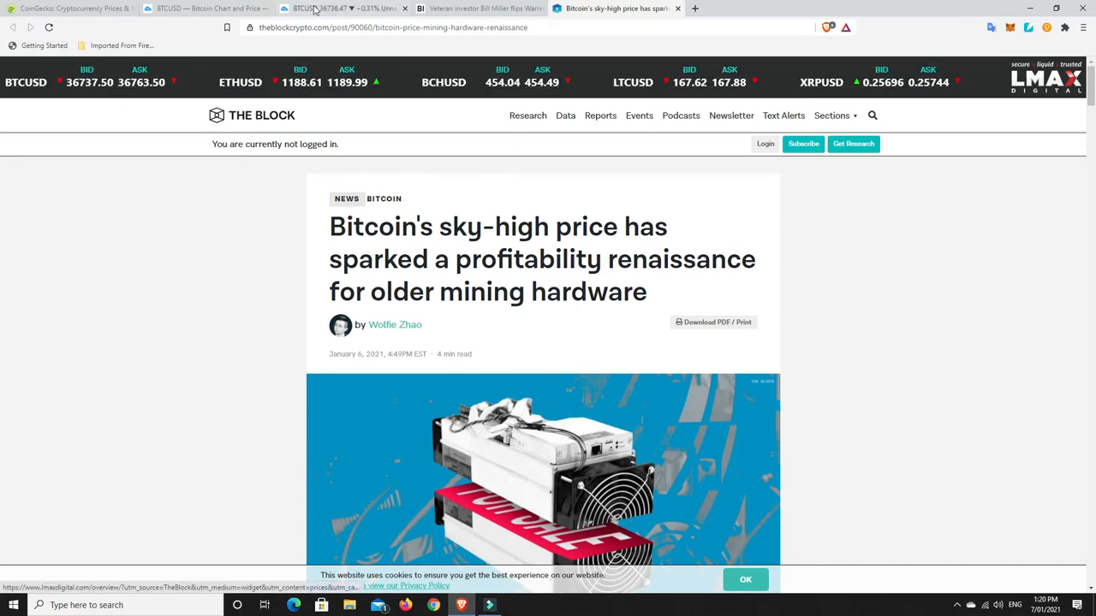
- Switch to the BTCUSD daily Bitstamp chart showing the climb to about 36,700
{"action": "left_click", "coordinate": [343, 8]}
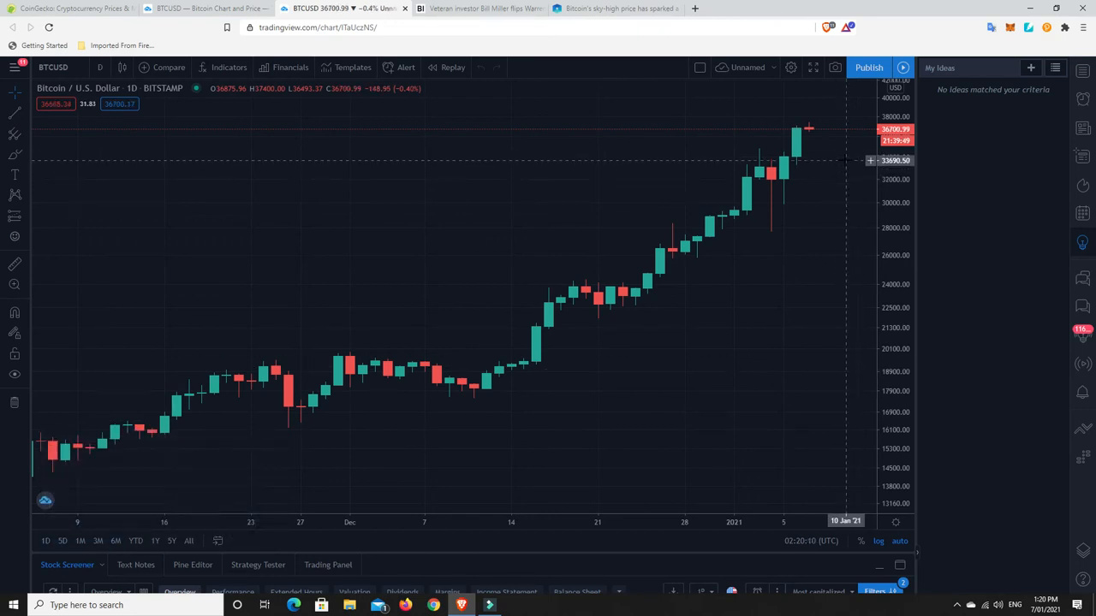
{"action": "mouse_move", "coordinate": [811, 126]}
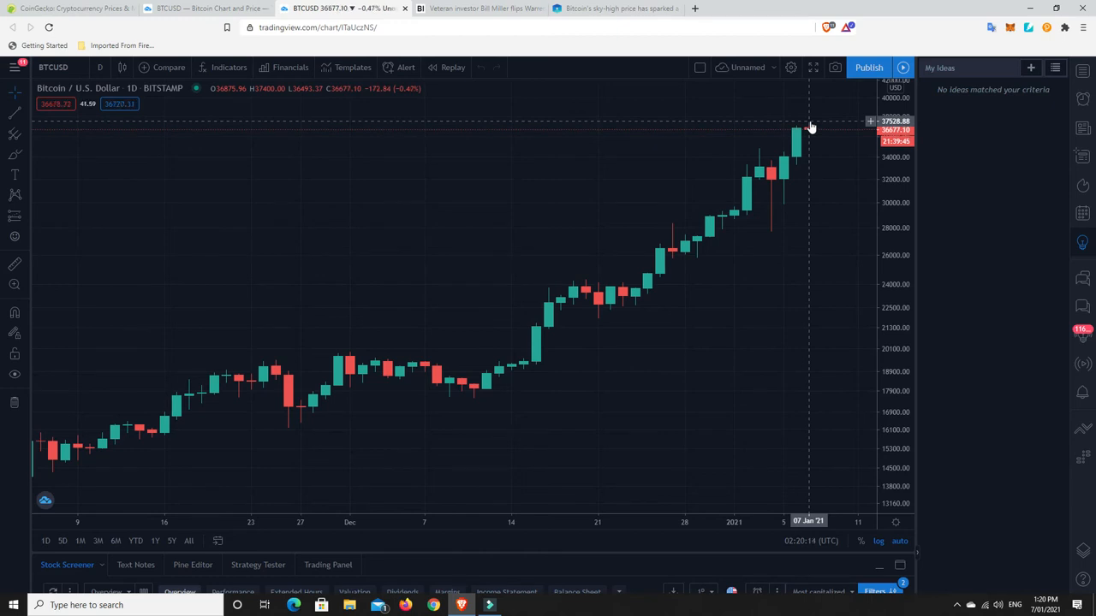
{"action": "mouse_move", "coordinate": [812, 137]}
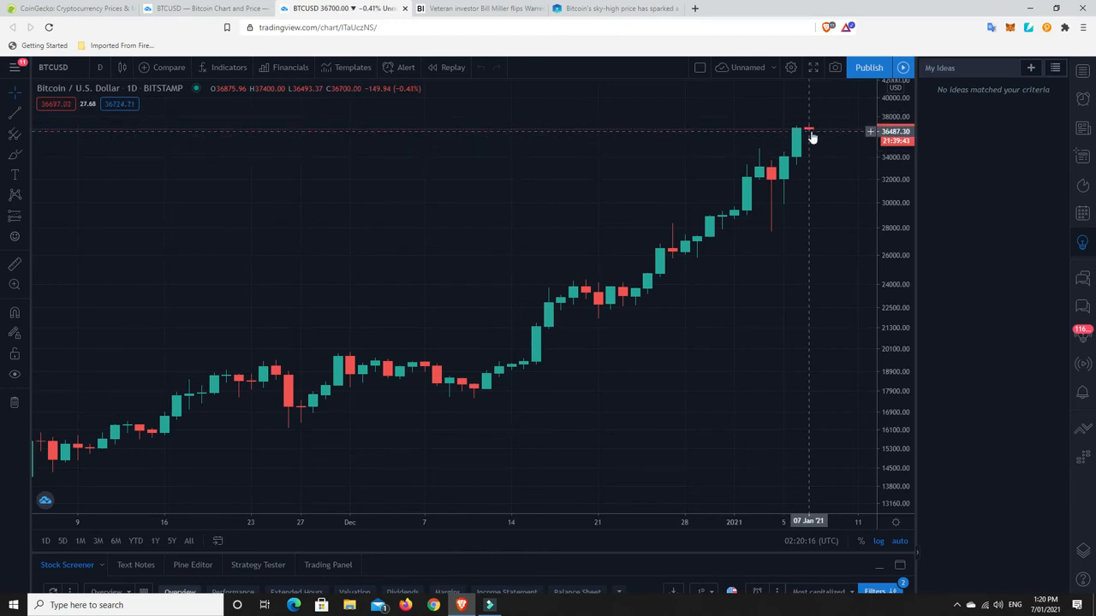
{"action": "mouse_move", "coordinate": [810, 179]}
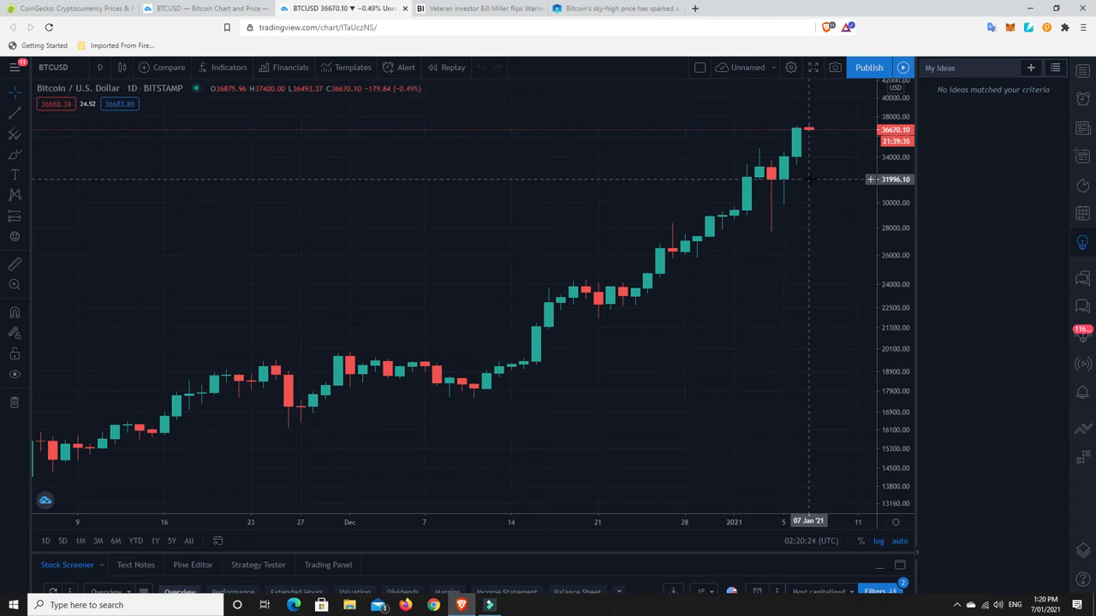
{"action": "mouse_move", "coordinate": [797, 168]}
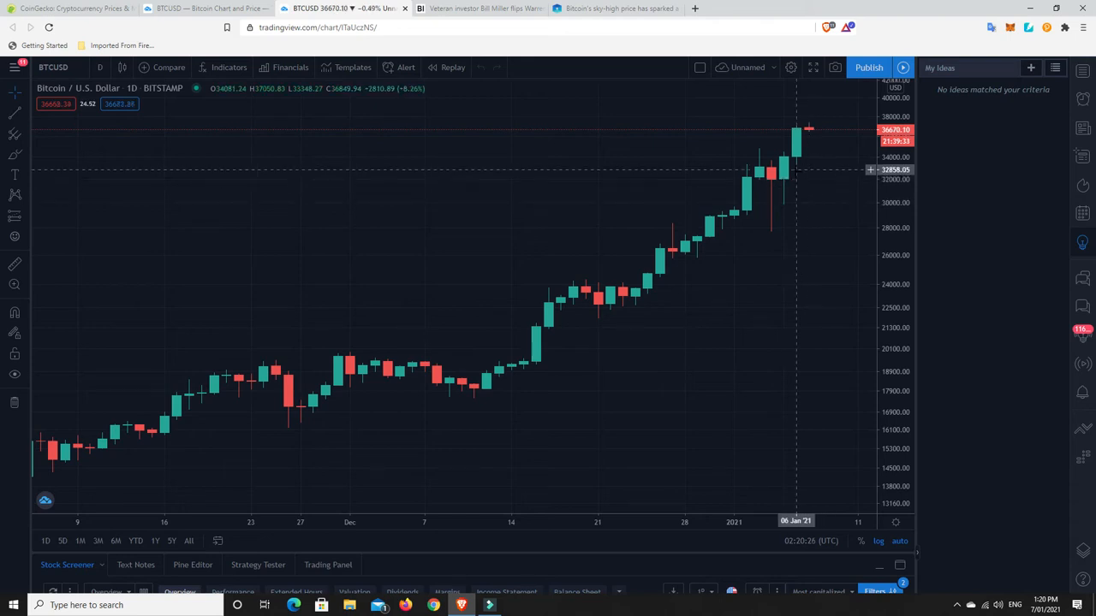
{"action": "mouse_move", "coordinate": [785, 182]}
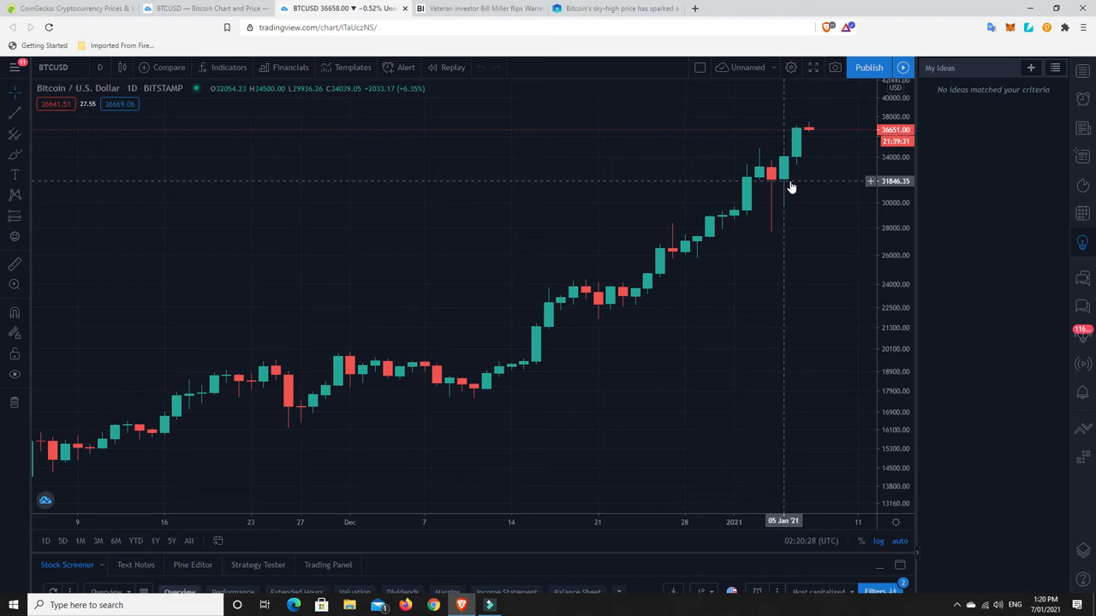
{"action": "mouse_move", "coordinate": [768, 172]}
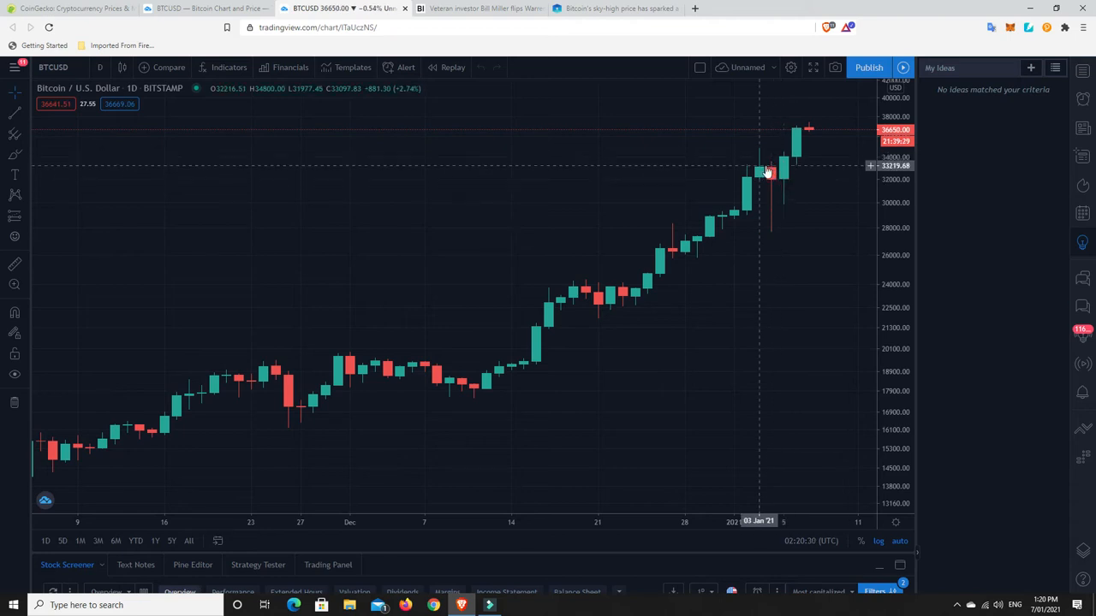
{"action": "mouse_move", "coordinate": [768, 197]}
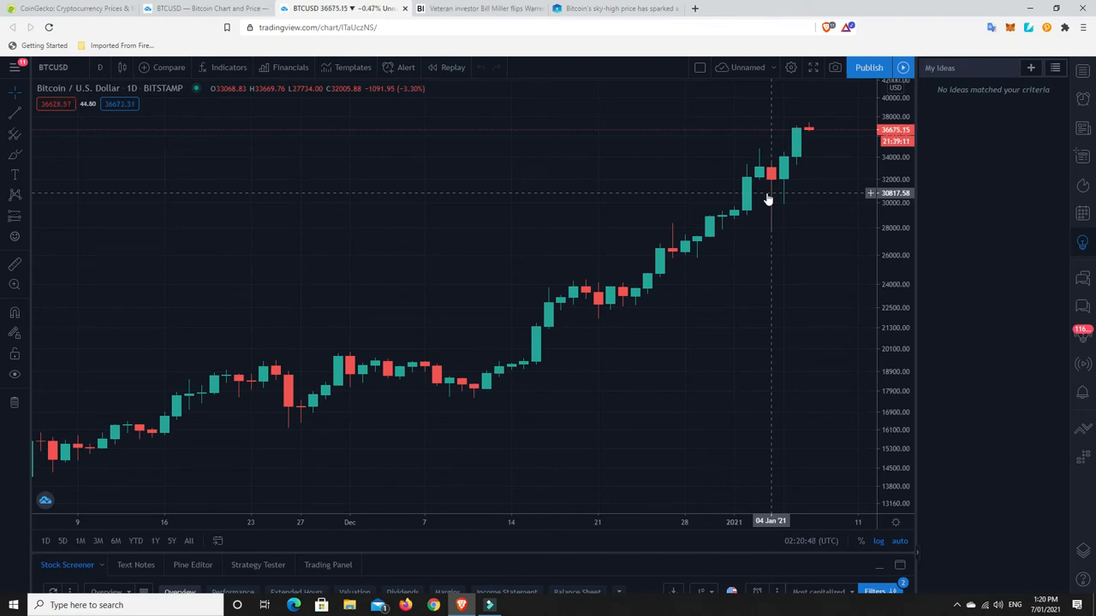
{"action": "mouse_move", "coordinate": [633, 341]}
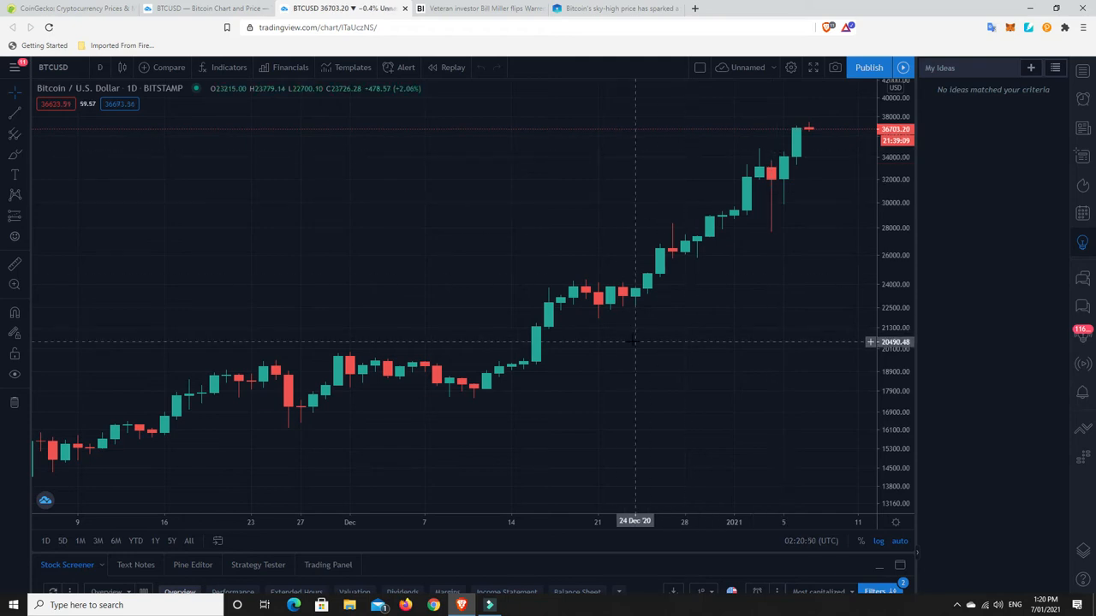
{"action": "mouse_move", "coordinate": [621, 386]}
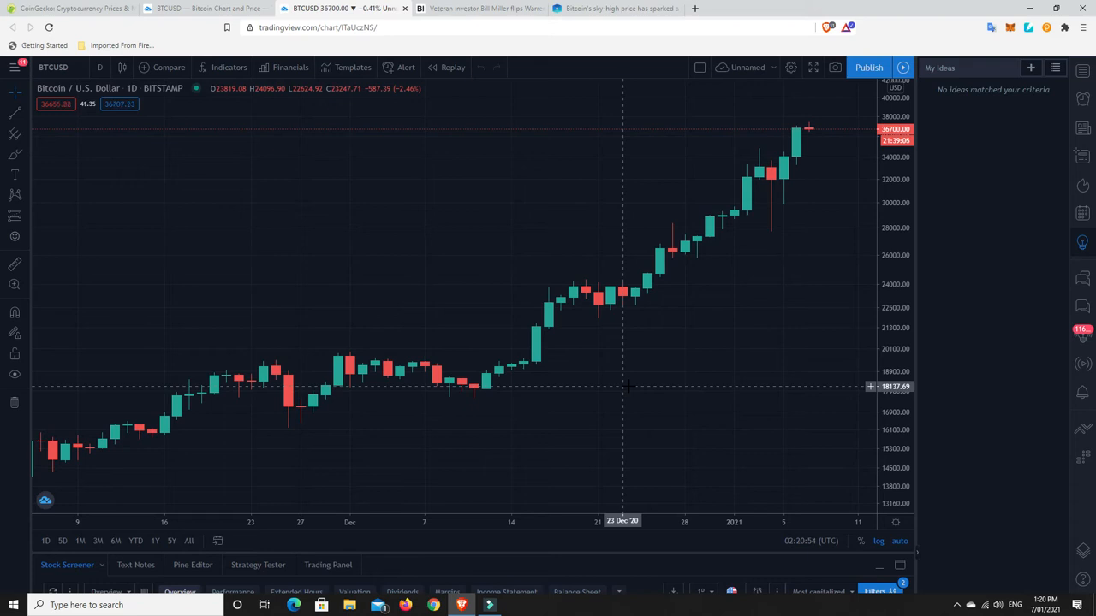
{"action": "mouse_move", "coordinate": [511, 387]}
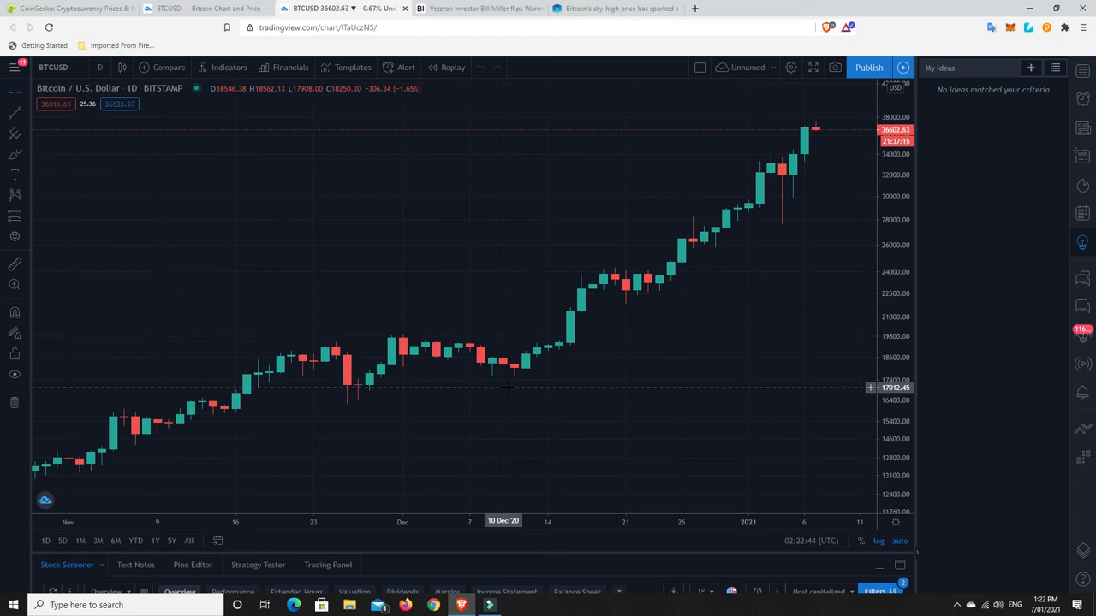
{"action": "mouse_move", "coordinate": [514, 379]}
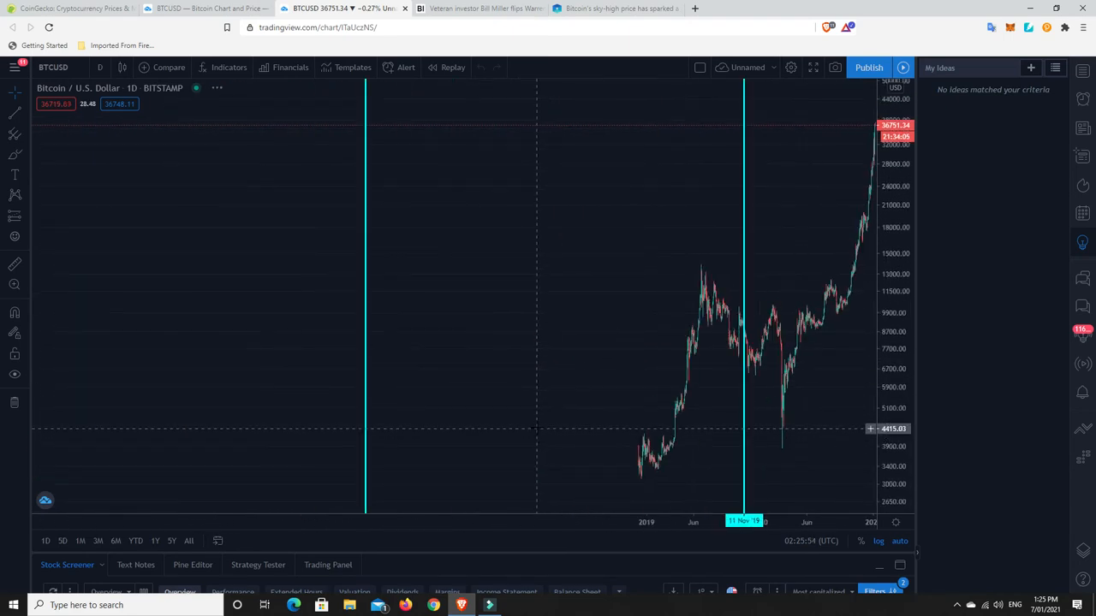
{"action": "scroll", "scroll_direction": "down", "scroll_amount": 3}
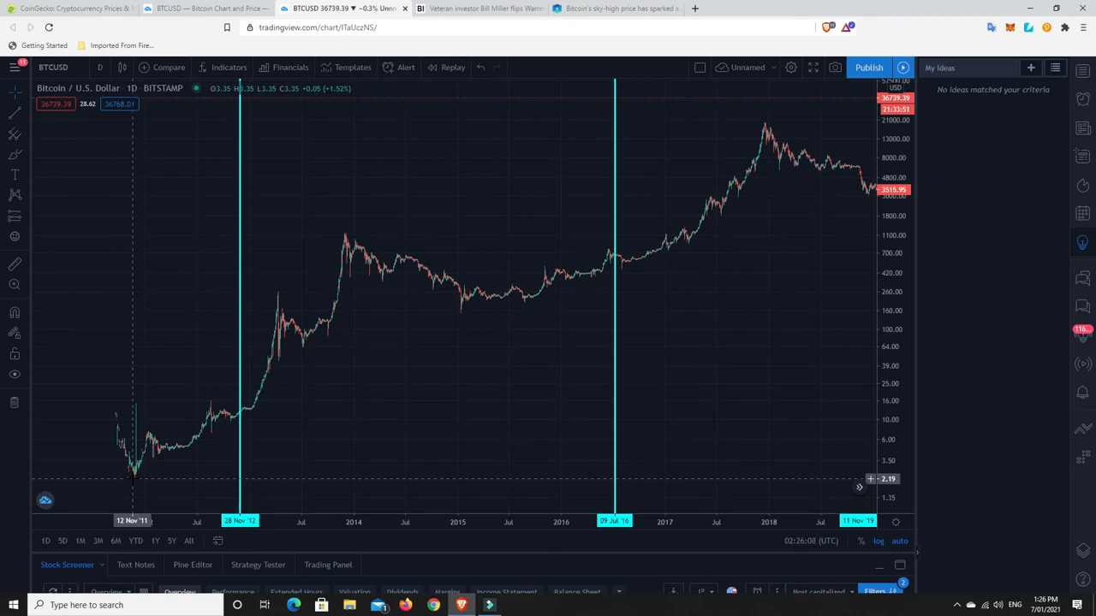
{"action": "mouse_move", "coordinate": [146, 431]}
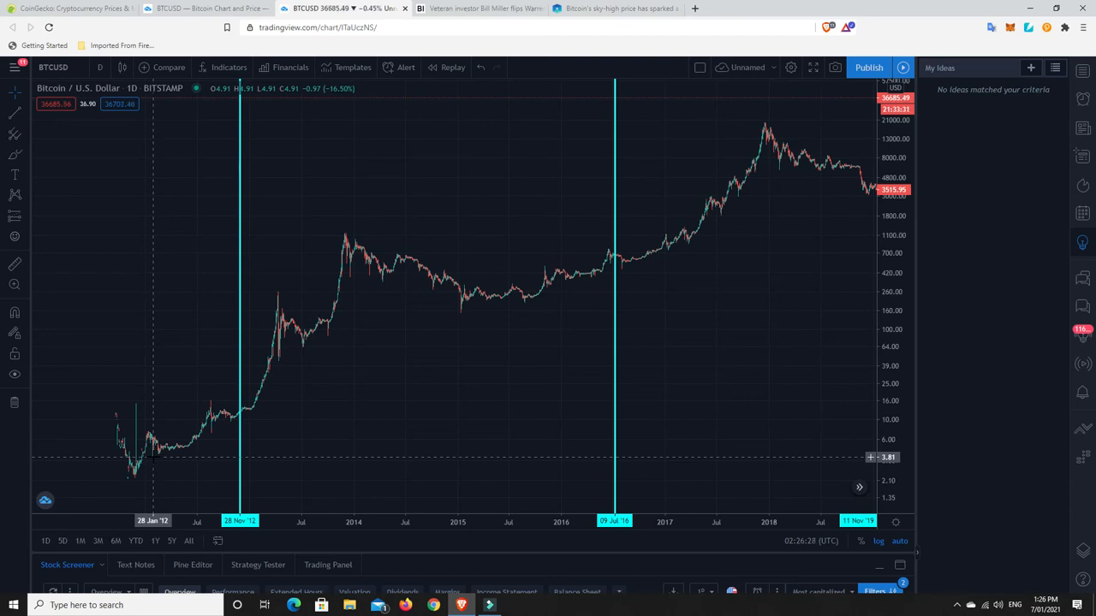
{"action": "mouse_move", "coordinate": [214, 423]}
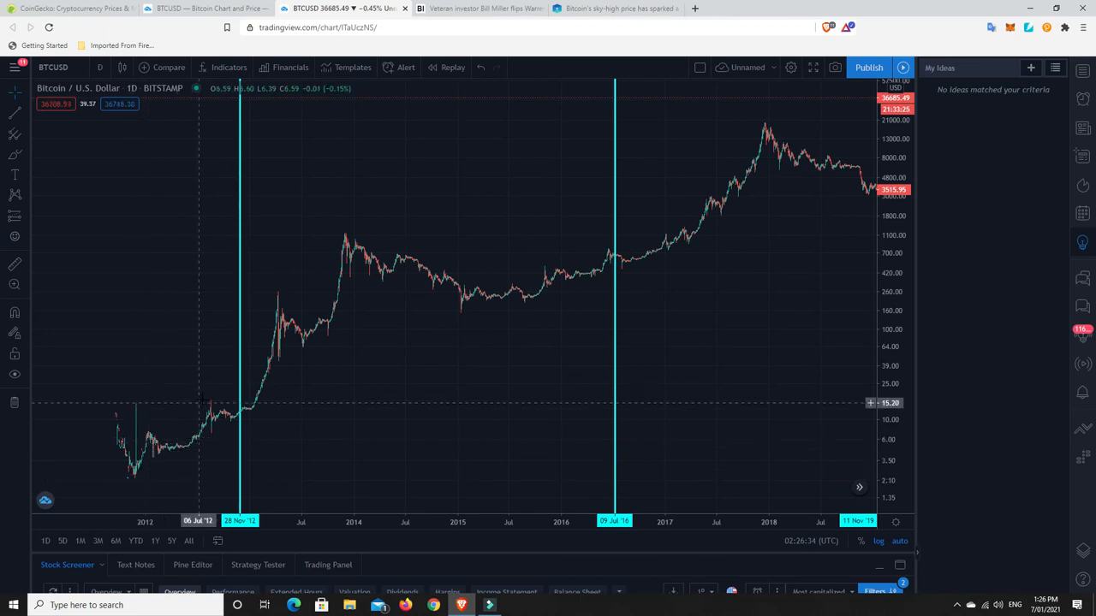
{"action": "mouse_move", "coordinate": [211, 400]}
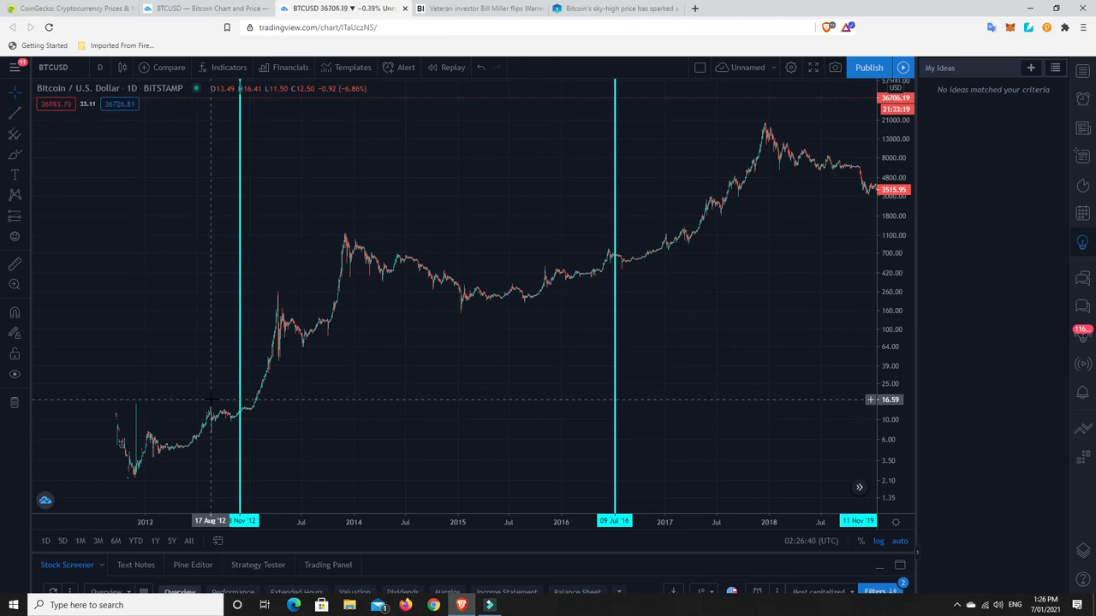
{"action": "mouse_move", "coordinate": [211, 434]}
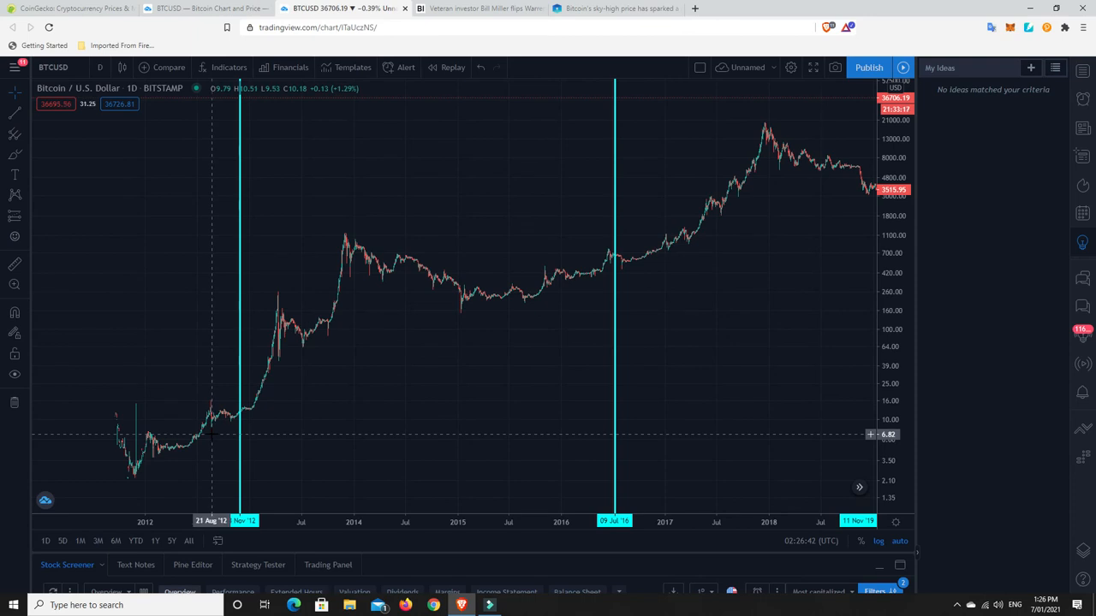
{"action": "mouse_move", "coordinate": [210, 434]}
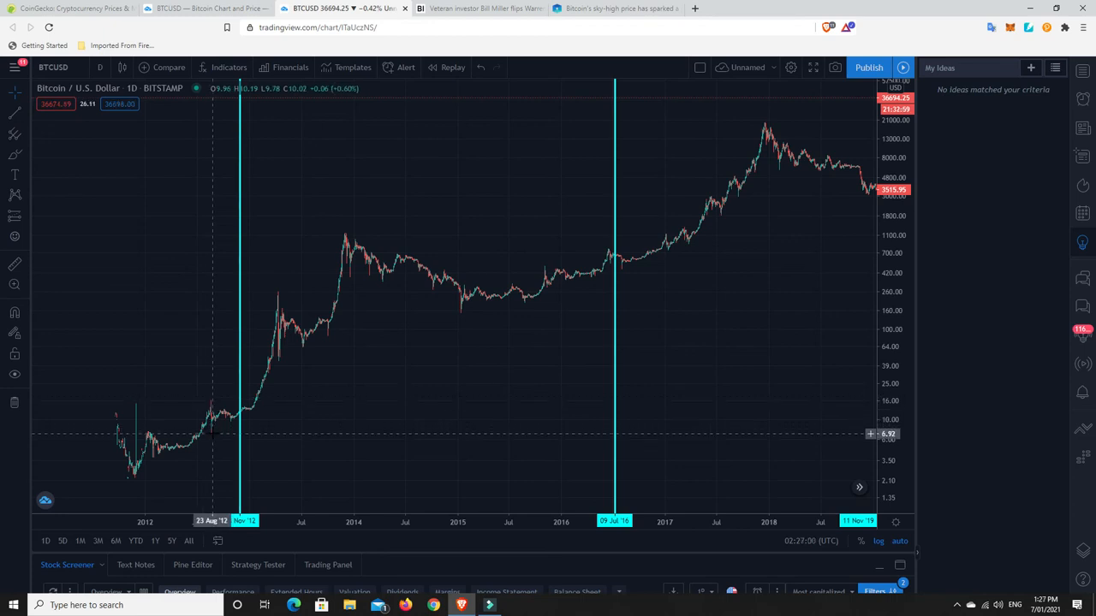
{"action": "mouse_move", "coordinate": [211, 436]}
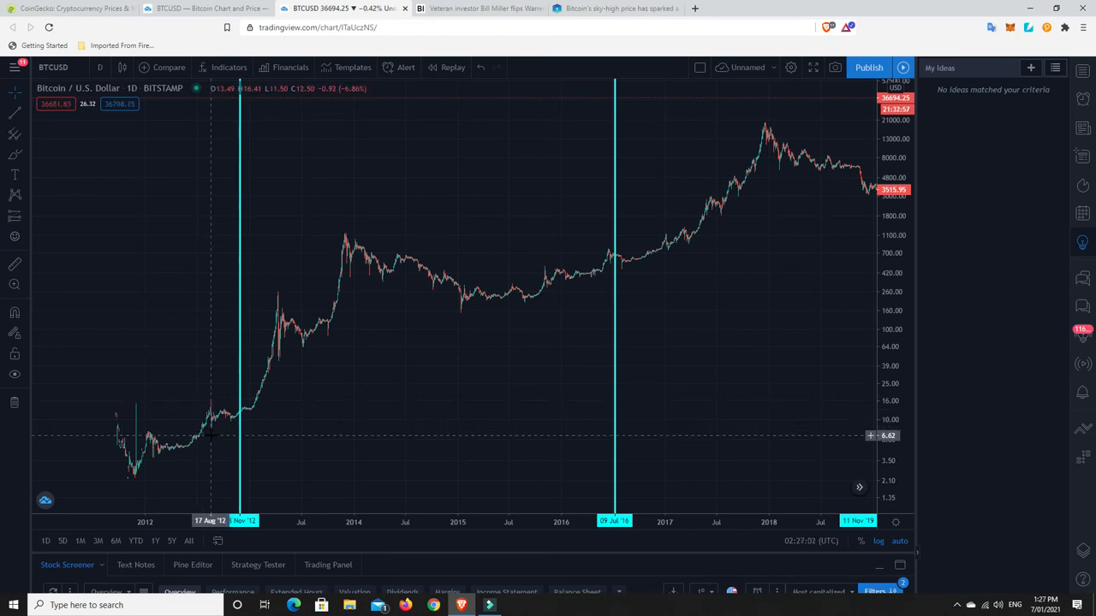
{"action": "mouse_move", "coordinate": [211, 437]}
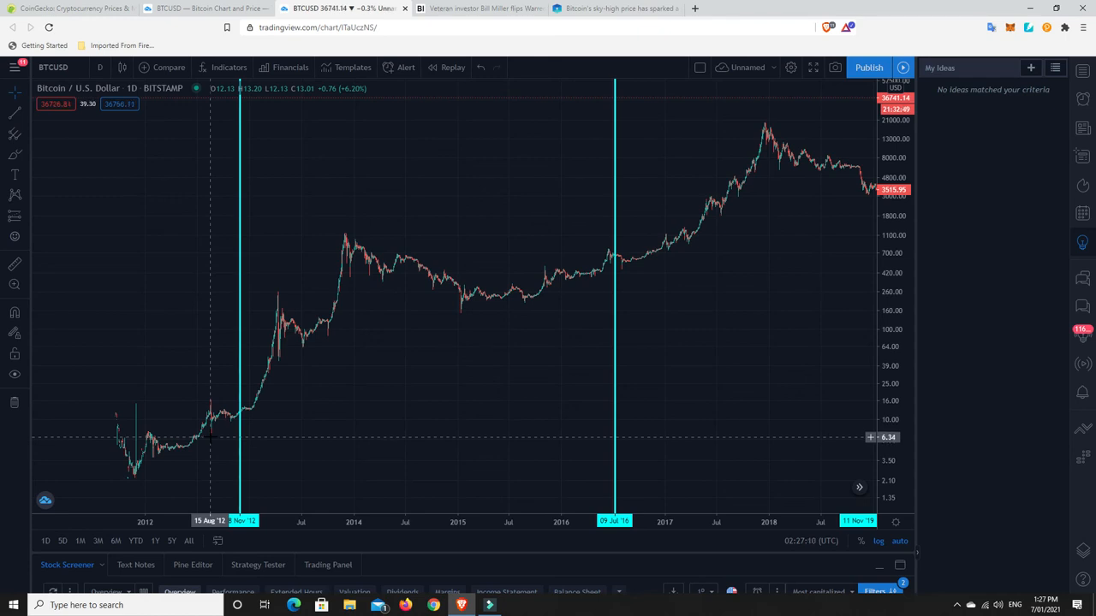
{"action": "mouse_move", "coordinate": [266, 328]}
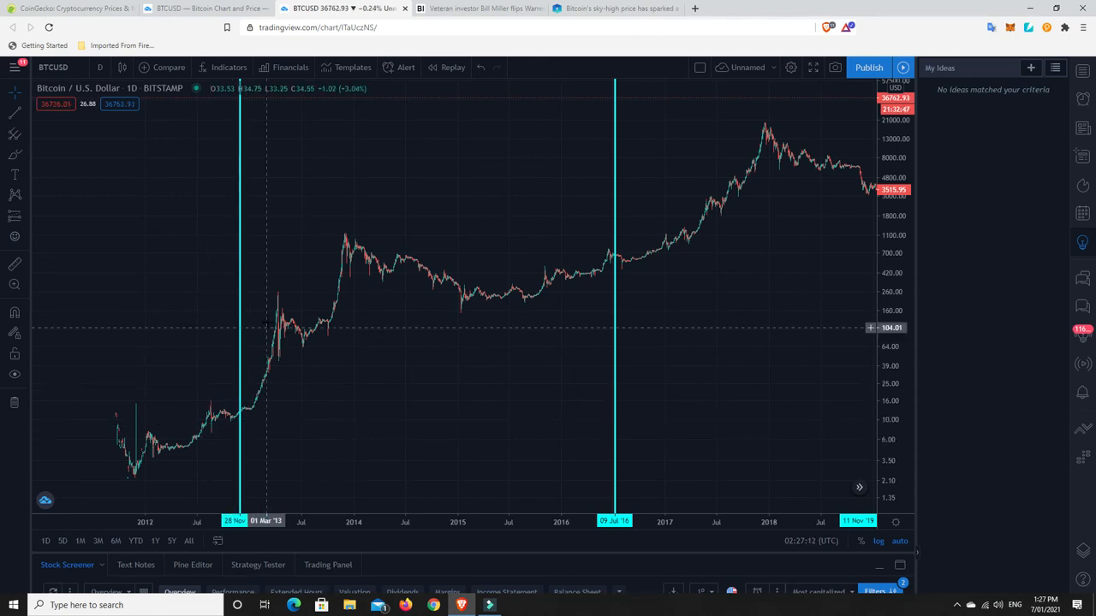
{"action": "mouse_move", "coordinate": [280, 292]}
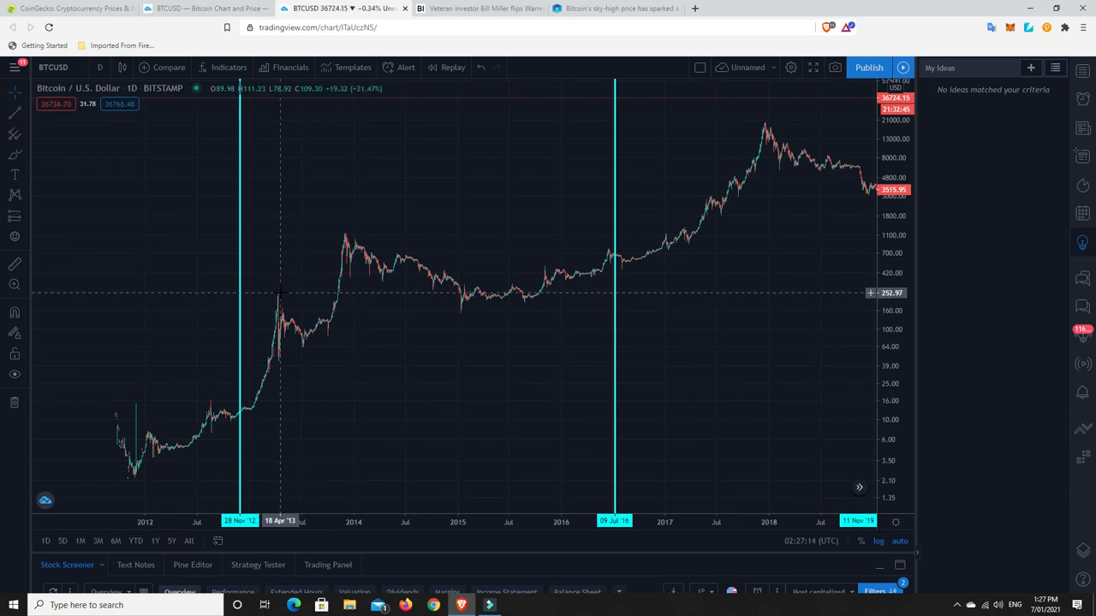
{"action": "mouse_move", "coordinate": [278, 294]}
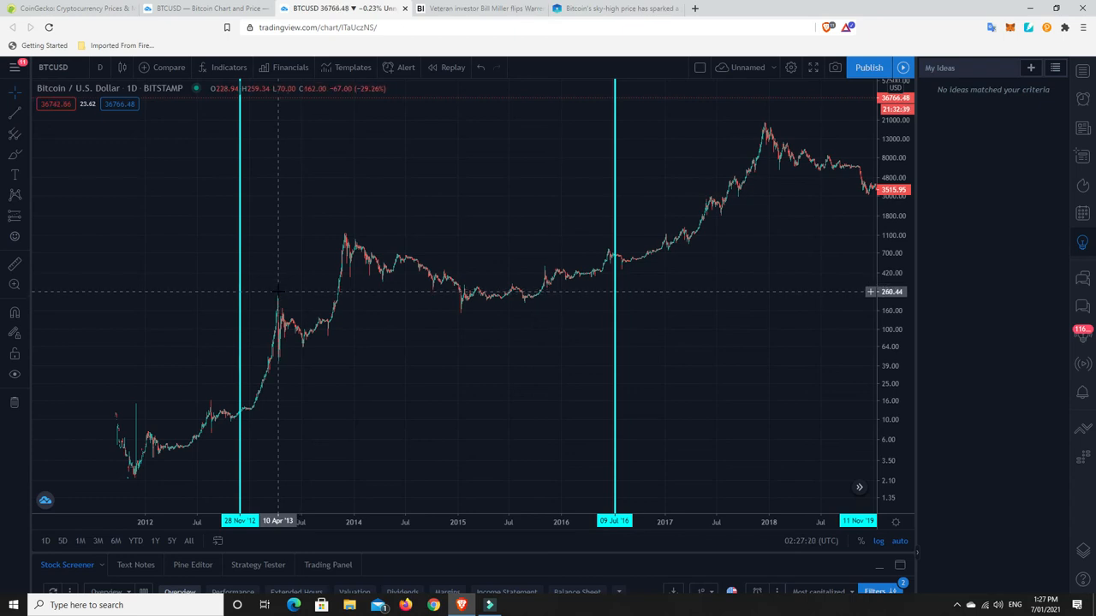
{"action": "mouse_move", "coordinate": [280, 299]}
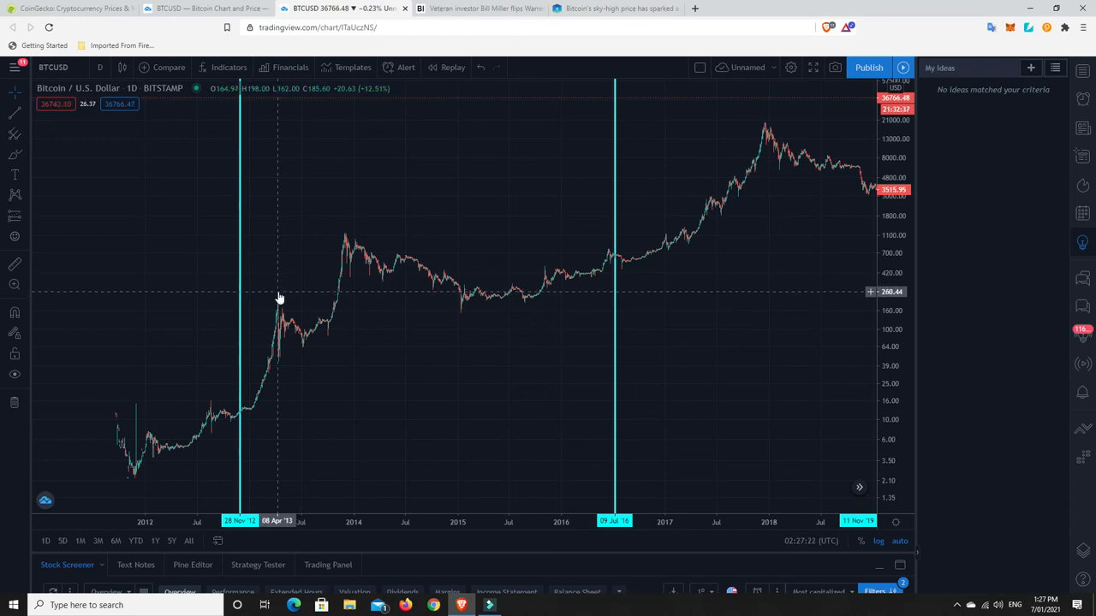
{"action": "mouse_move", "coordinate": [278, 360]}
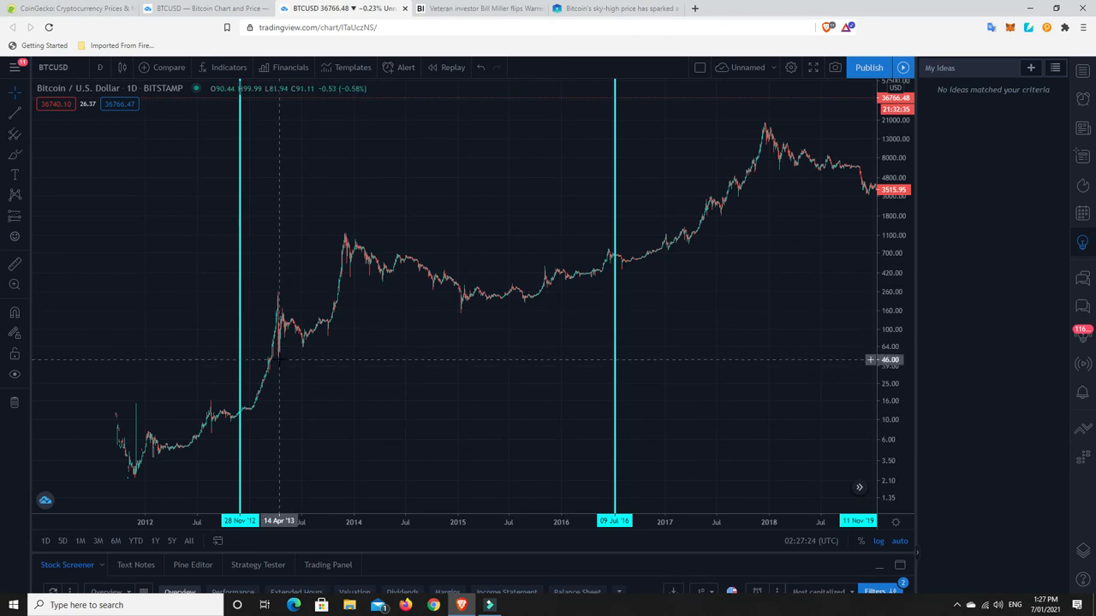
{"action": "mouse_move", "coordinate": [279, 358]}
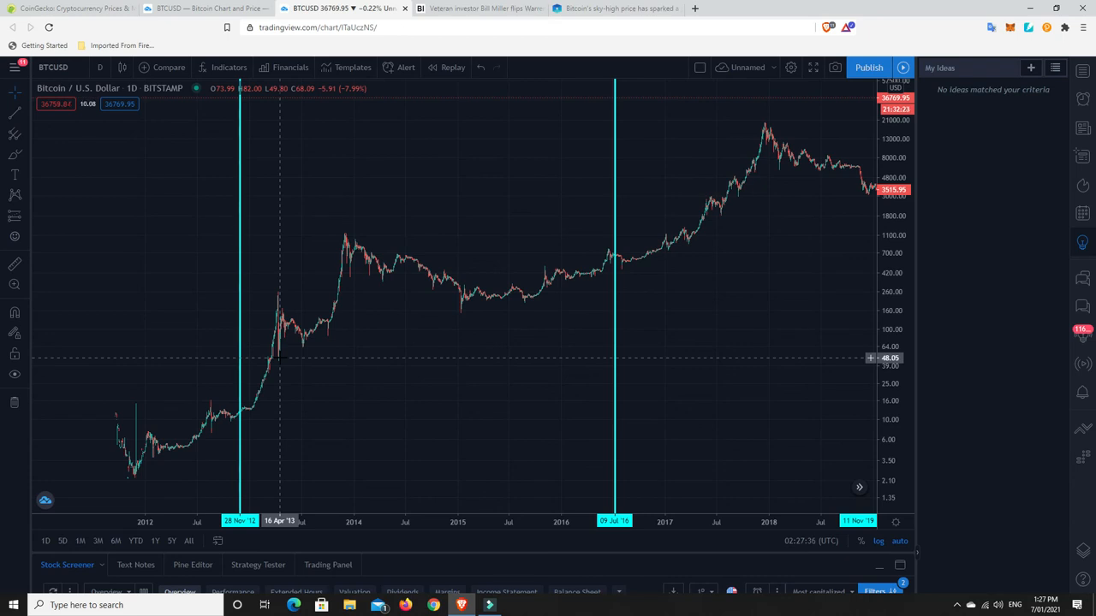
{"action": "mouse_move", "coordinate": [345, 233]}
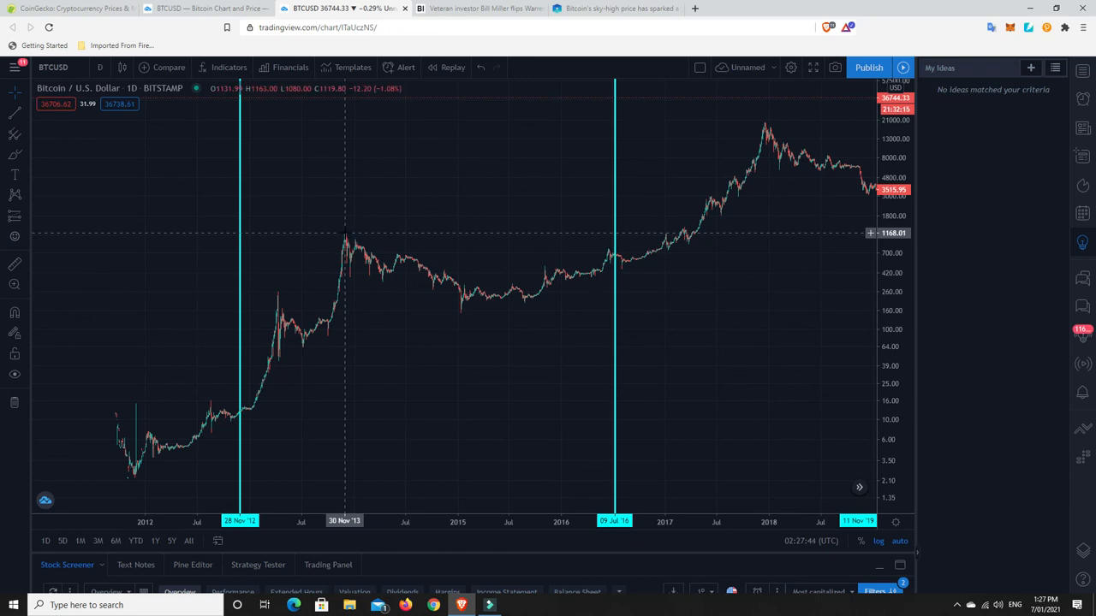
{"action": "mouse_move", "coordinate": [135, 476]}
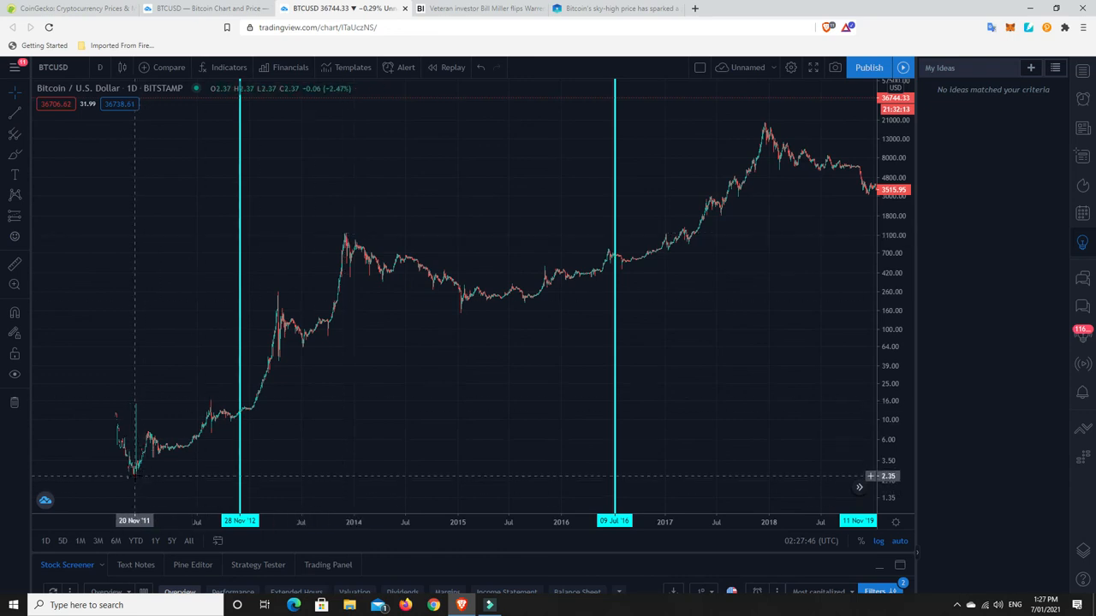
{"action": "mouse_move", "coordinate": [344, 232]}
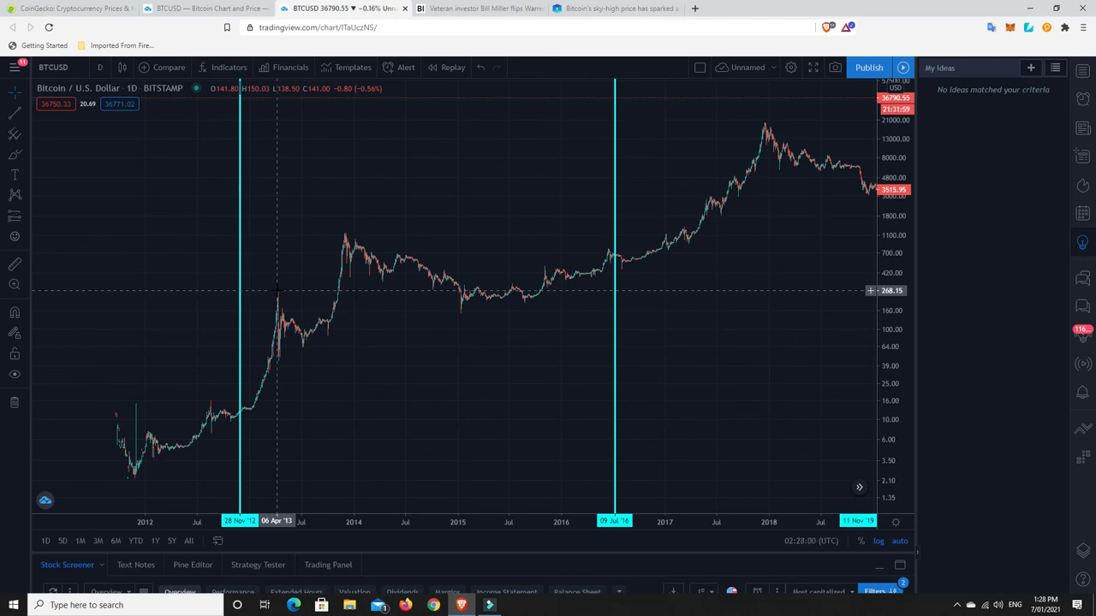
{"action": "mouse_move", "coordinate": [286, 344]}
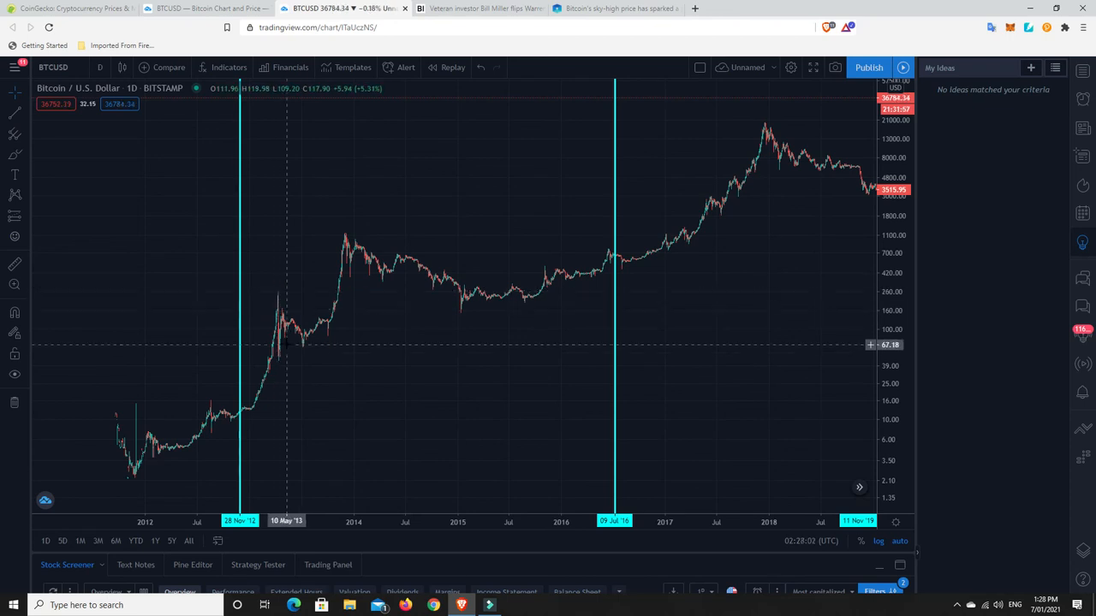
{"action": "mouse_move", "coordinate": [278, 364]}
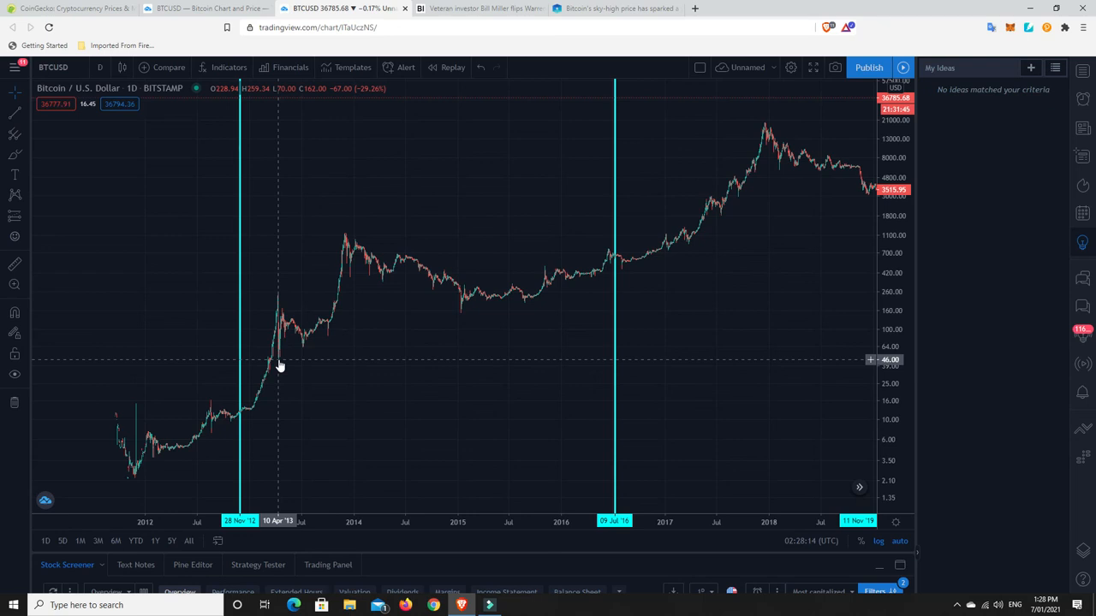
{"action": "mouse_move", "coordinate": [346, 232]}
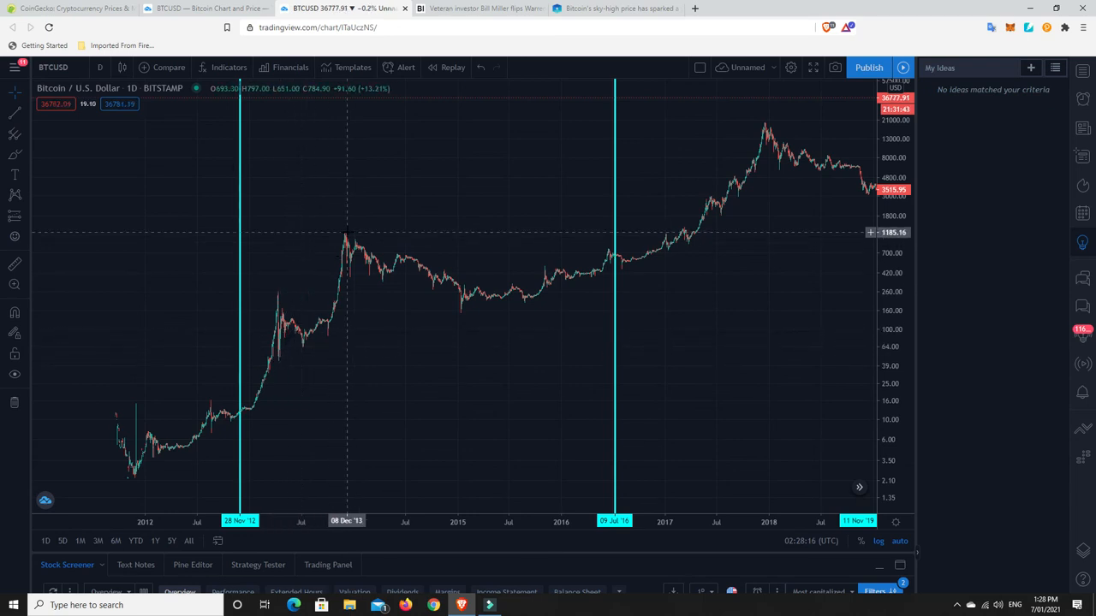
{"action": "mouse_move", "coordinate": [343, 233]}
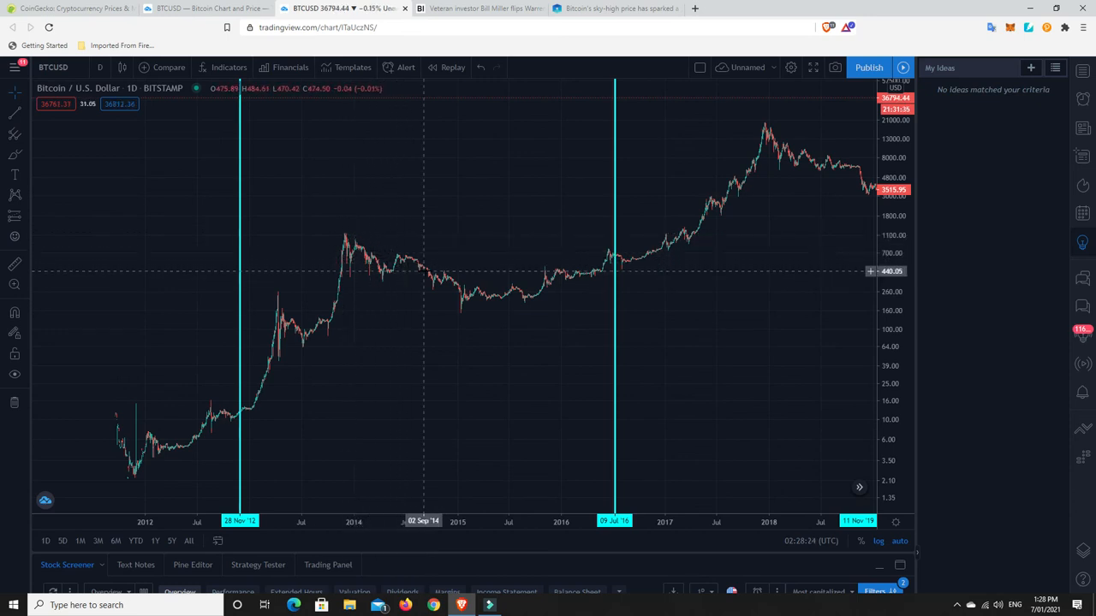
{"action": "mouse_move", "coordinate": [528, 301]}
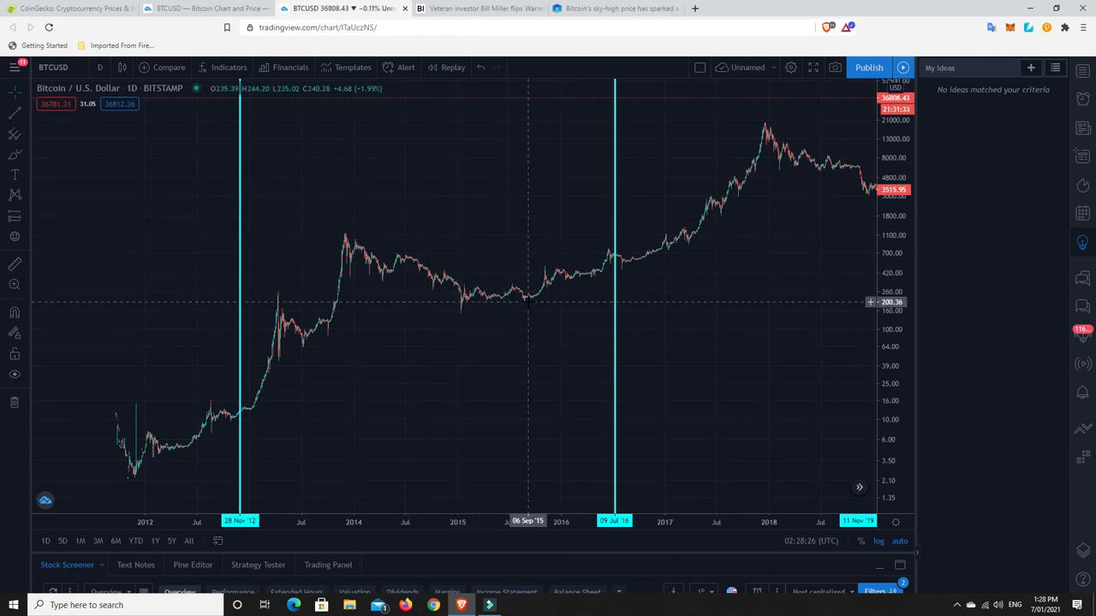
{"action": "mouse_move", "coordinate": [454, 316]}
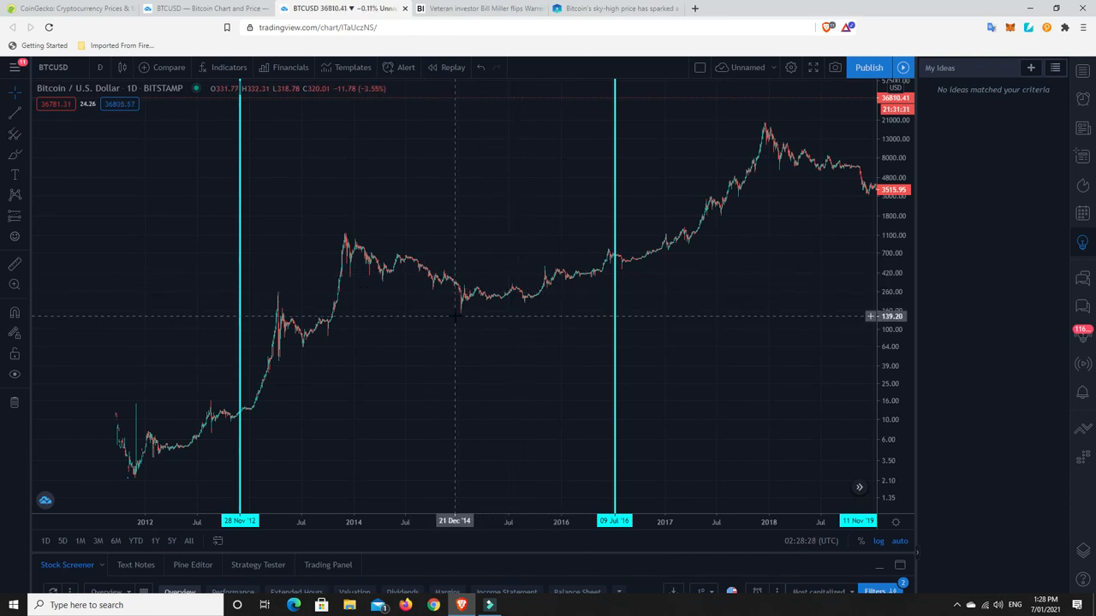
{"action": "mouse_move", "coordinate": [462, 314]}
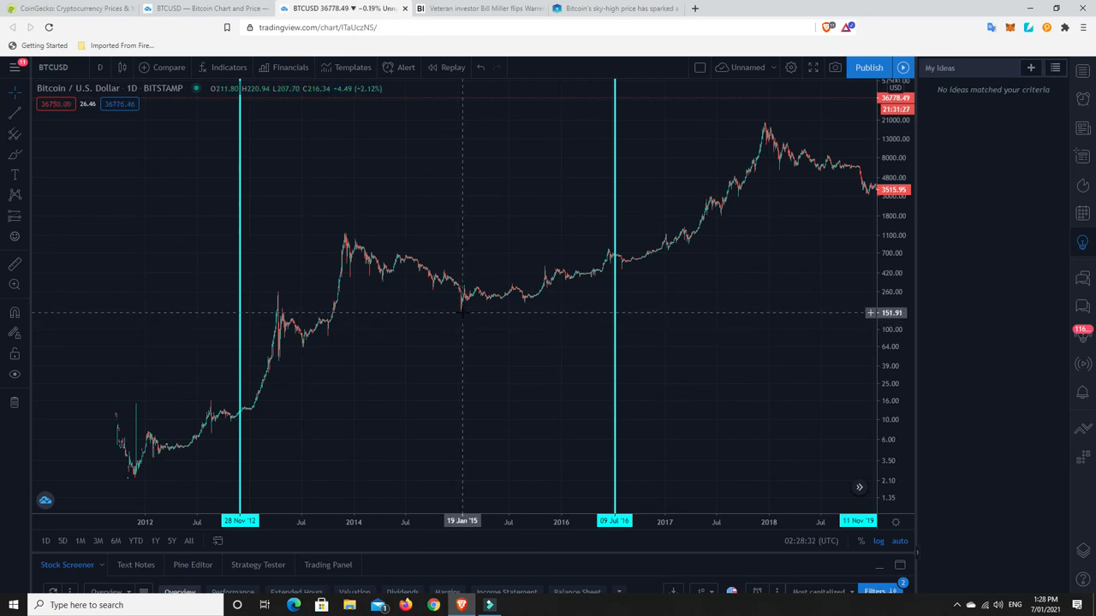
{"action": "mouse_move", "coordinate": [461, 295]}
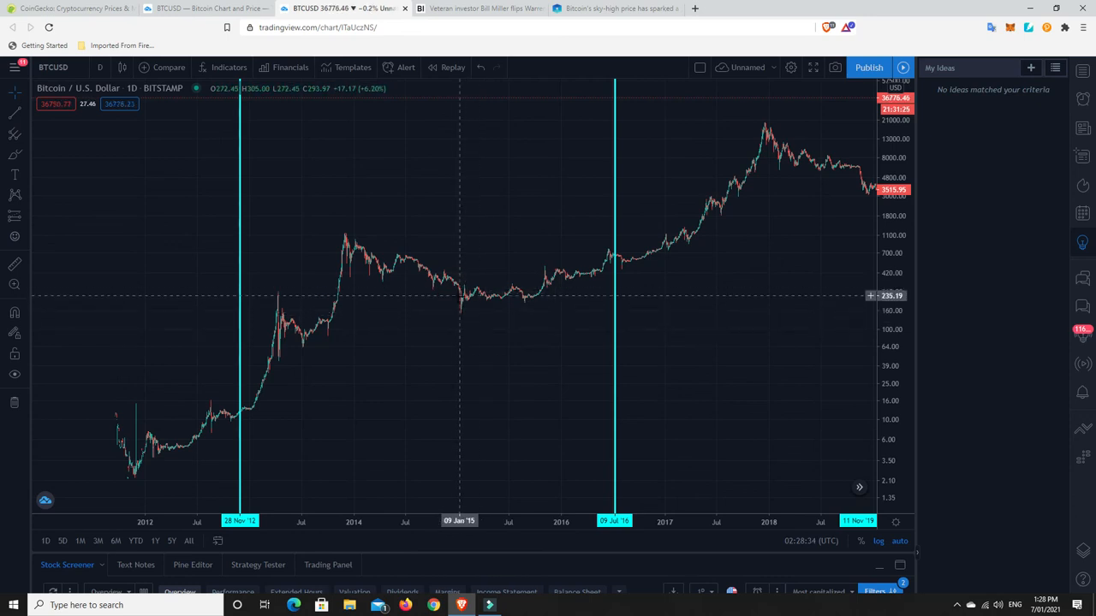
{"action": "mouse_move", "coordinate": [473, 286]}
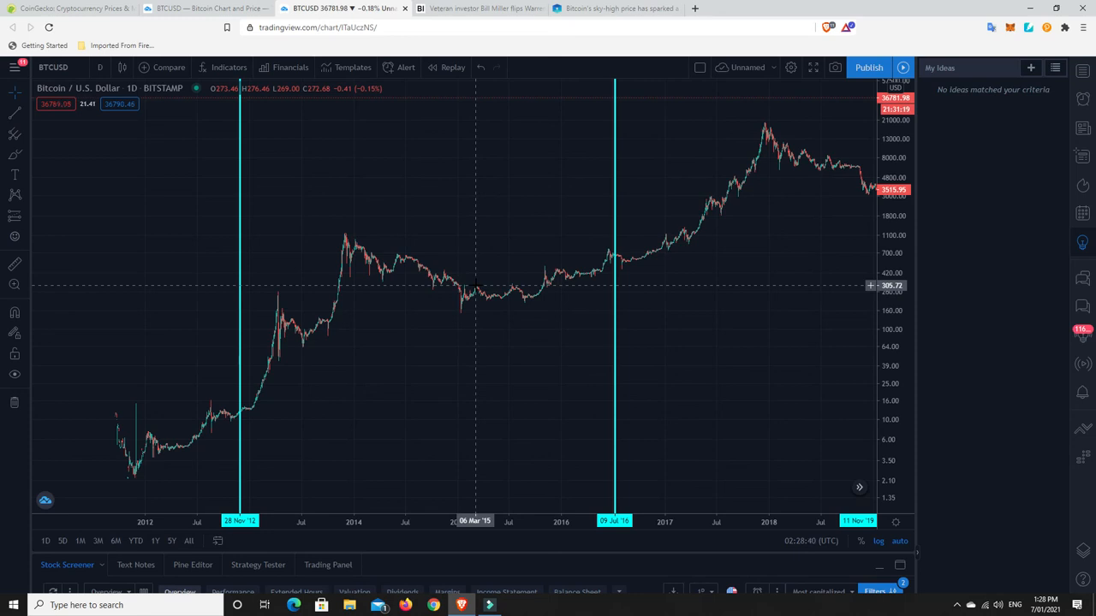
{"action": "mouse_move", "coordinate": [488, 304]}
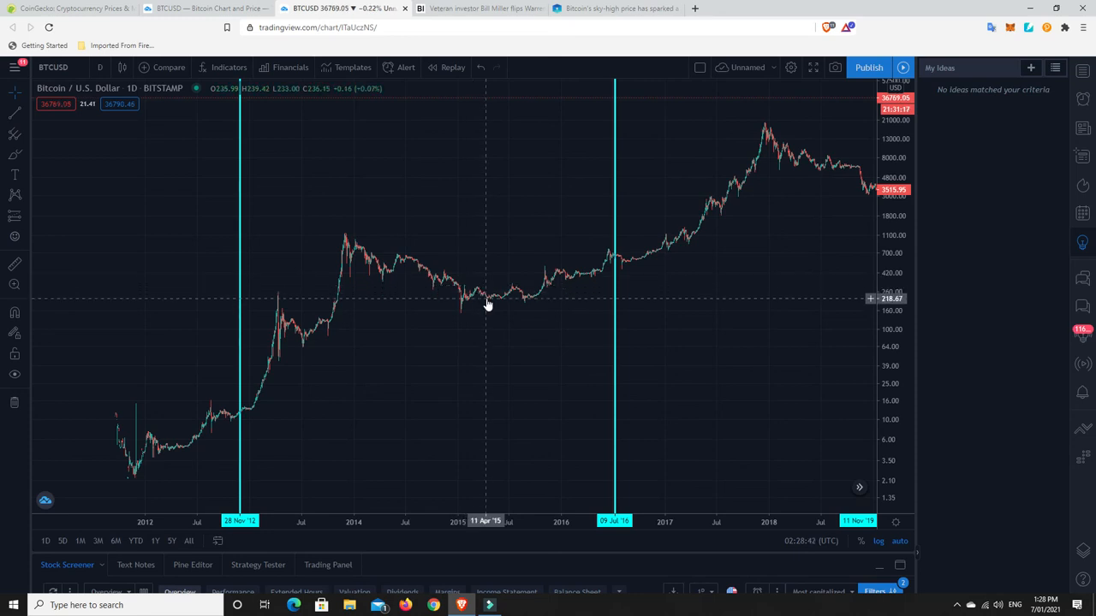
{"action": "mouse_move", "coordinate": [502, 298]}
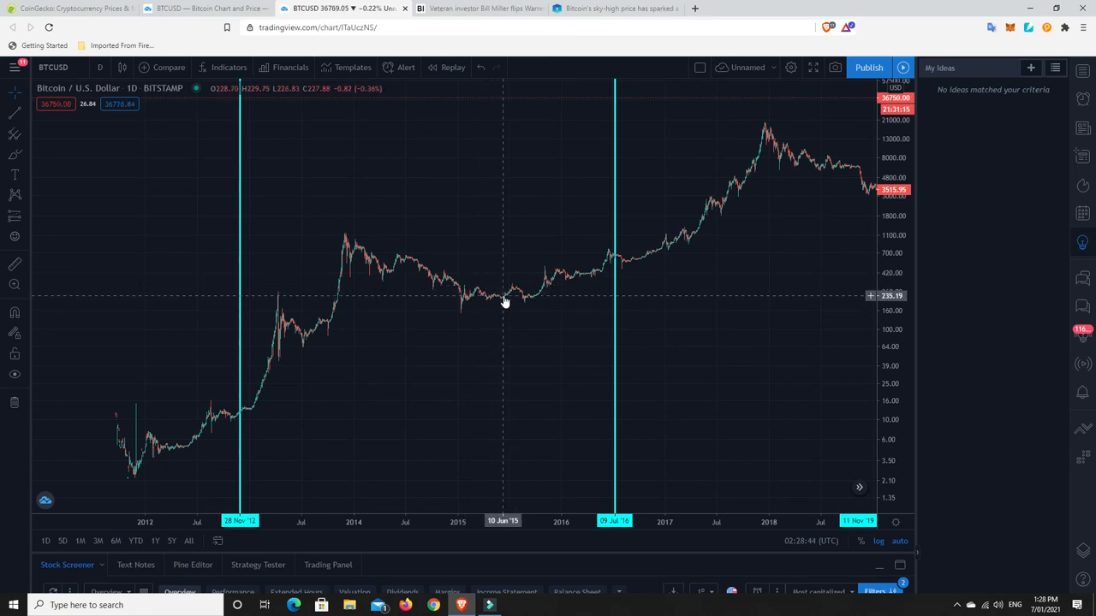
{"action": "mouse_move", "coordinate": [512, 282]}
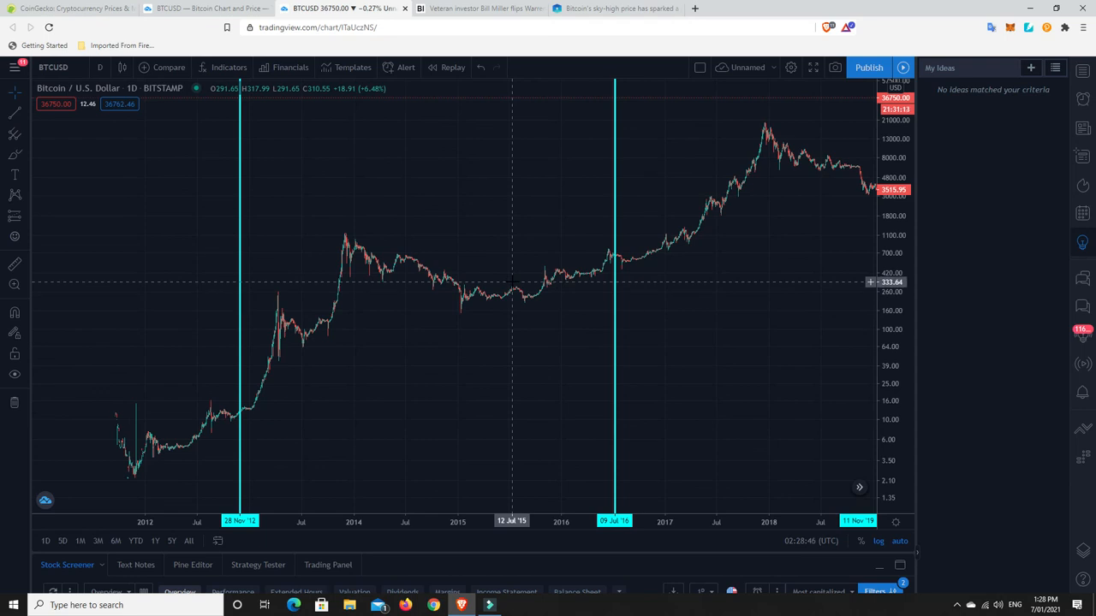
{"action": "mouse_move", "coordinate": [525, 303]}
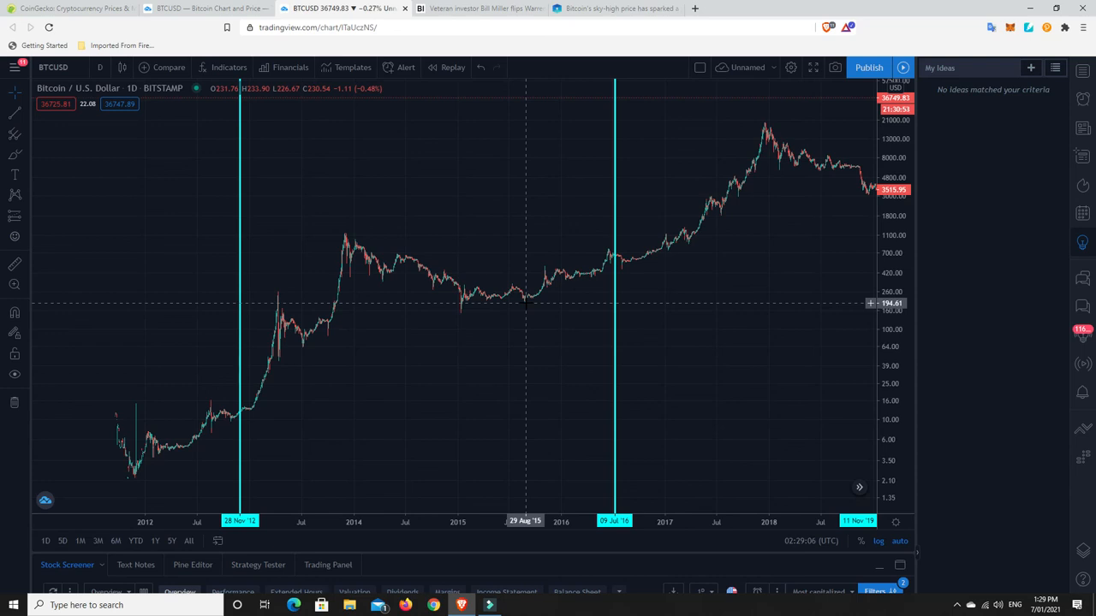
{"action": "mouse_move", "coordinate": [607, 262]}
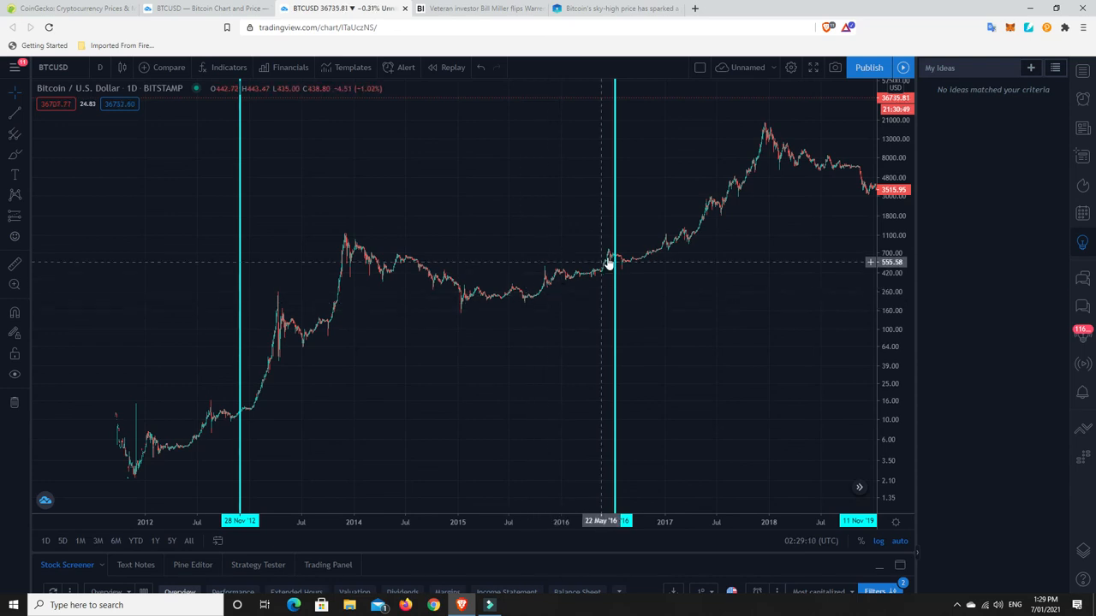
{"action": "mouse_move", "coordinate": [334, 223]}
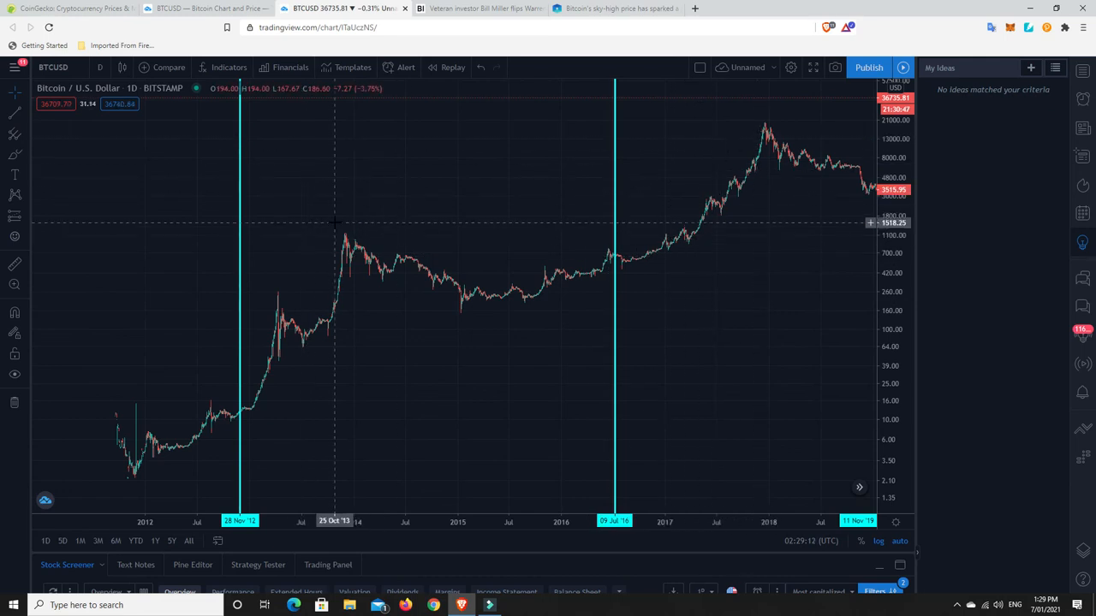
{"action": "mouse_move", "coordinate": [343, 234]}
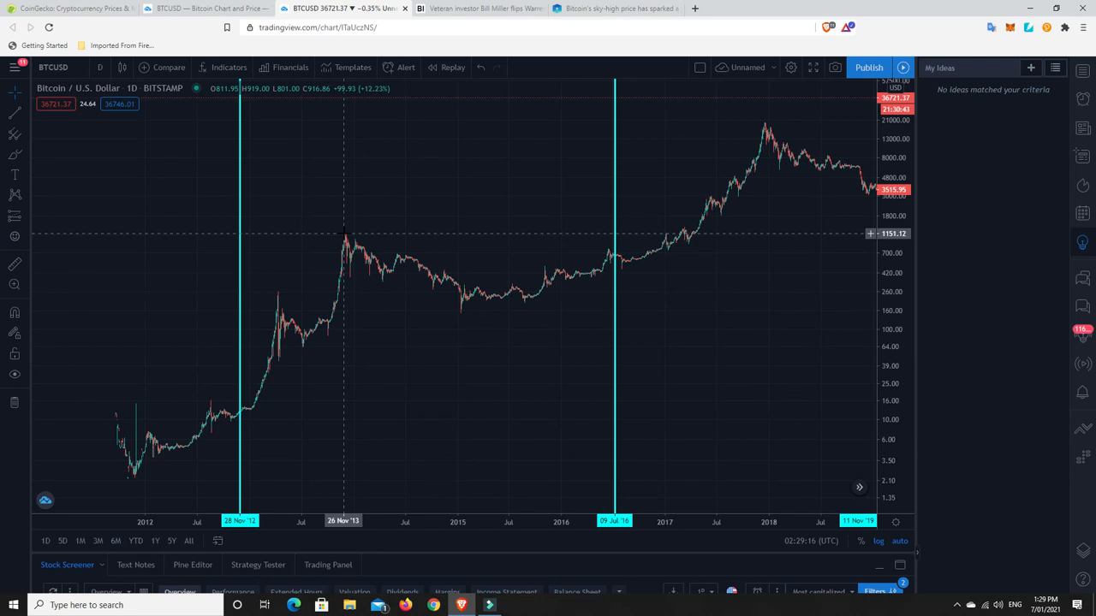
{"action": "mouse_move", "coordinate": [462, 313]}
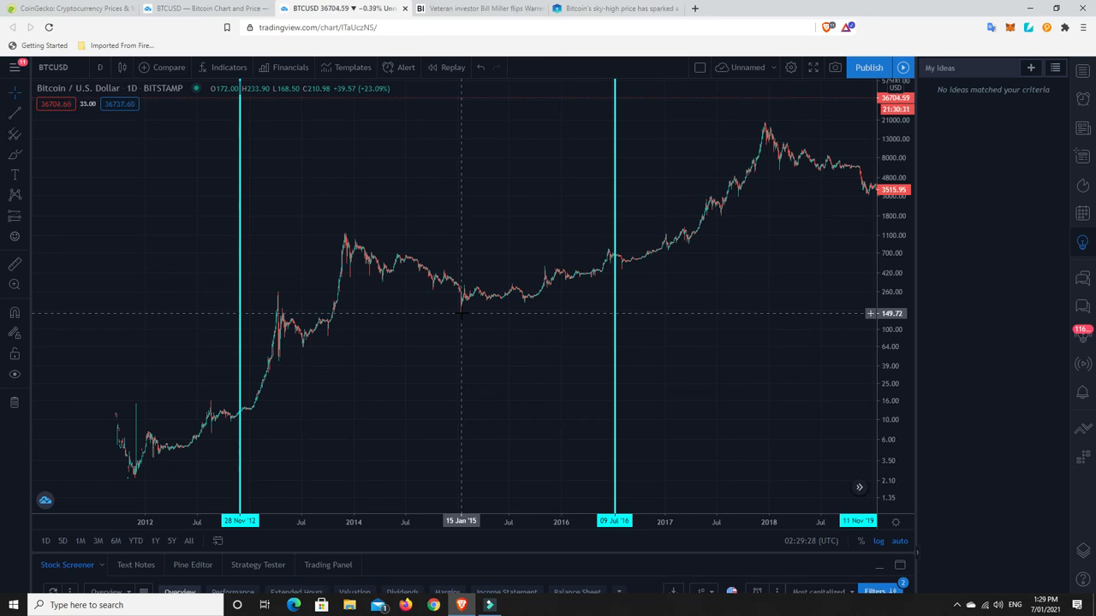
{"action": "mouse_move", "coordinate": [345, 232]}
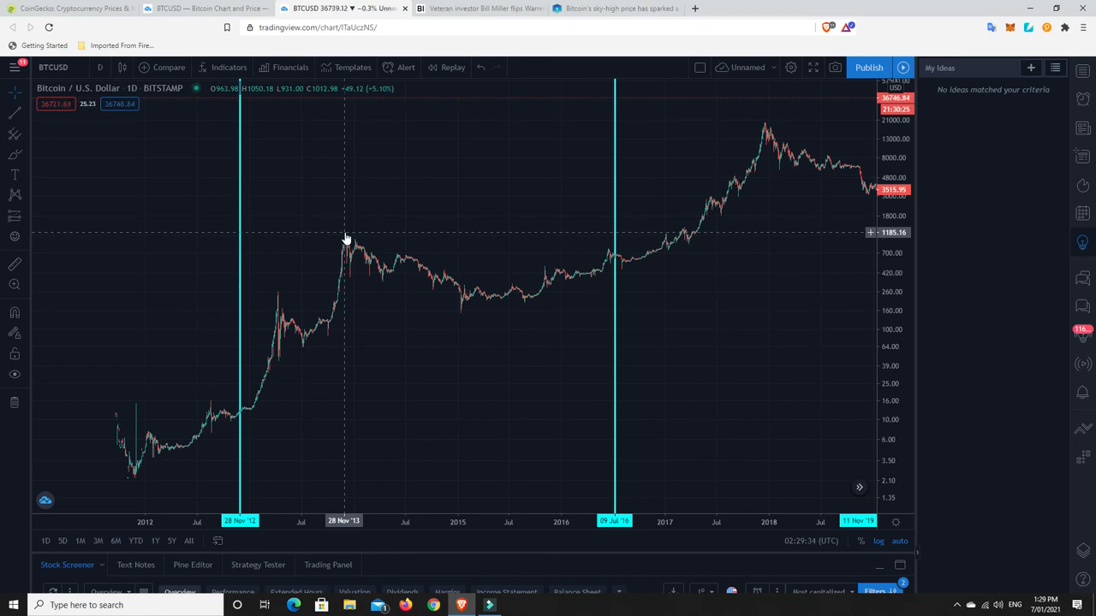
{"action": "mouse_move", "coordinate": [683, 236]}
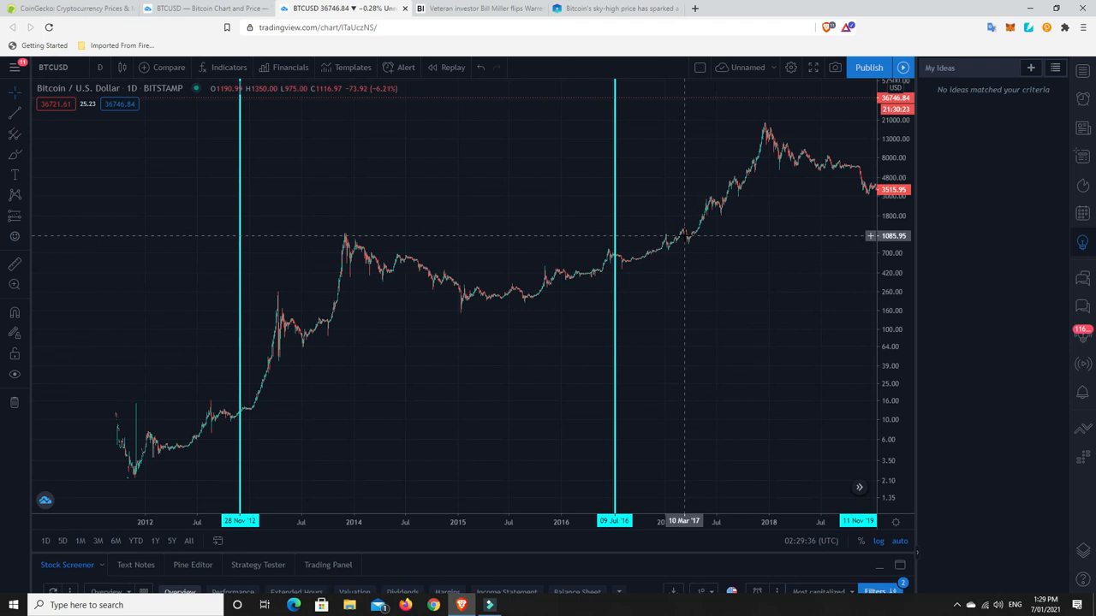
{"action": "mouse_move", "coordinate": [682, 234]}
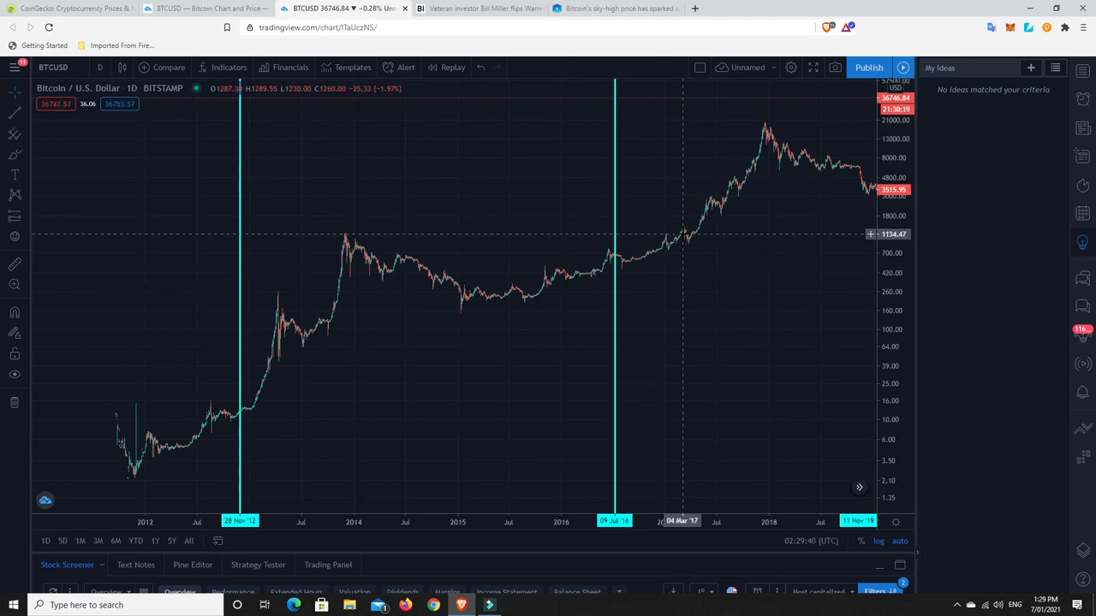
{"action": "mouse_move", "coordinate": [684, 238]}
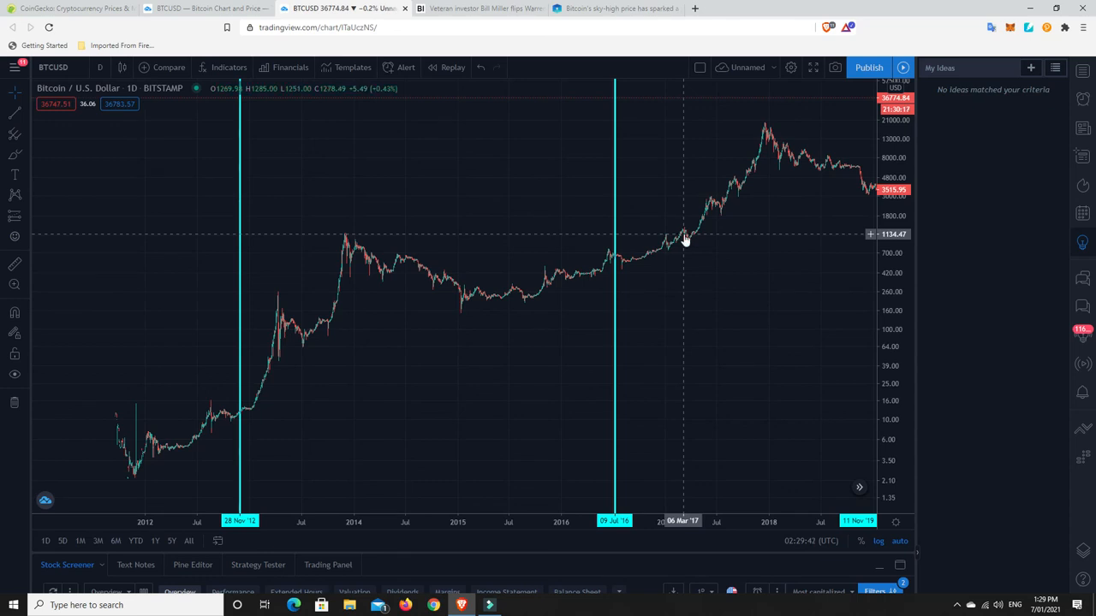
{"action": "mouse_move", "coordinate": [345, 235]}
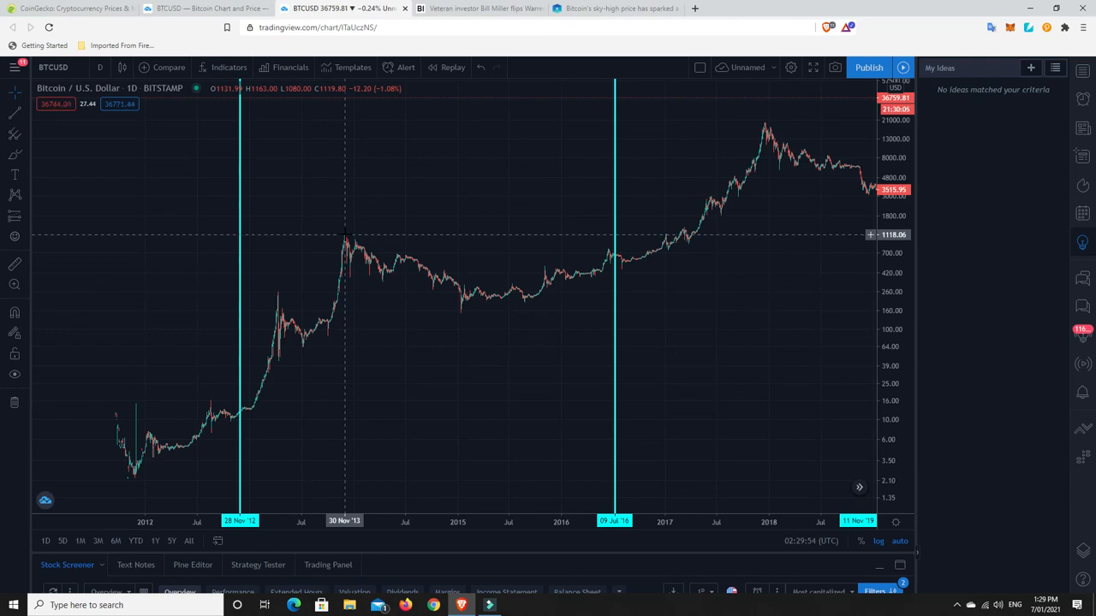
{"action": "mouse_move", "coordinate": [762, 122]}
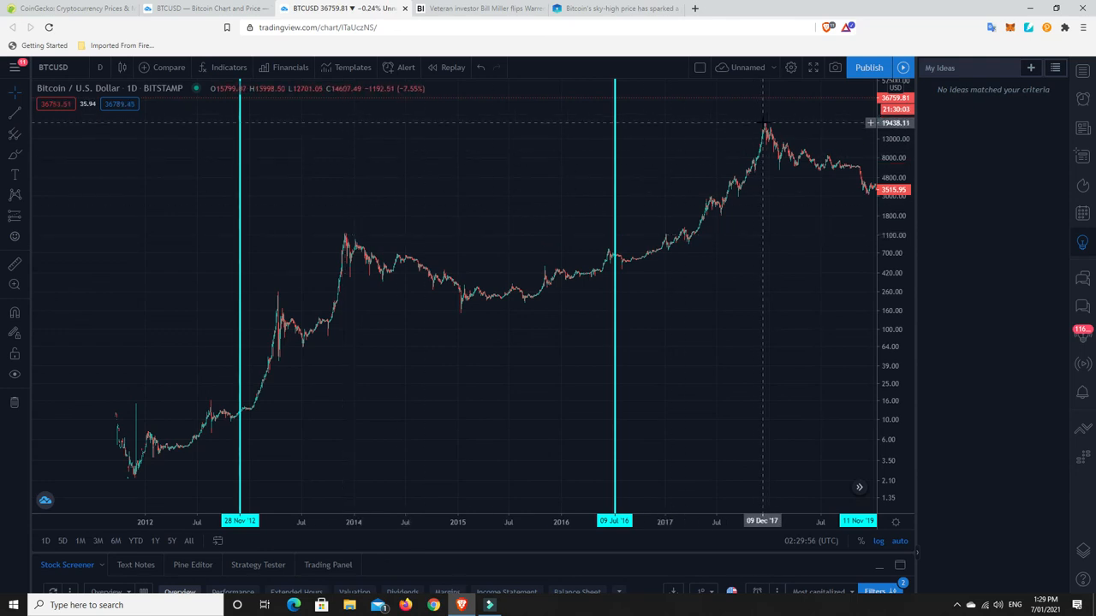
{"action": "mouse_move", "coordinate": [764, 128]}
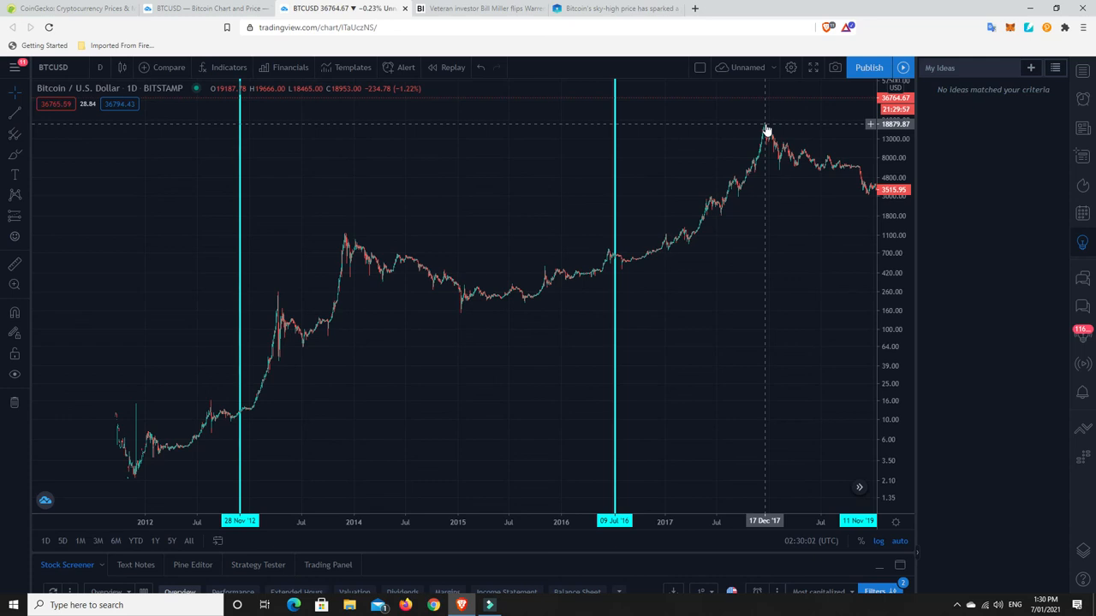
{"action": "mouse_move", "coordinate": [422, 318]}
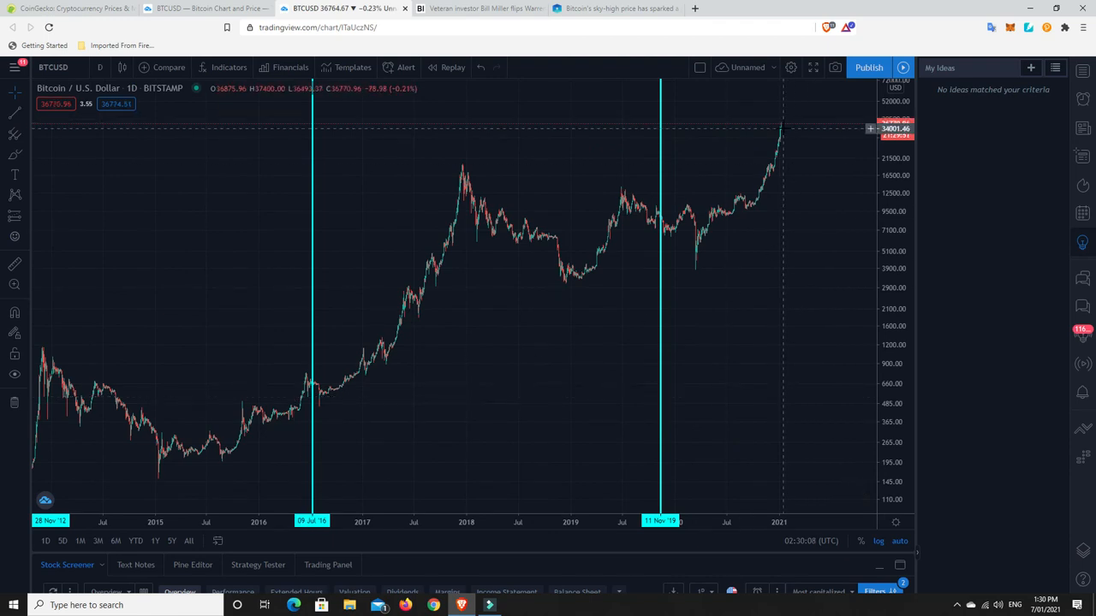
{"action": "mouse_move", "coordinate": [780, 130]}
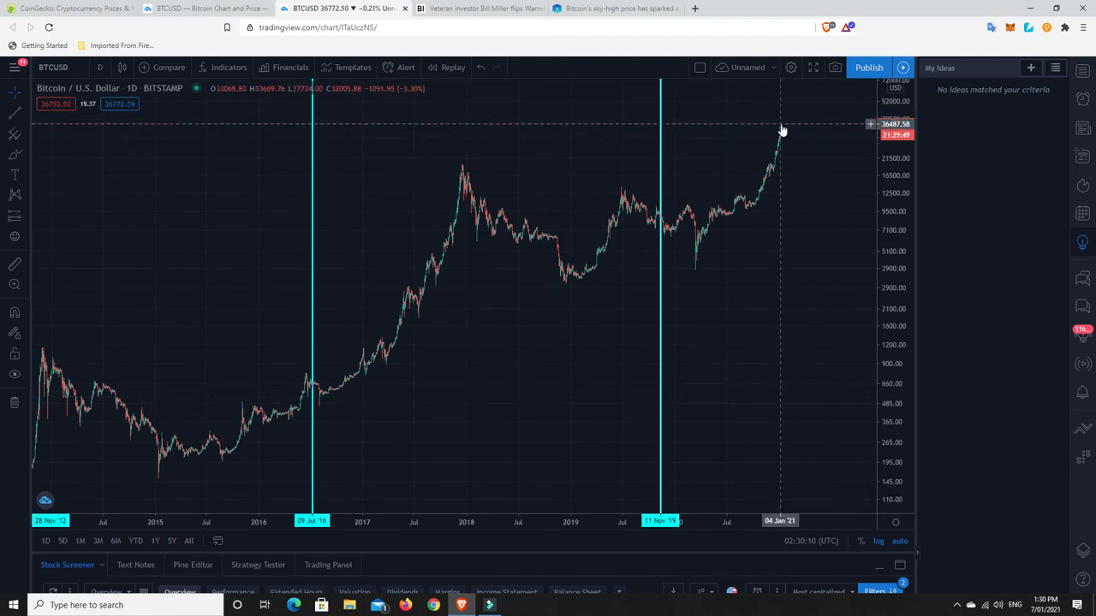
{"action": "mouse_move", "coordinate": [779, 156]}
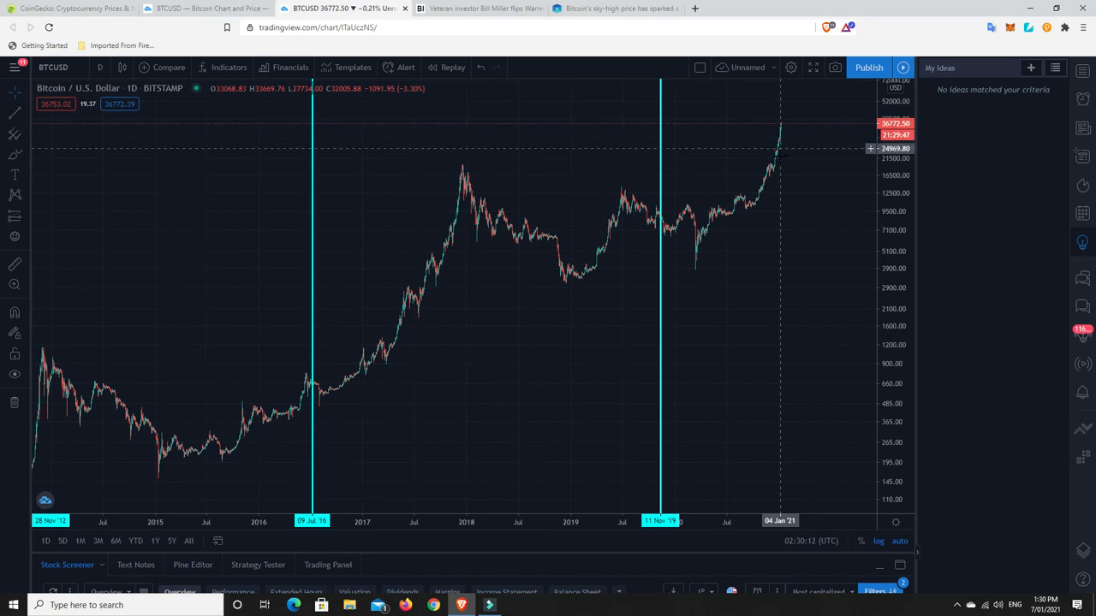
{"action": "mouse_move", "coordinate": [775, 185]}
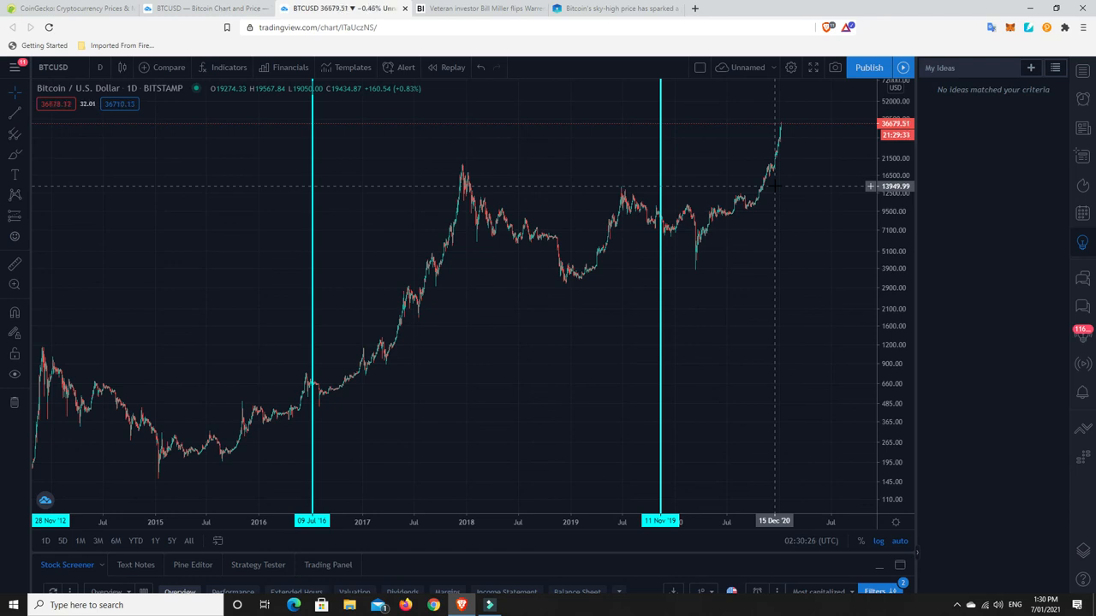
{"action": "mouse_move", "coordinate": [785, 118]}
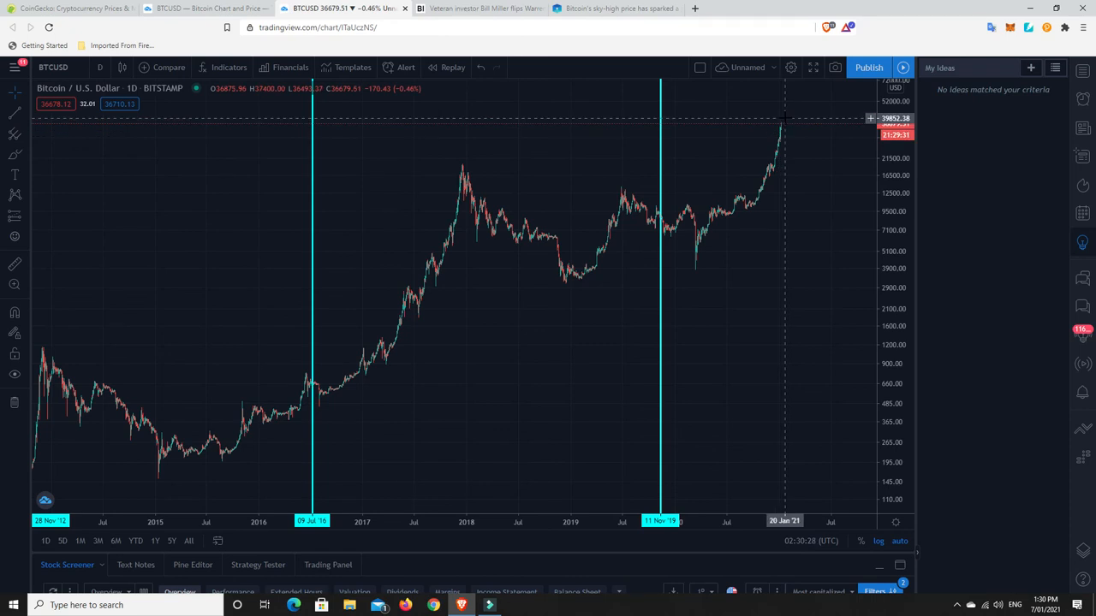
{"action": "mouse_move", "coordinate": [777, 185]}
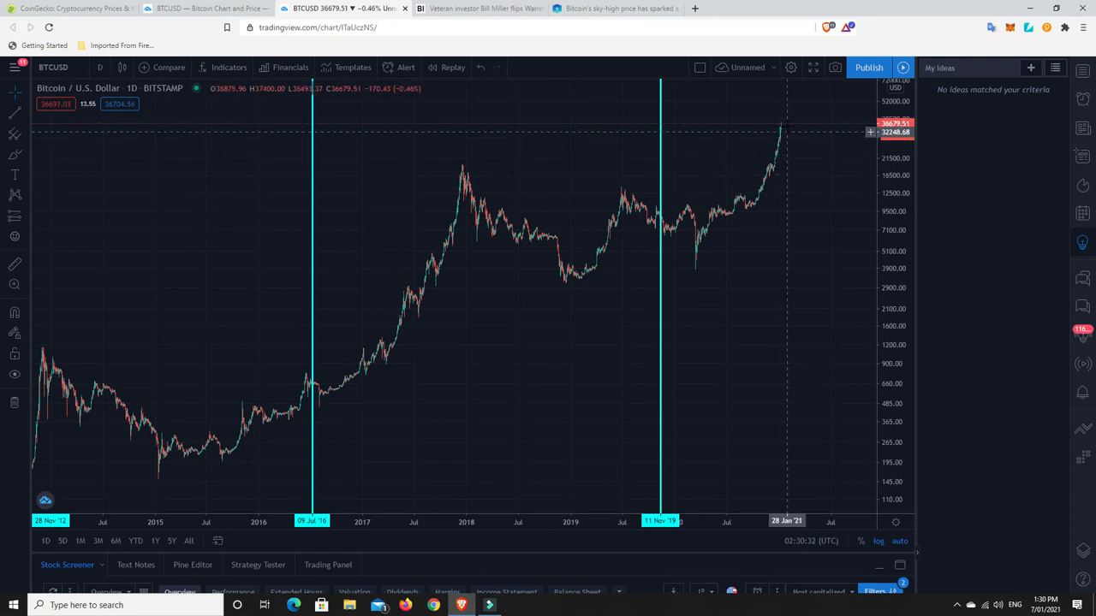
{"action": "mouse_move", "coordinate": [782, 131]}
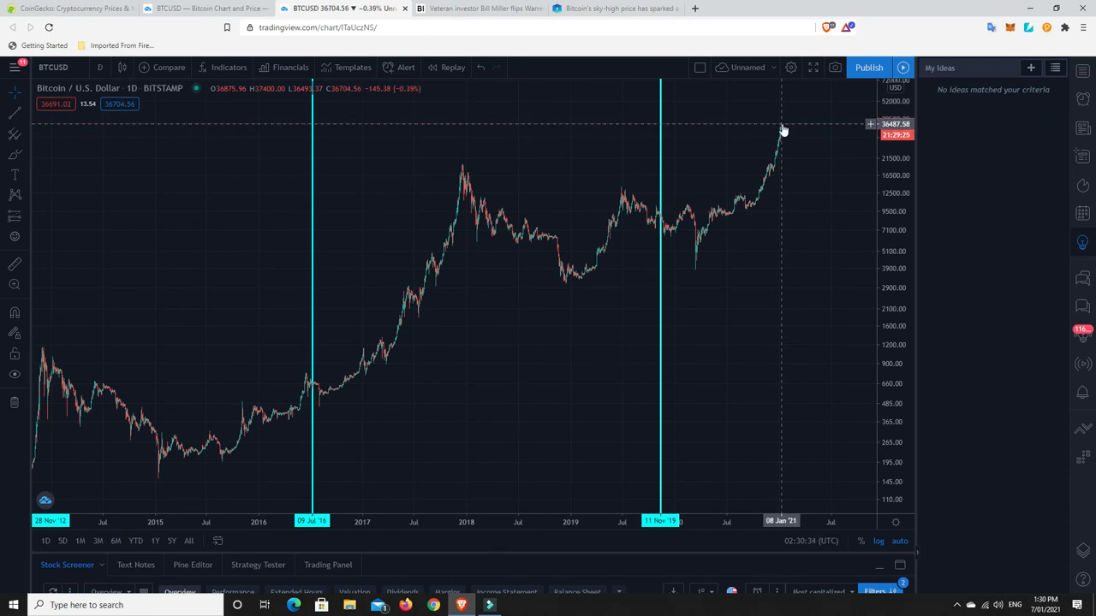
{"action": "mouse_move", "coordinate": [793, 147]}
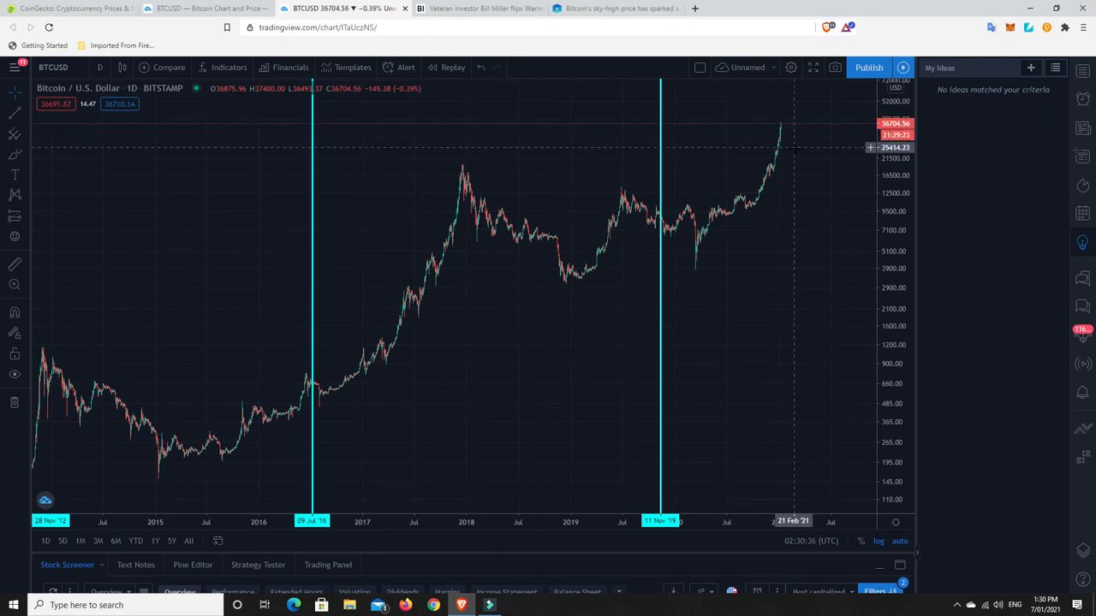
{"action": "mouse_move", "coordinate": [796, 151]}
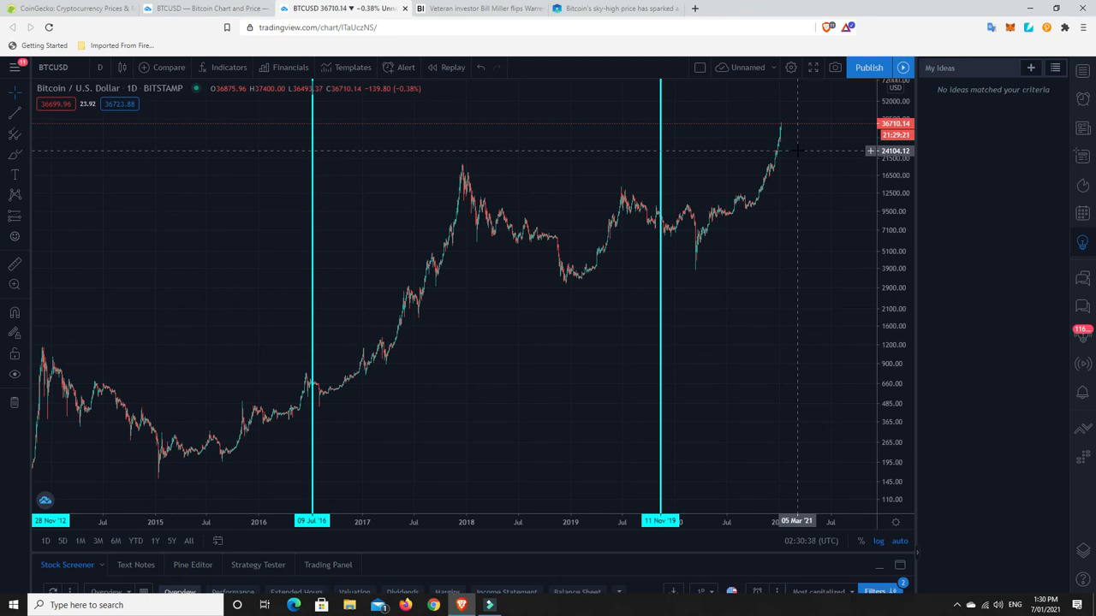